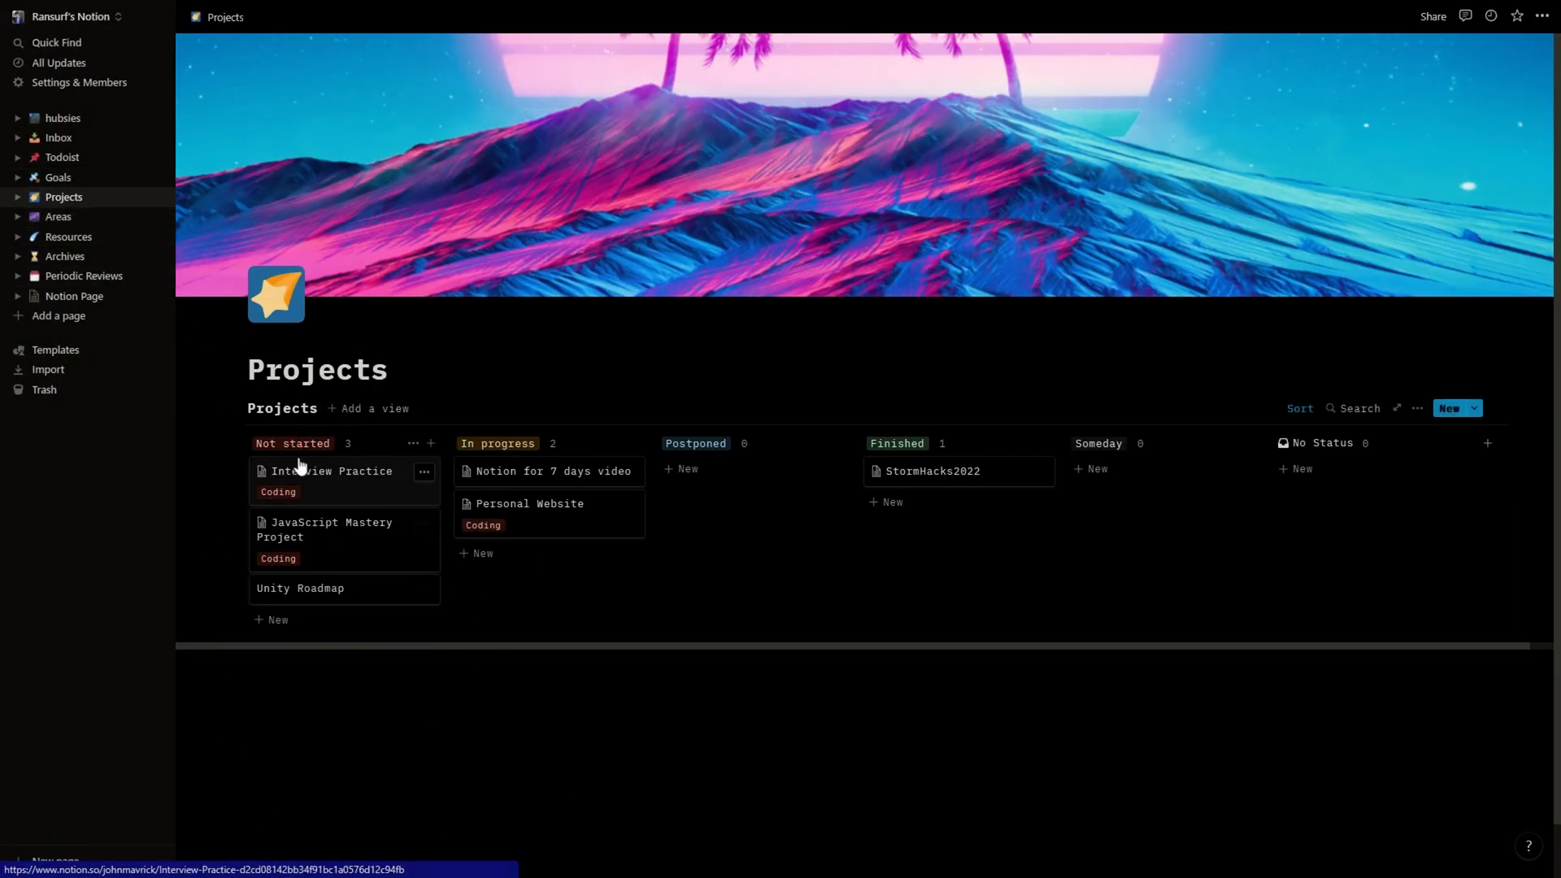
Browse the Interview Practice project and ~ Projects note, then return to To Do's
{"action": "left_click", "coordinate": [332, 471]}
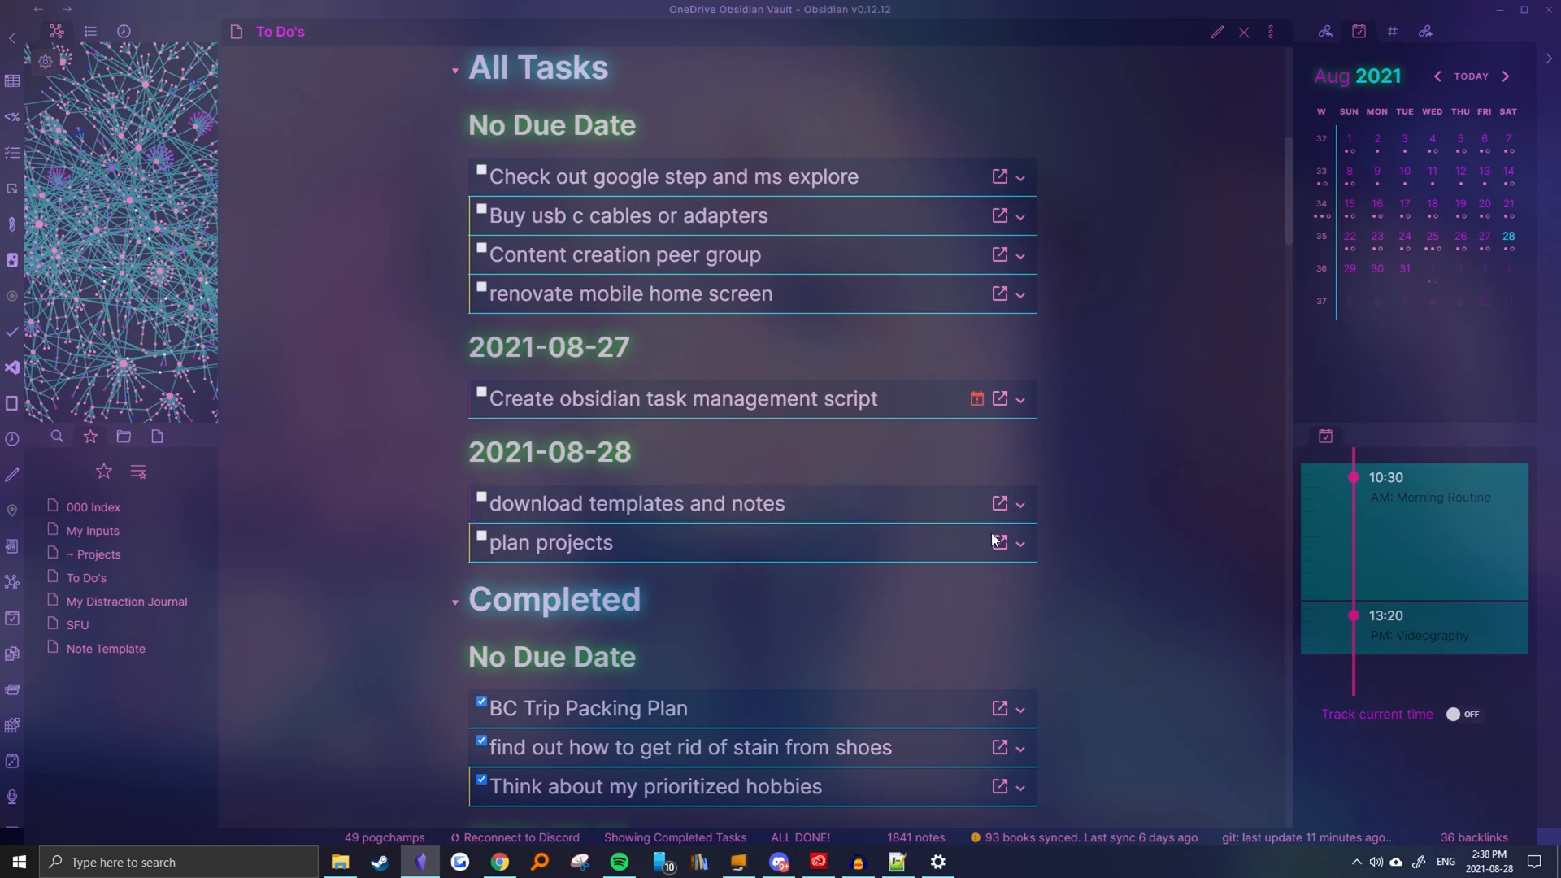
{"action": "left_click", "coordinate": [95, 554]}
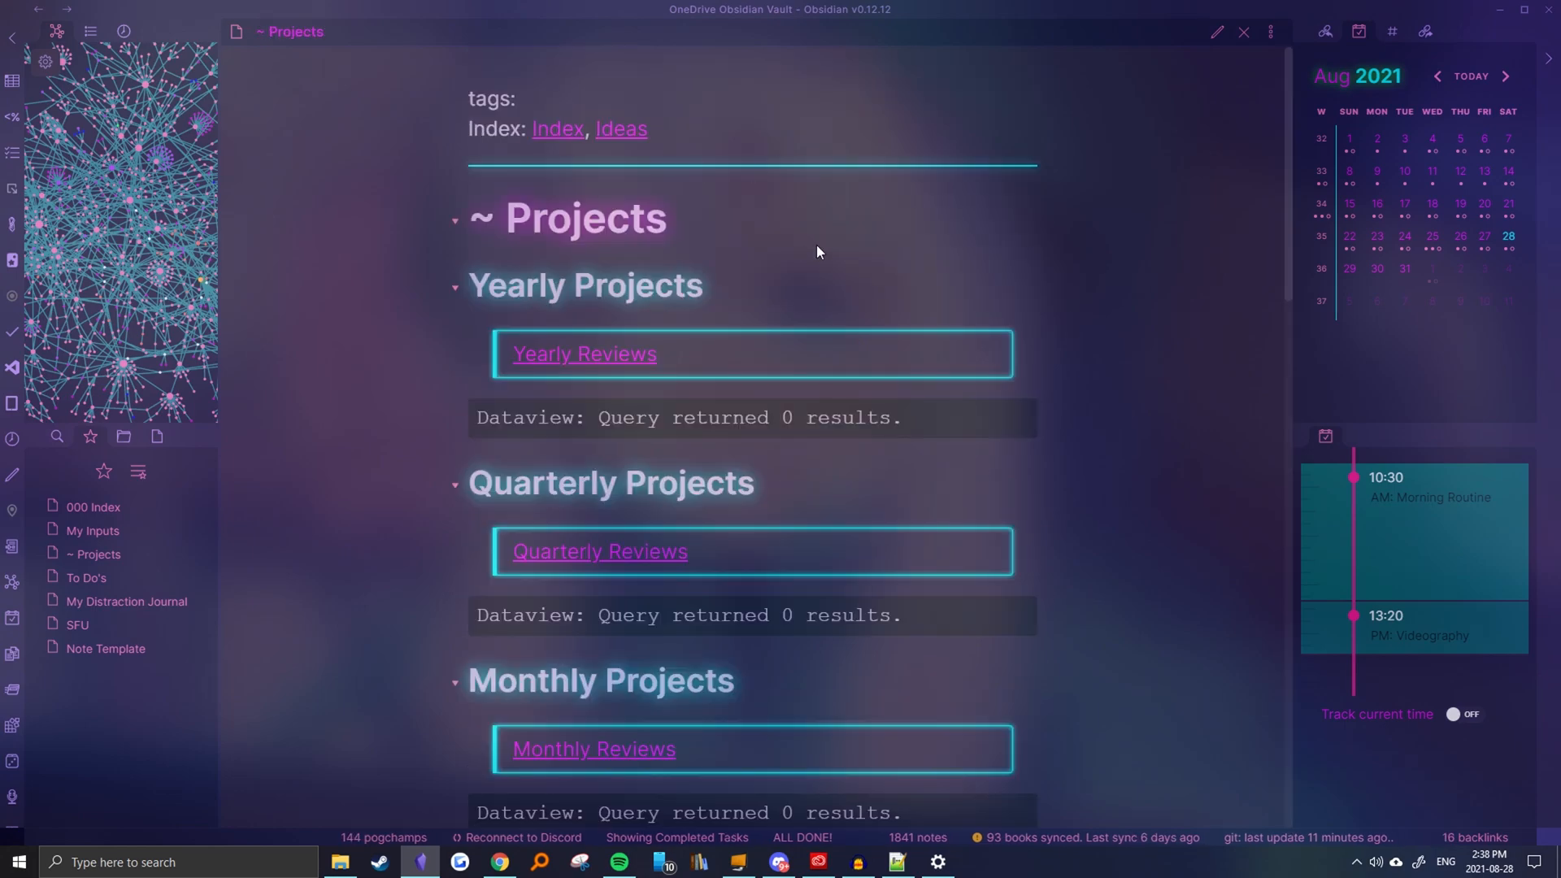
{"action": "scroll", "scroll_direction": "down", "scroll_amount": 3}
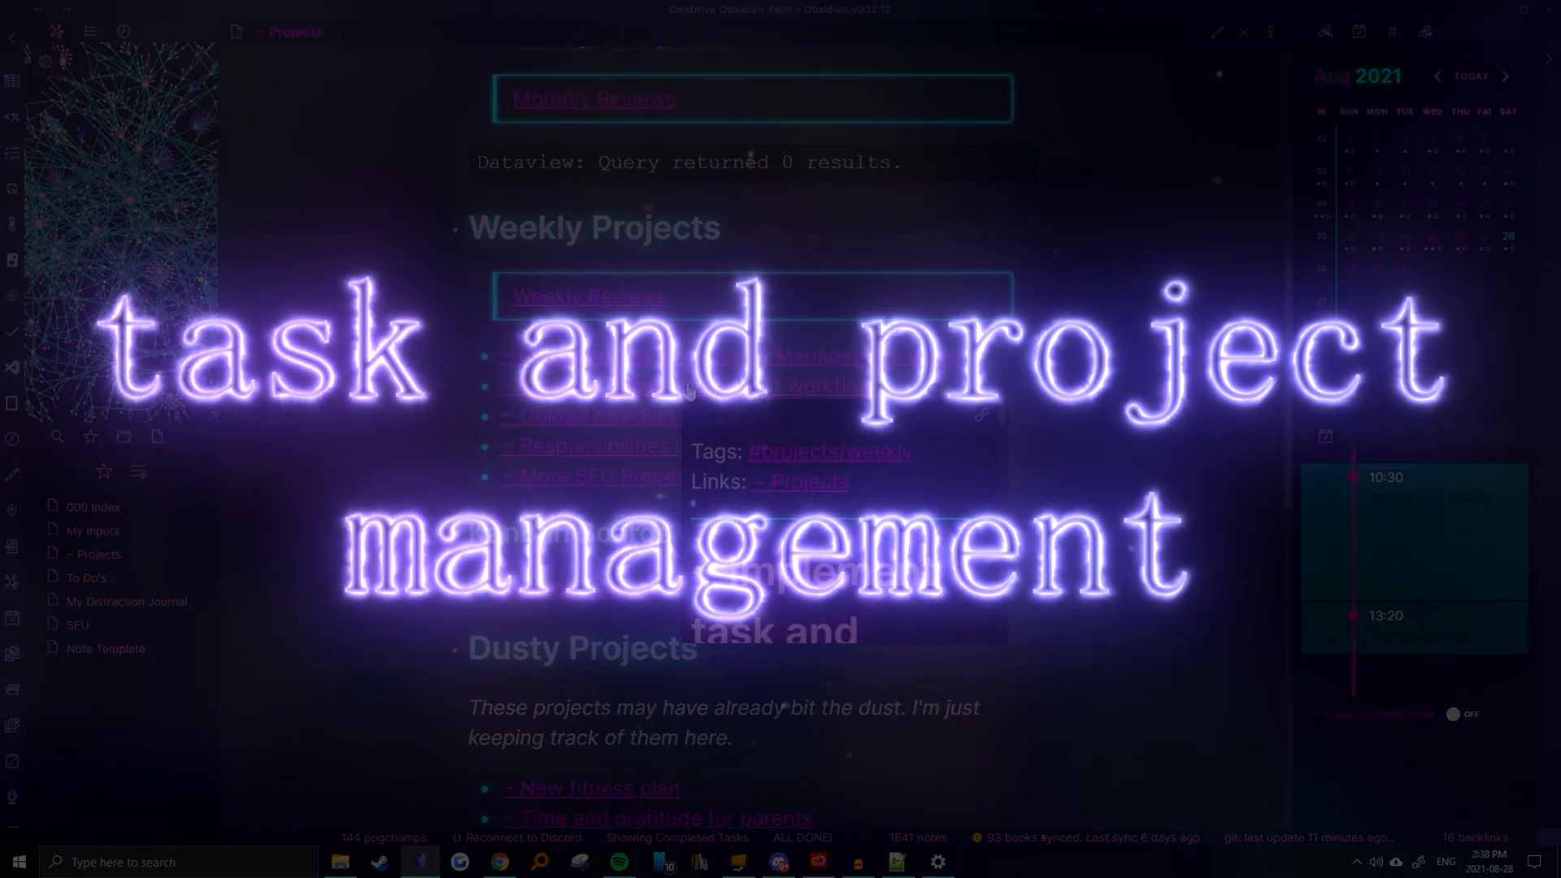
{"action": "left_click", "coordinate": [87, 578]}
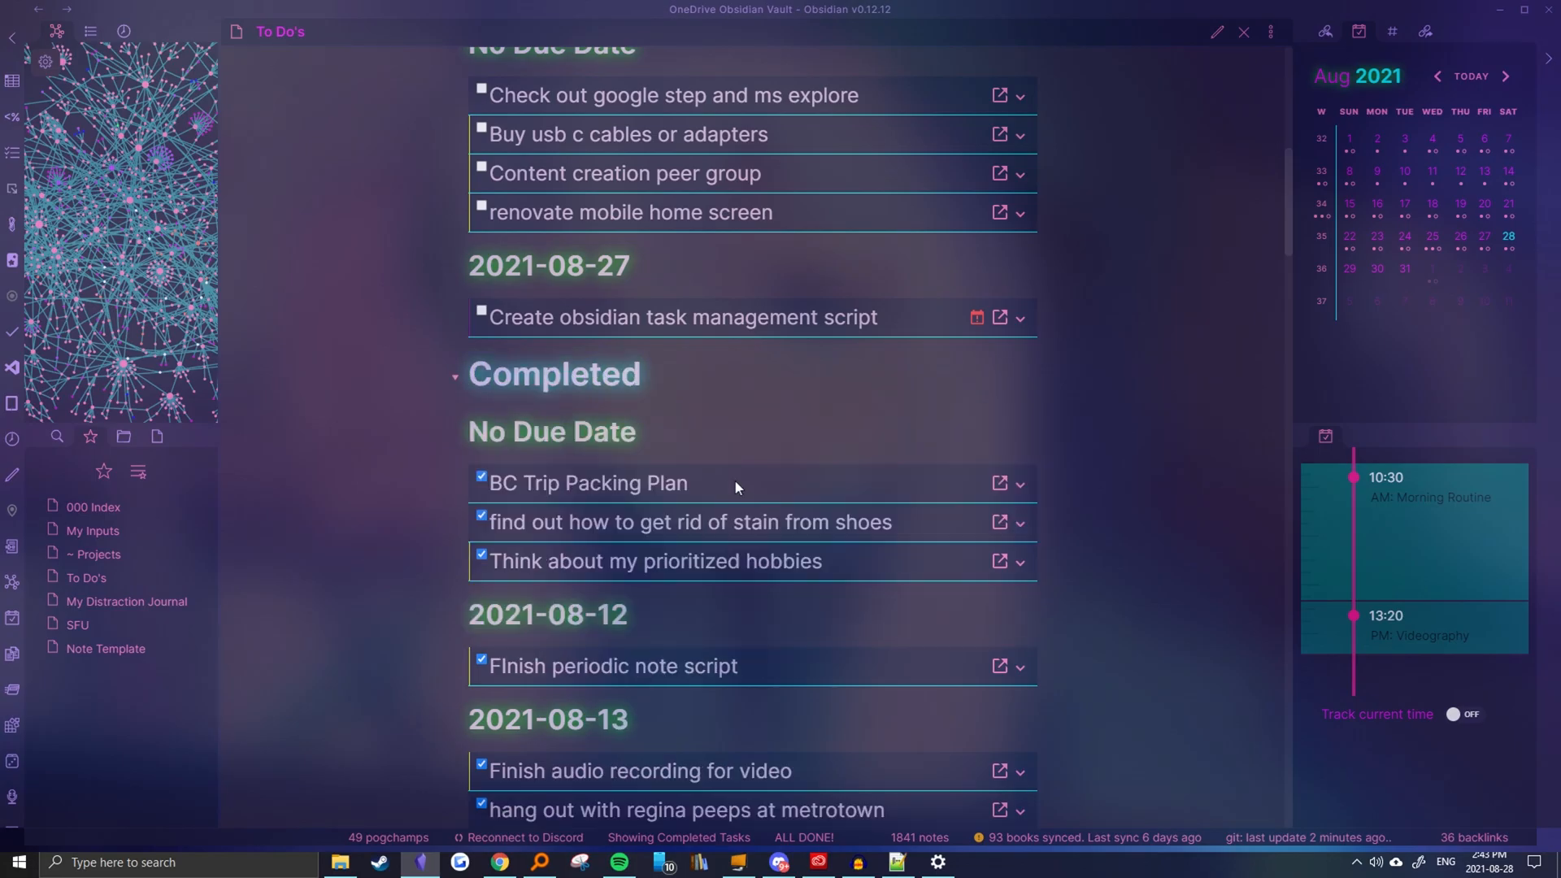
{"action": "scroll", "scroll_direction": "down", "scroll_amount": 3}
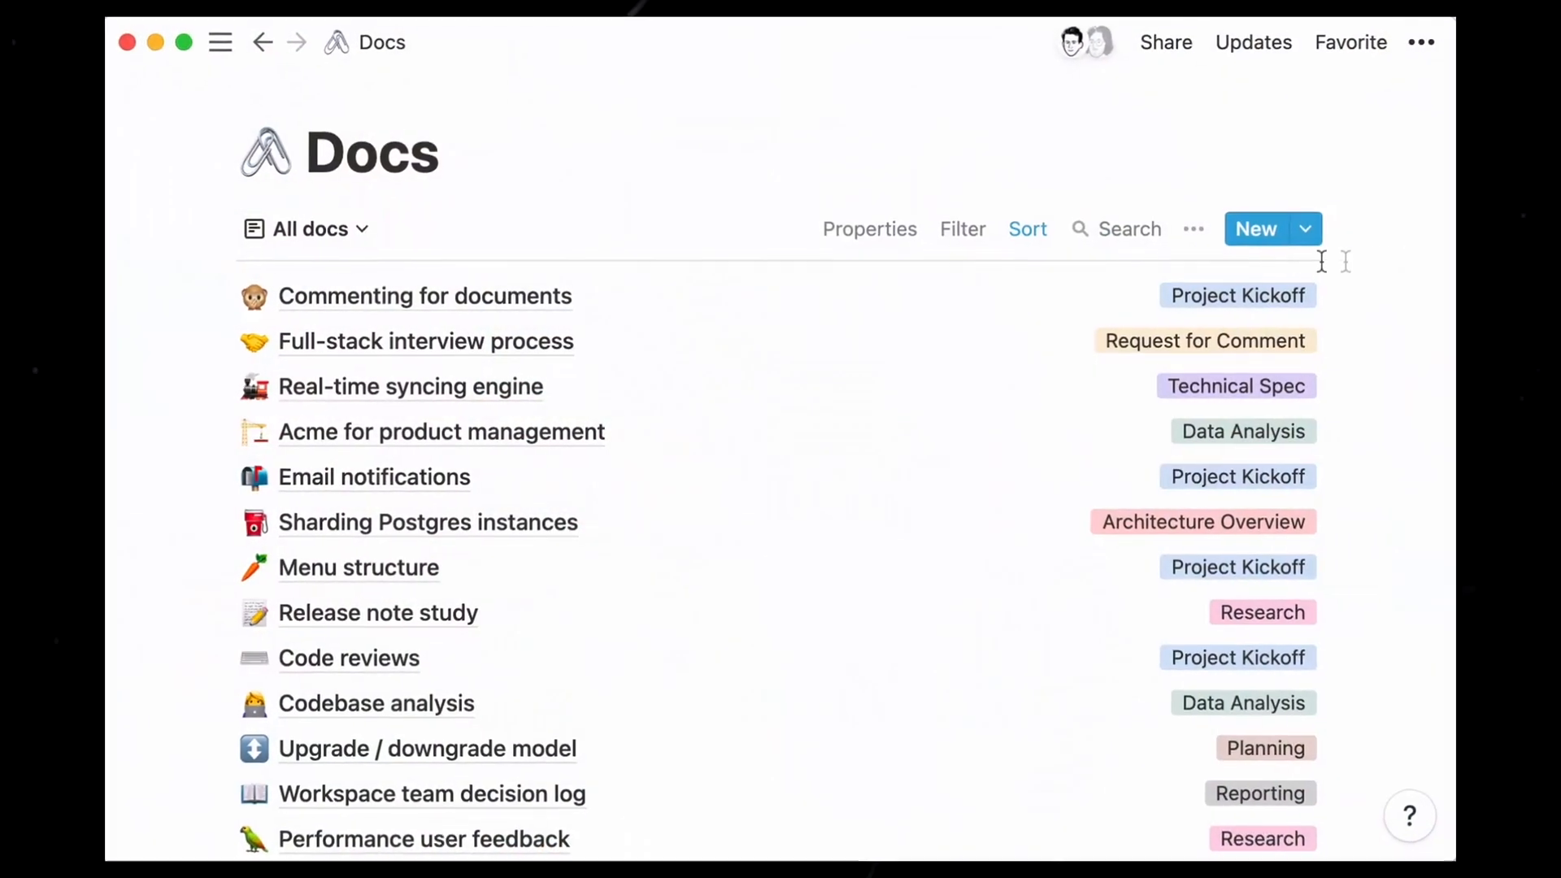
Show the Created by property in All docs and start a filter on its property
{"action": "left_click", "coordinate": [869, 229]}
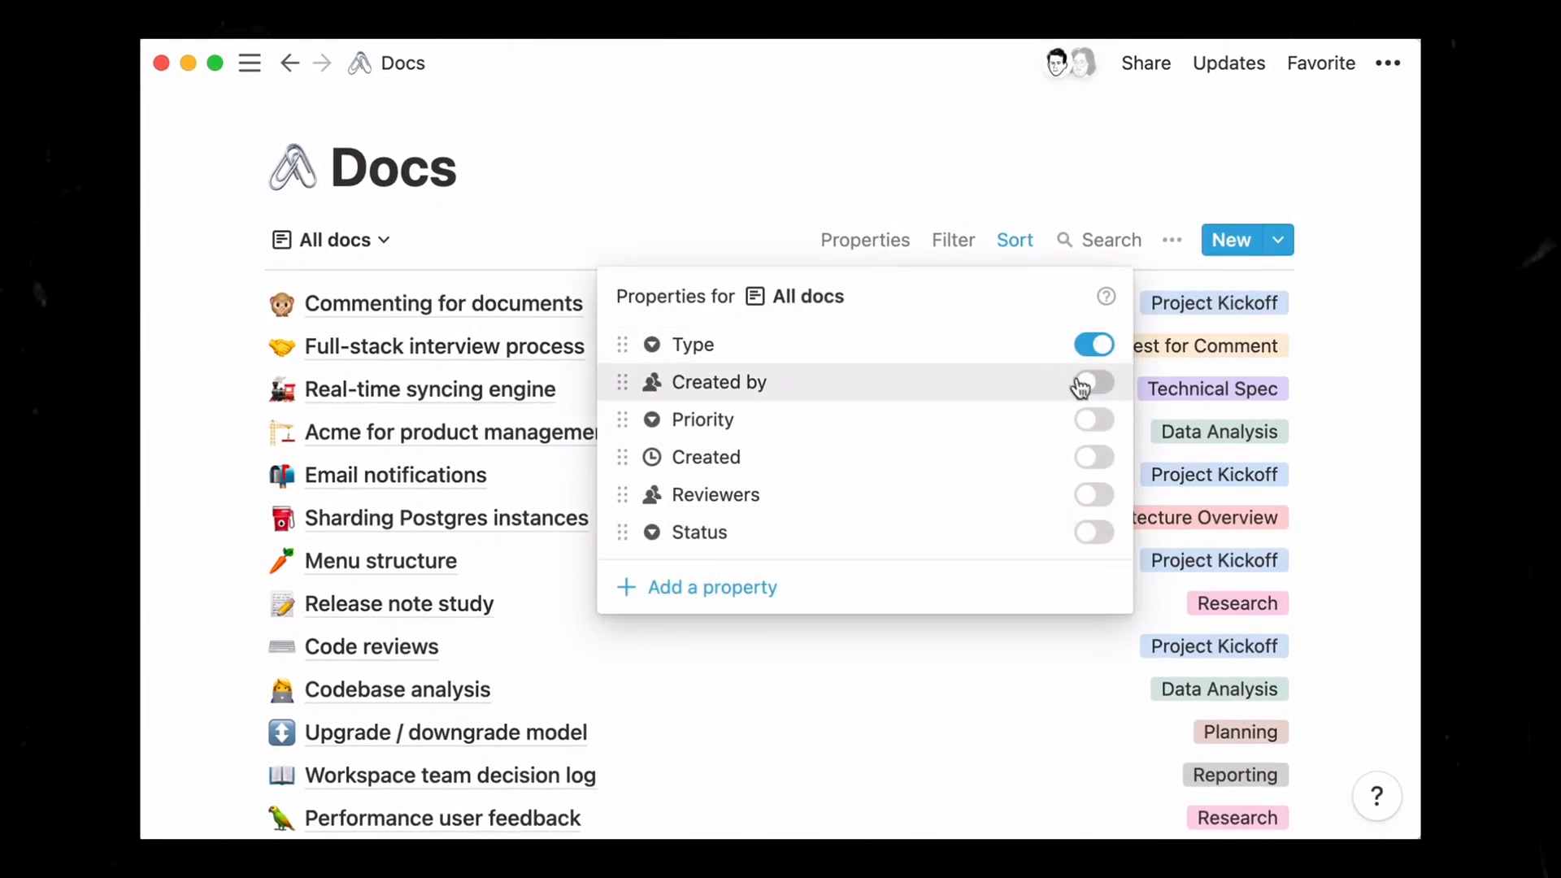
{"action": "left_click", "coordinate": [1093, 383]}
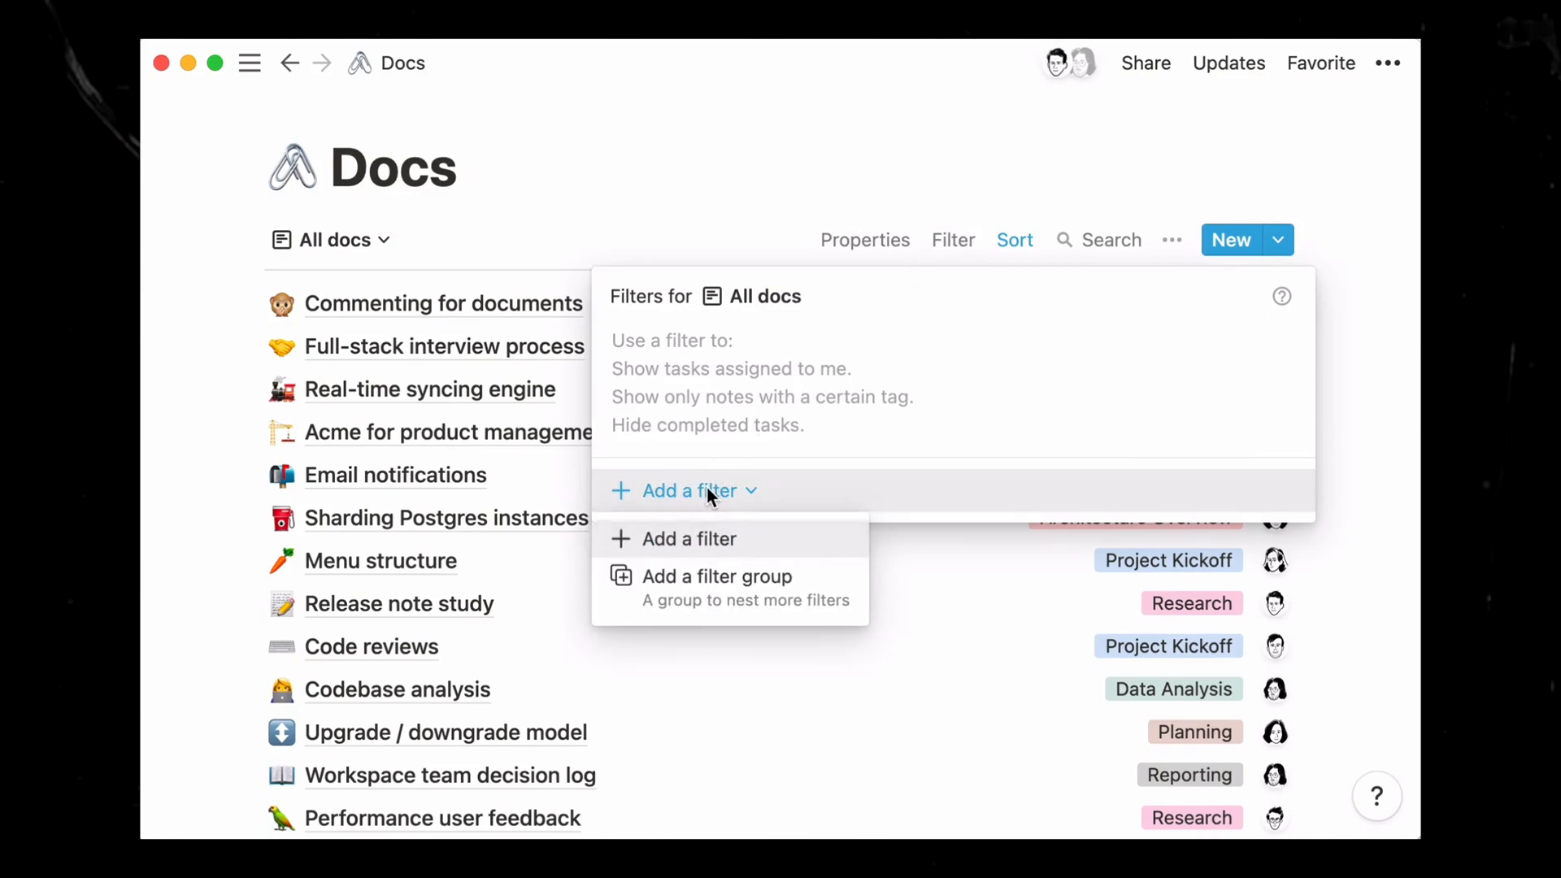
{"action": "left_click", "coordinate": [688, 539]}
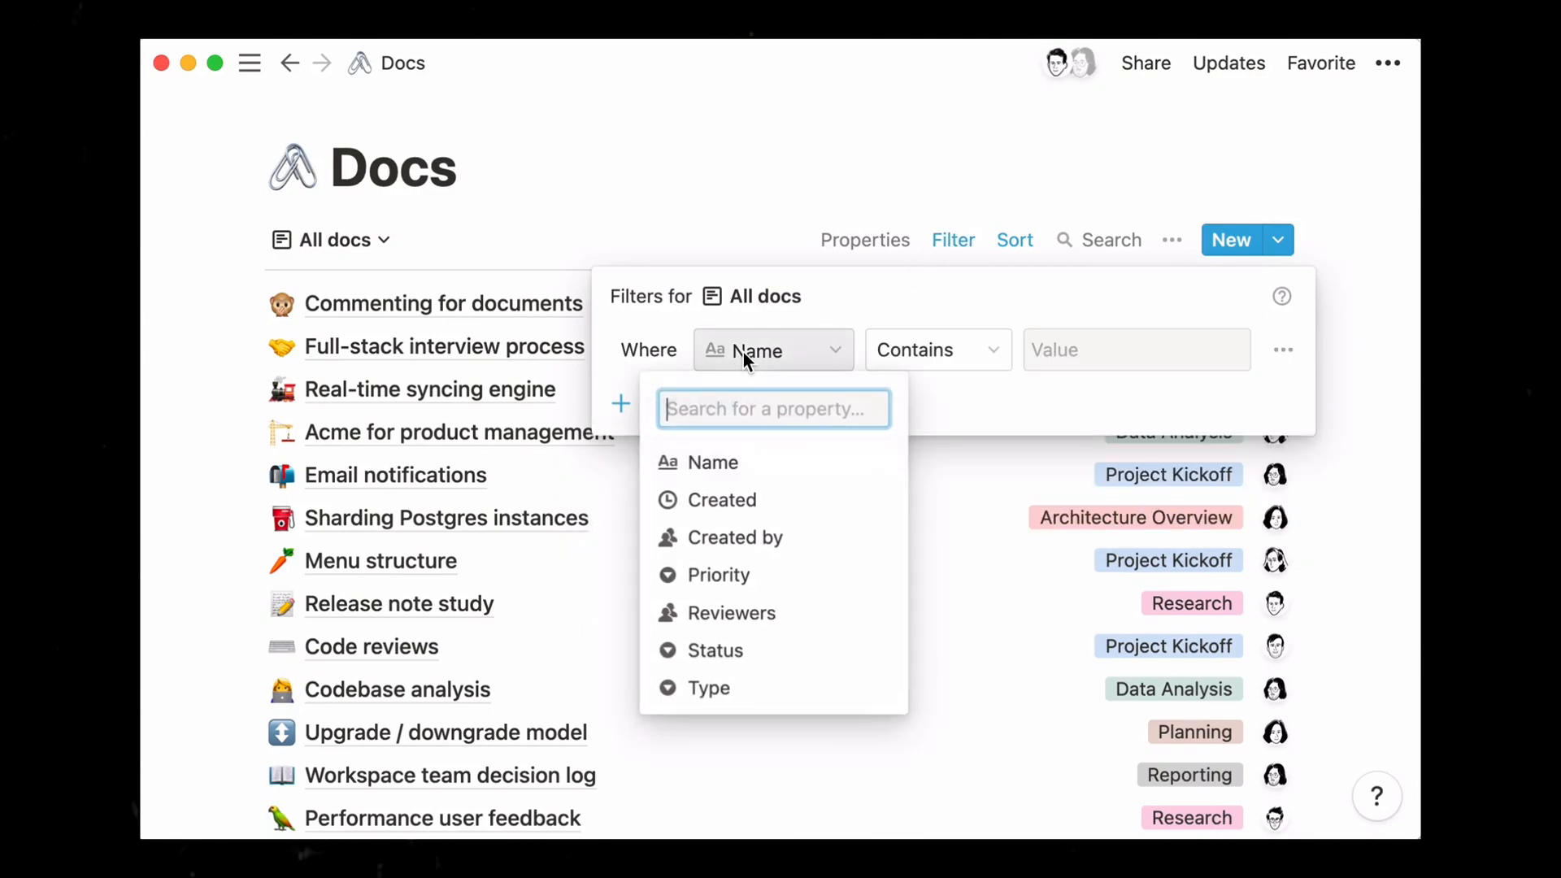
{"action": "left_click", "coordinate": [736, 538]}
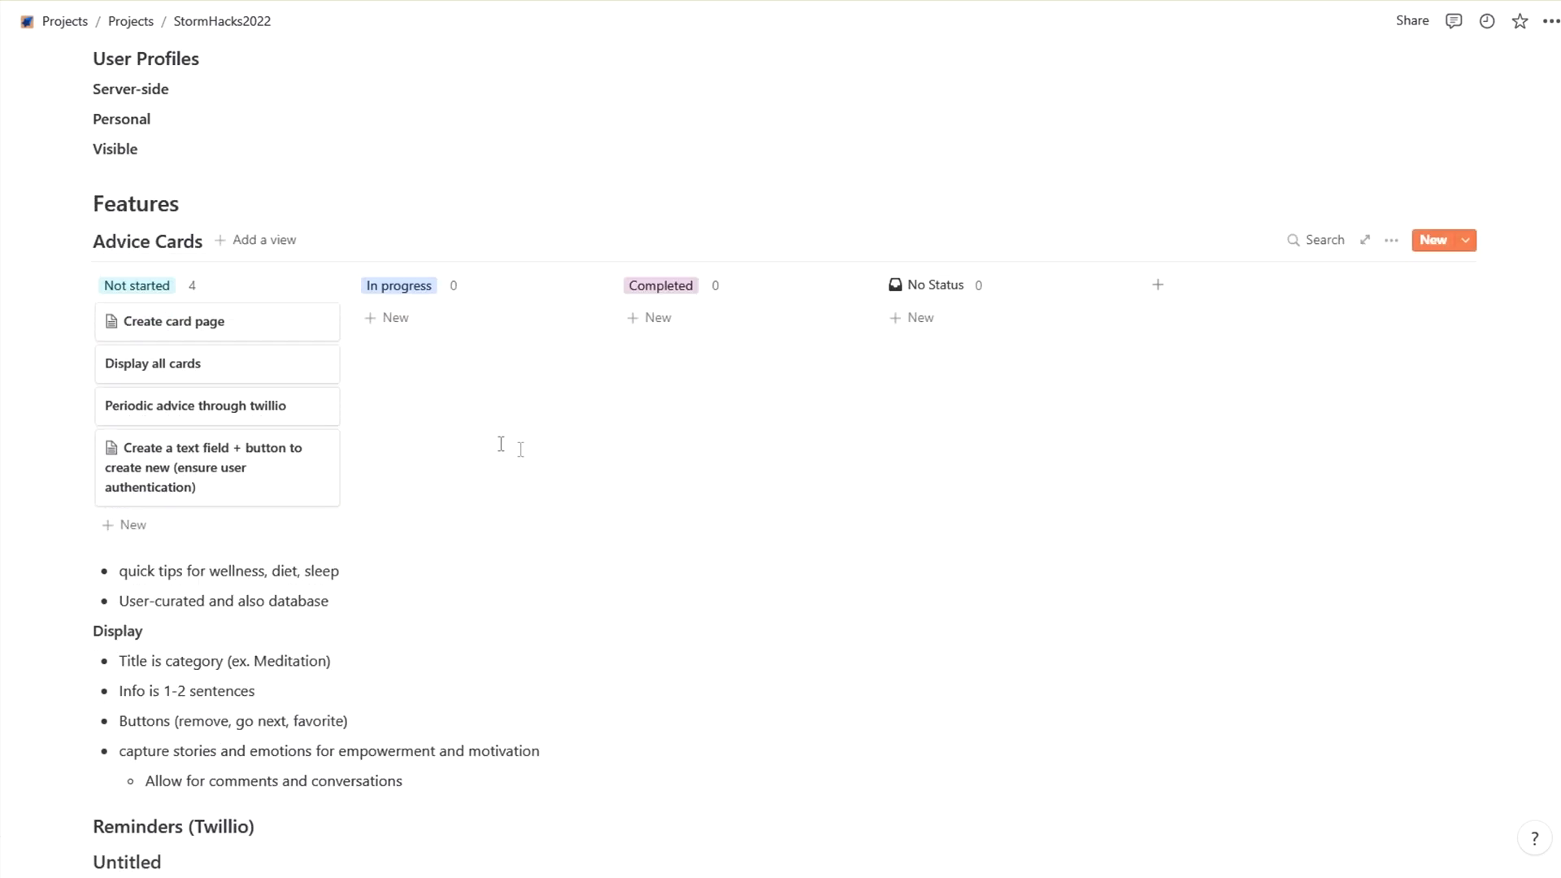
Drag the Create card page card to In progress and look through its task page
{"action": "left_click_drag", "start_coordinate": [173, 320], "coordinate": [436, 320]}
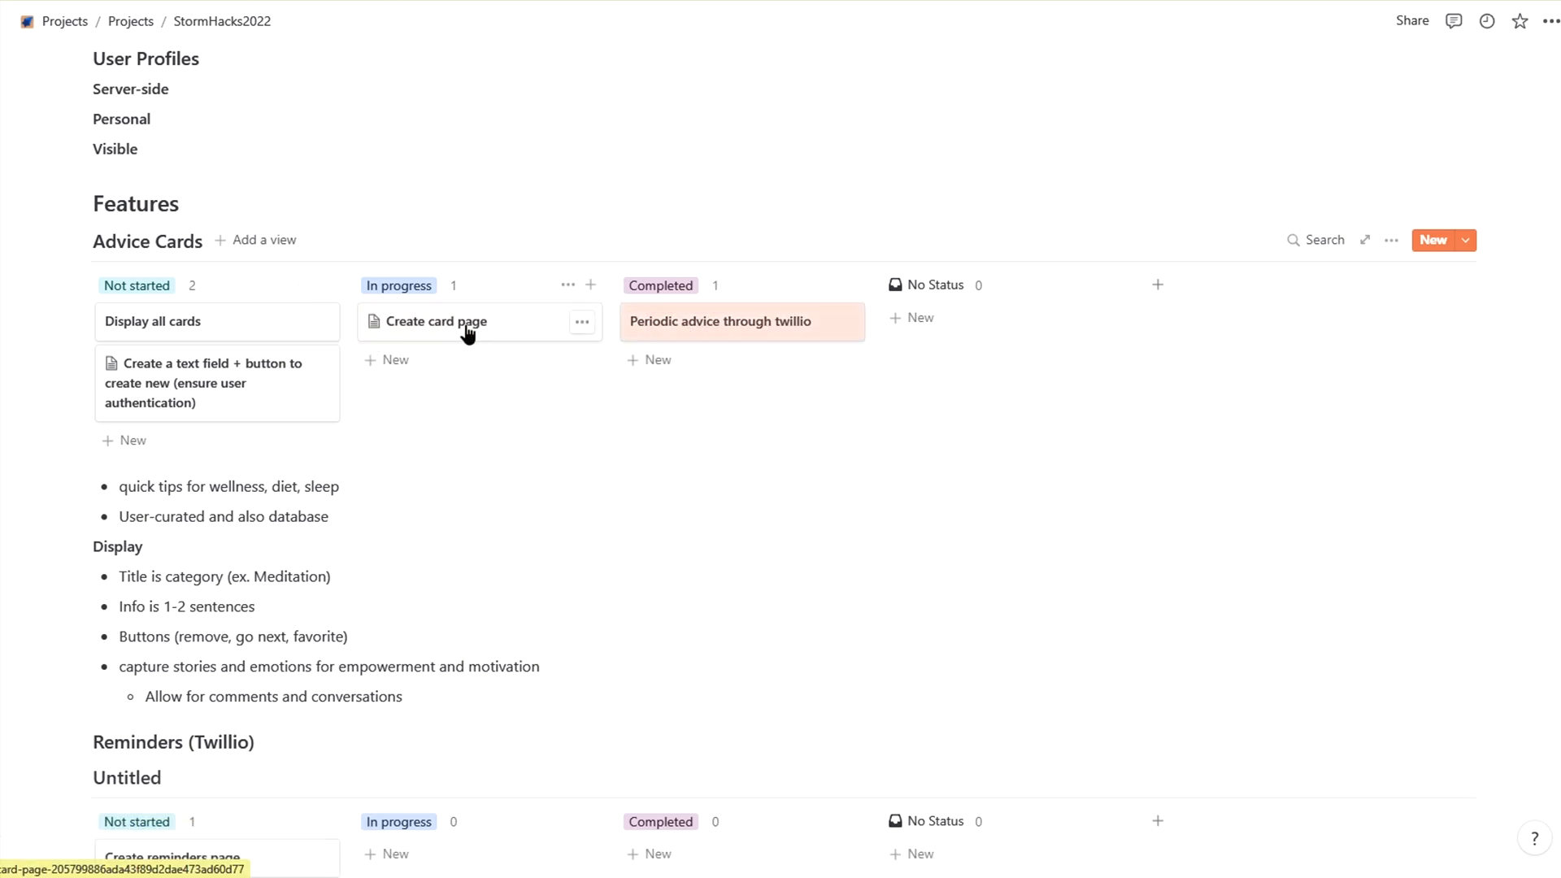
{"action": "left_click", "coordinate": [435, 320]}
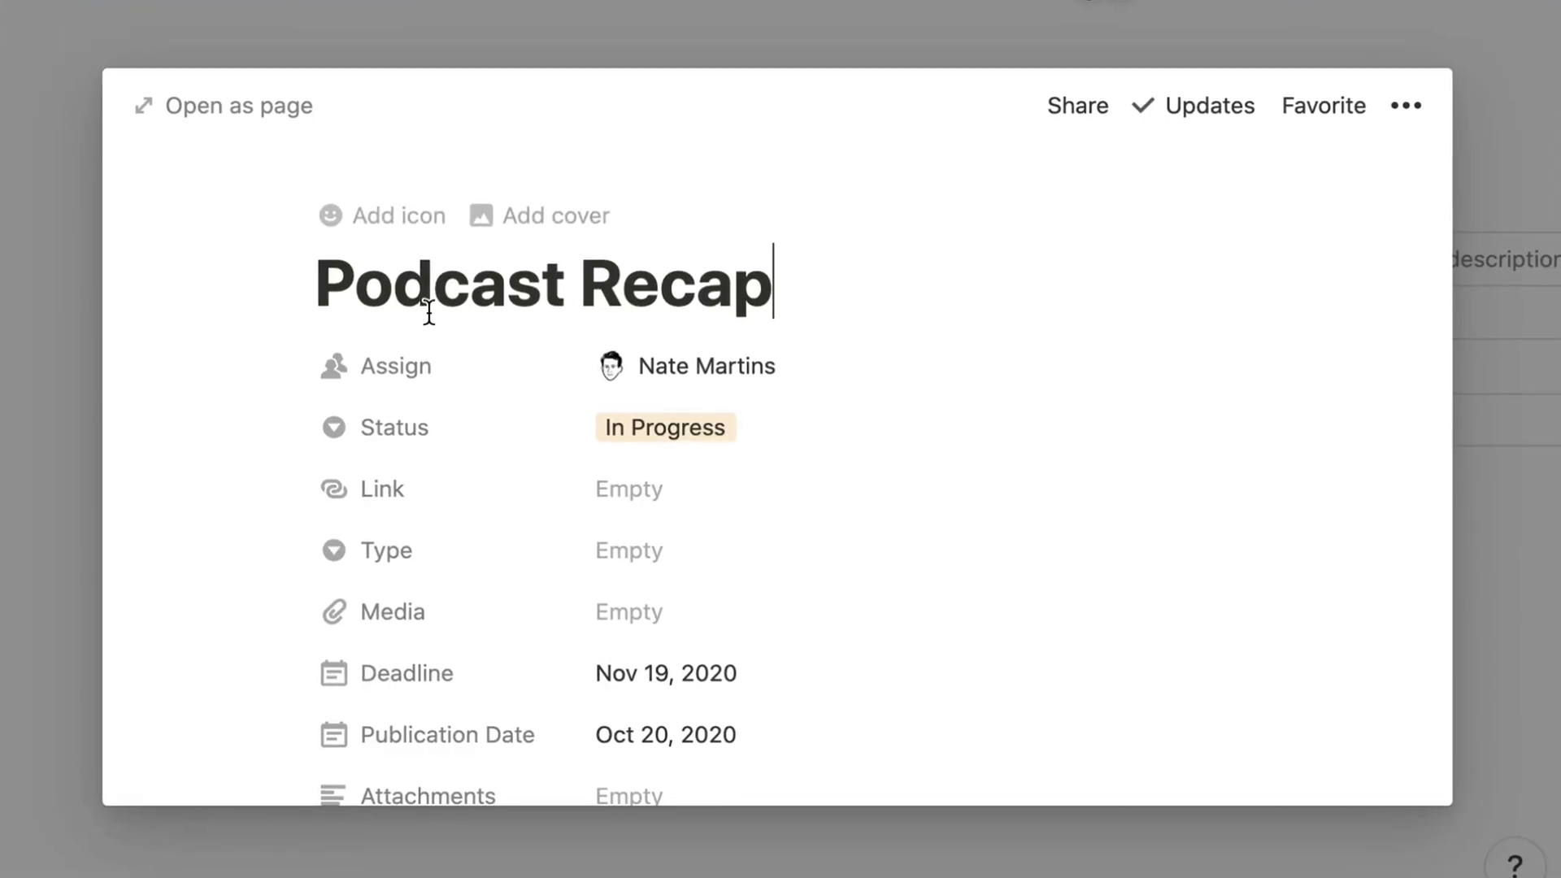
{"action": "scroll", "scroll_direction": "down", "scroll_amount": 3}
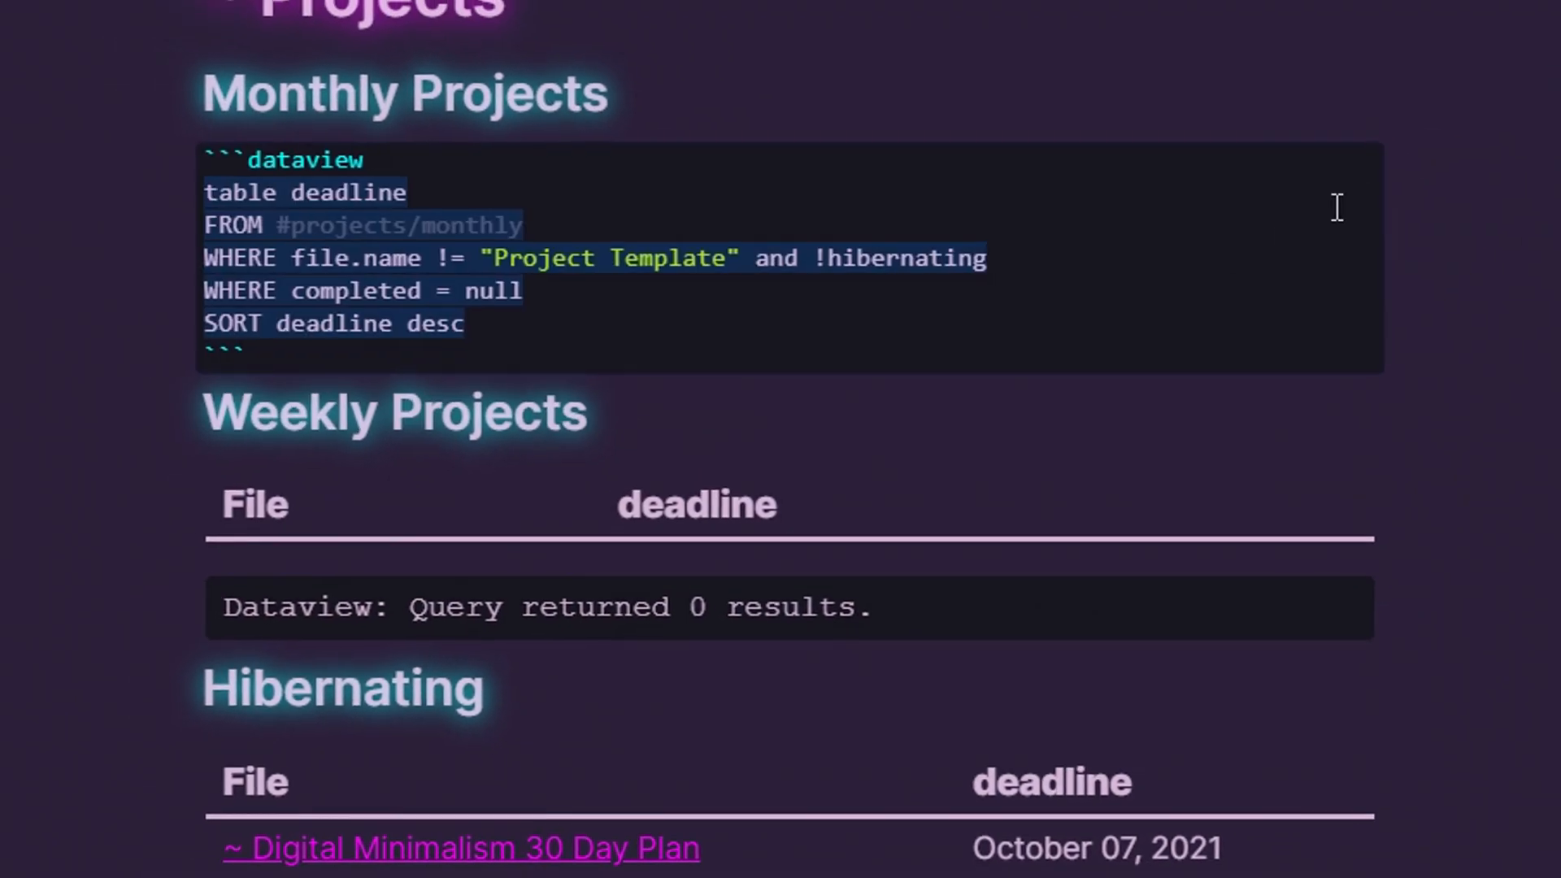
{"action": "scroll", "scroll_direction": "up", "scroll_amount": 3}
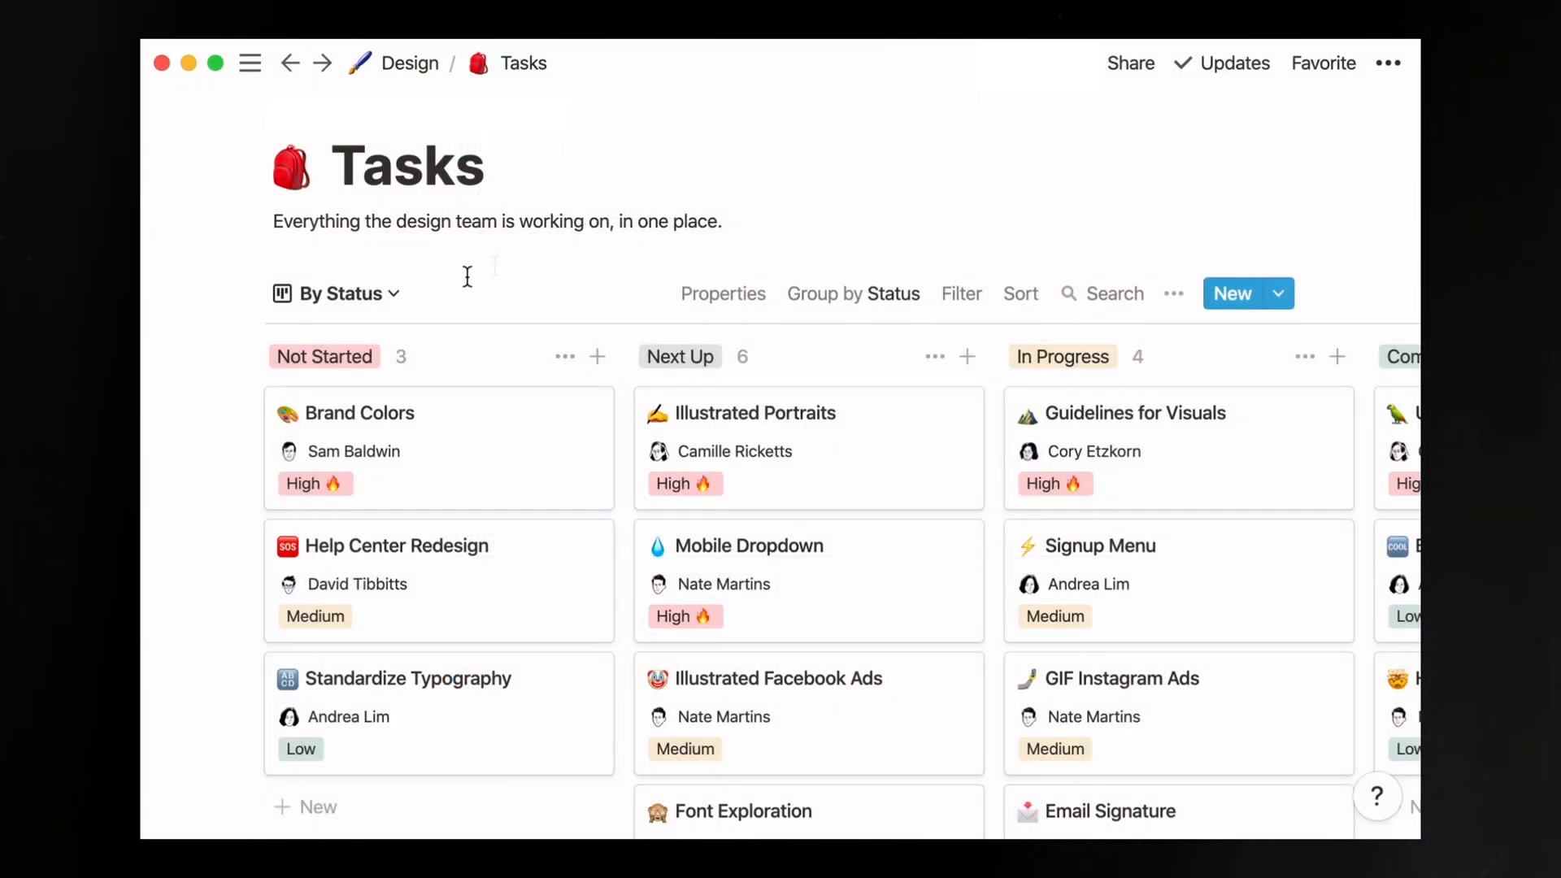
Group Tasks by designer, switch to the Due Dates calendar, then view Projects as a calendar
{"action": "left_click", "coordinate": [339, 293]}
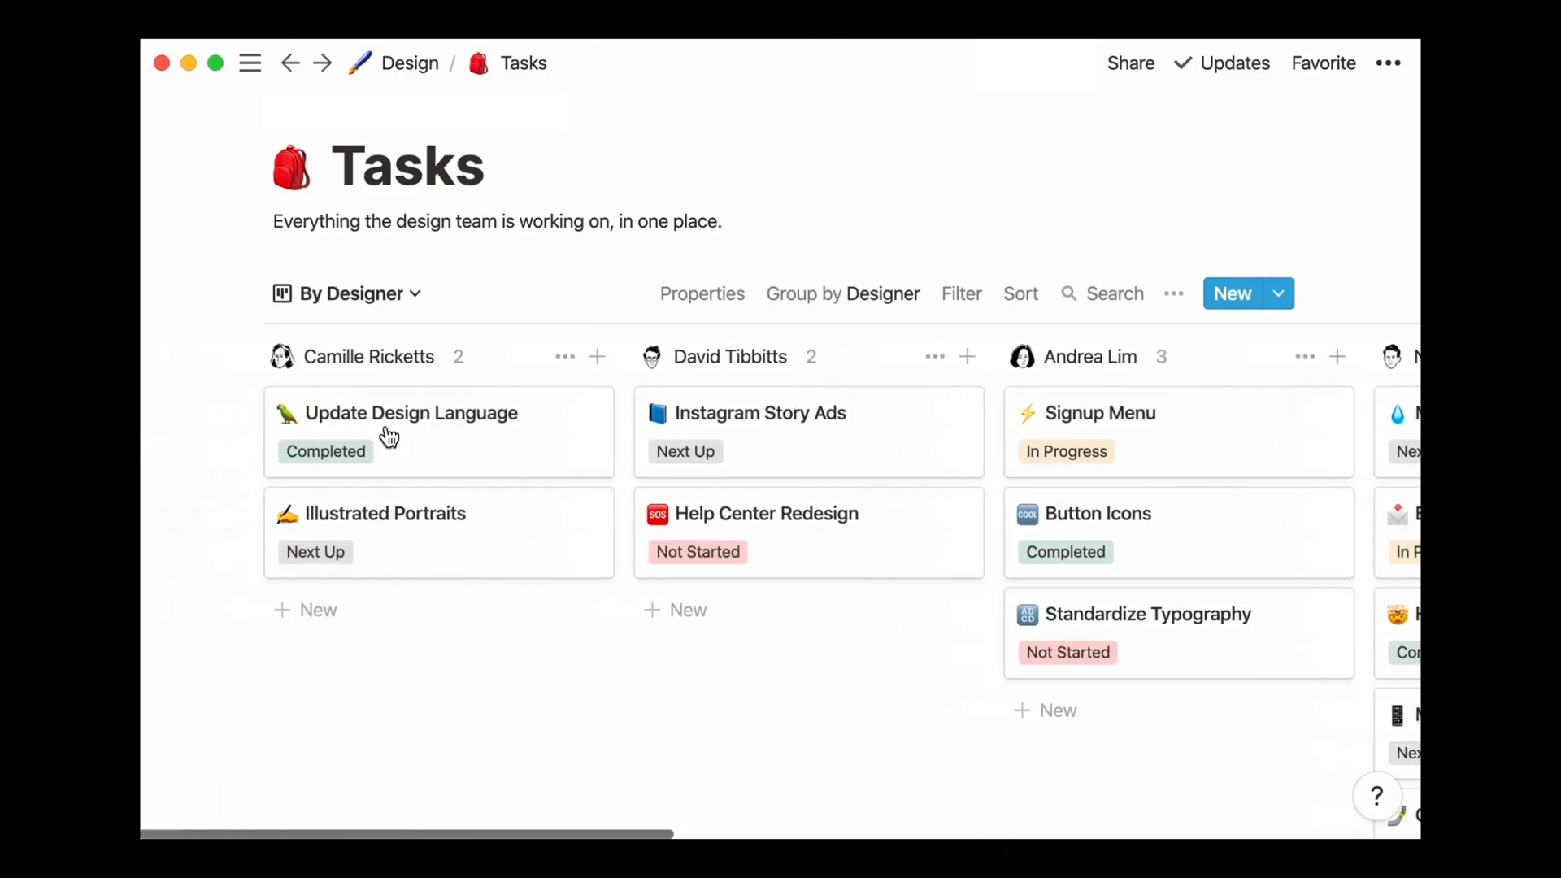
{"action": "left_click", "coordinate": [343, 293]}
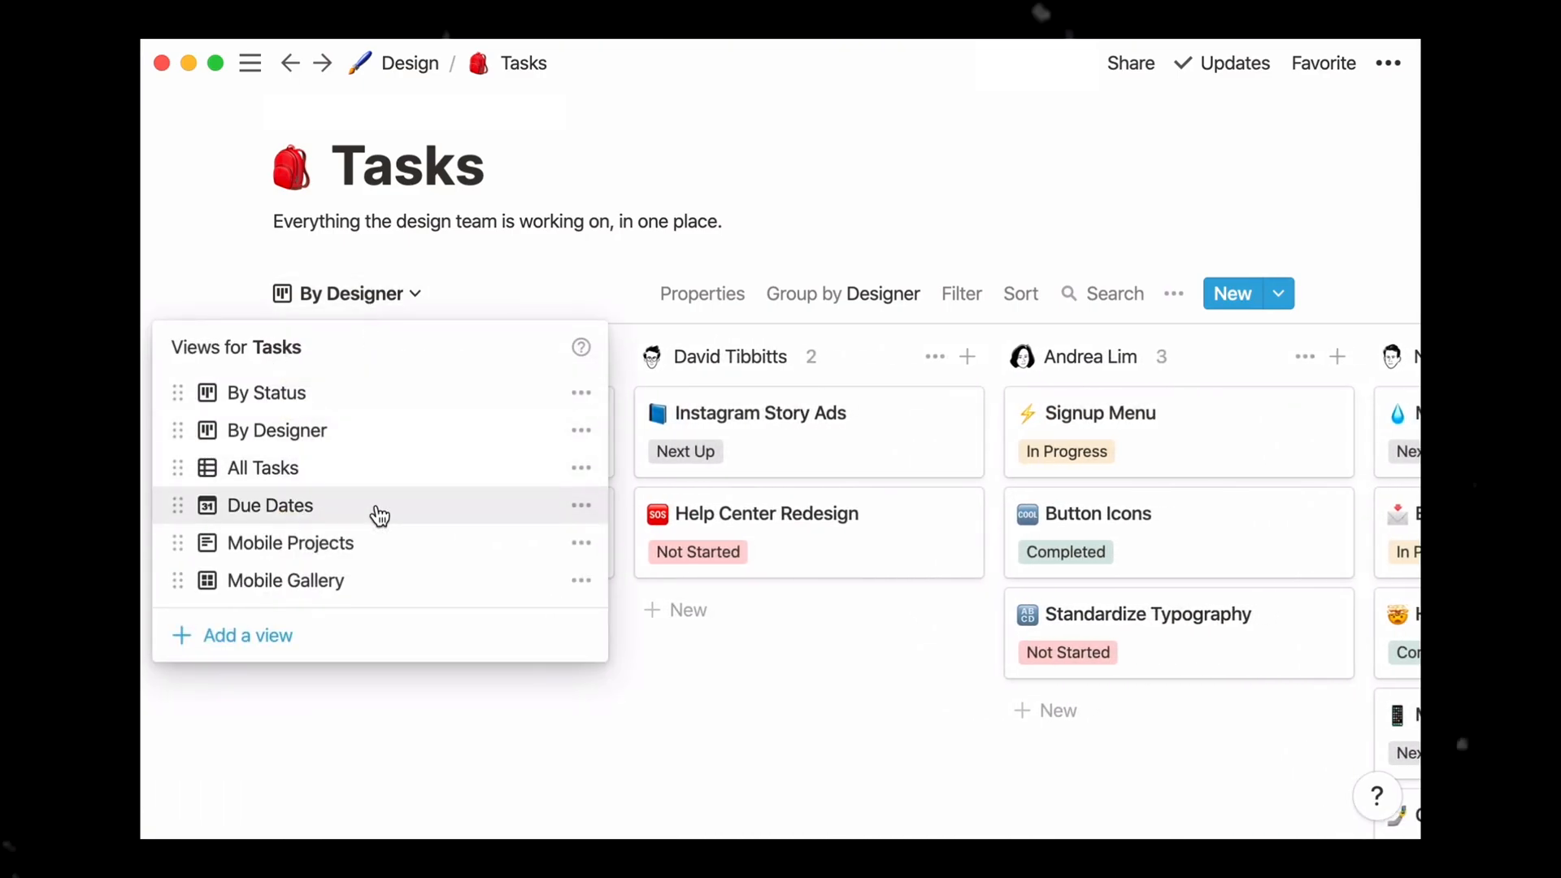
{"action": "left_click", "coordinate": [269, 505]}
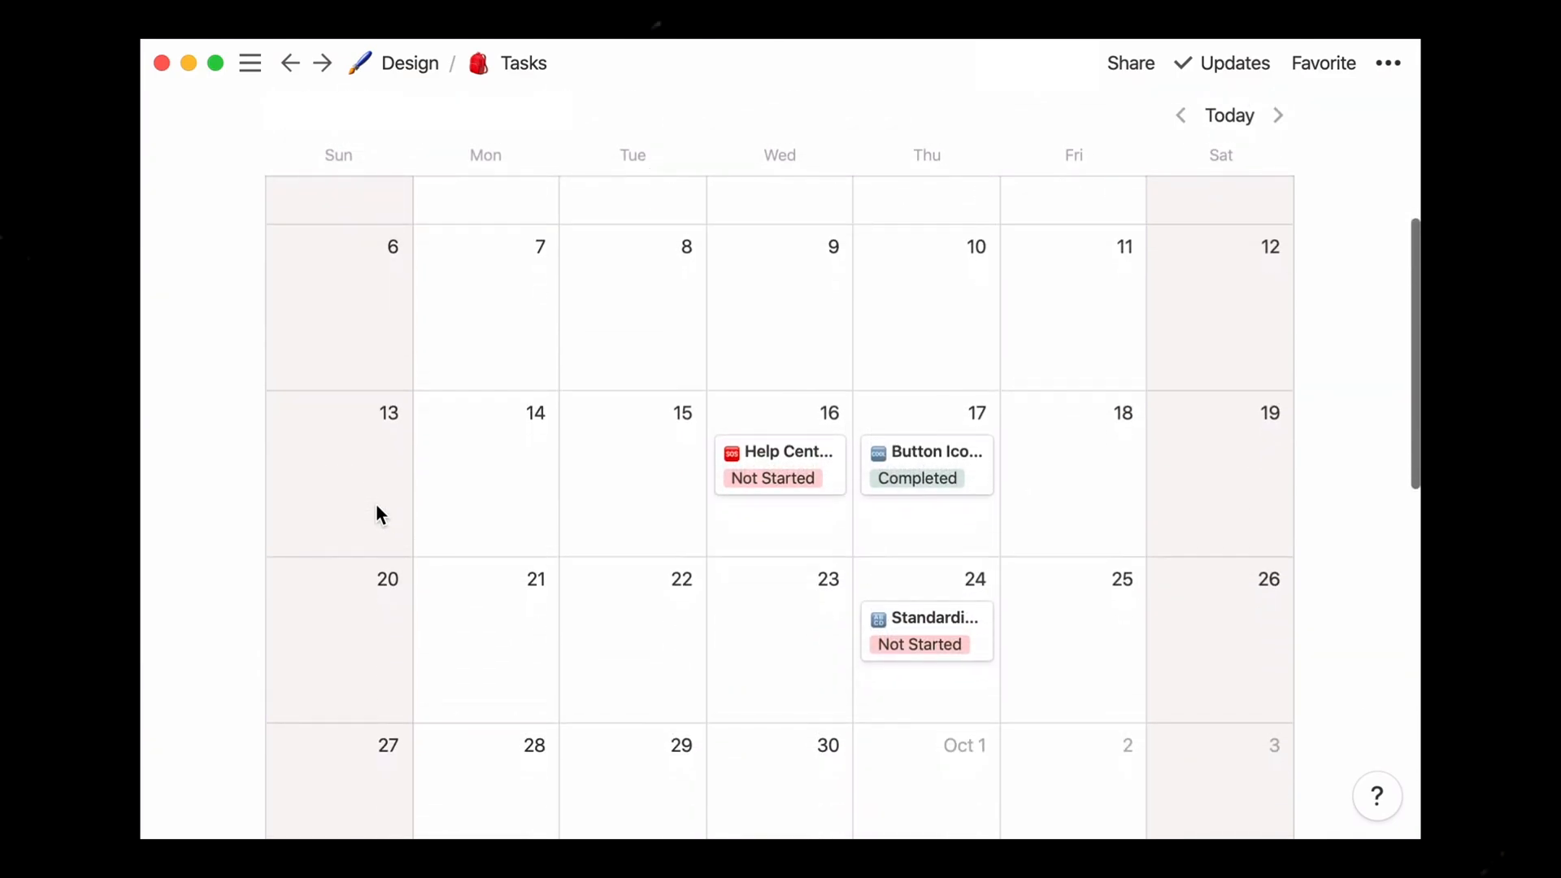
{"action": "scroll", "scroll_direction": "up", "scroll_amount": 3}
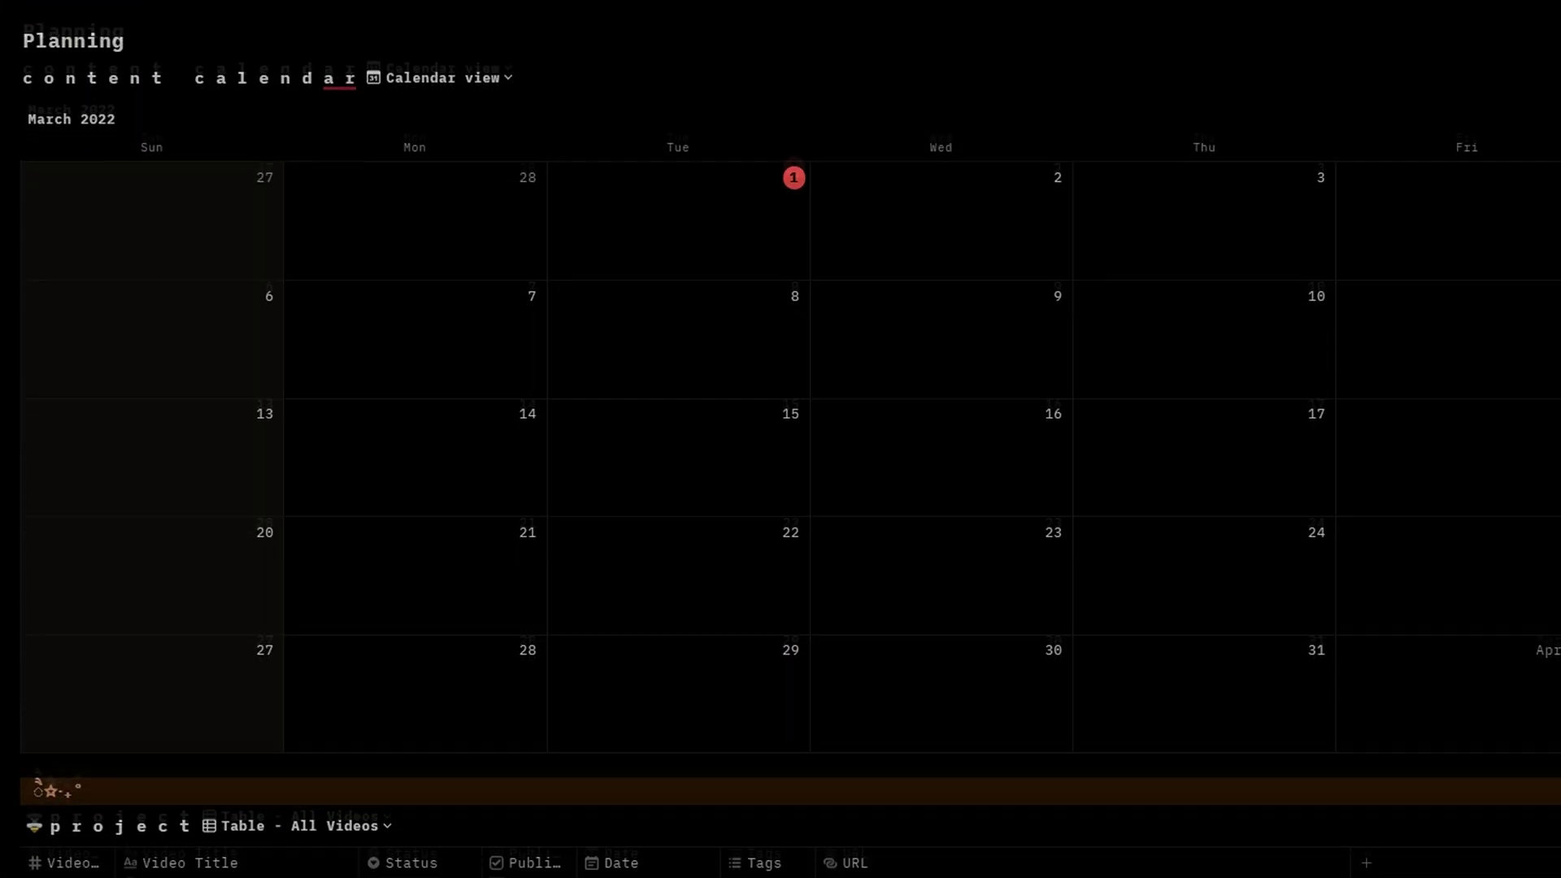
{"action": "scroll", "scroll_direction": "down", "scroll_amount": 3}
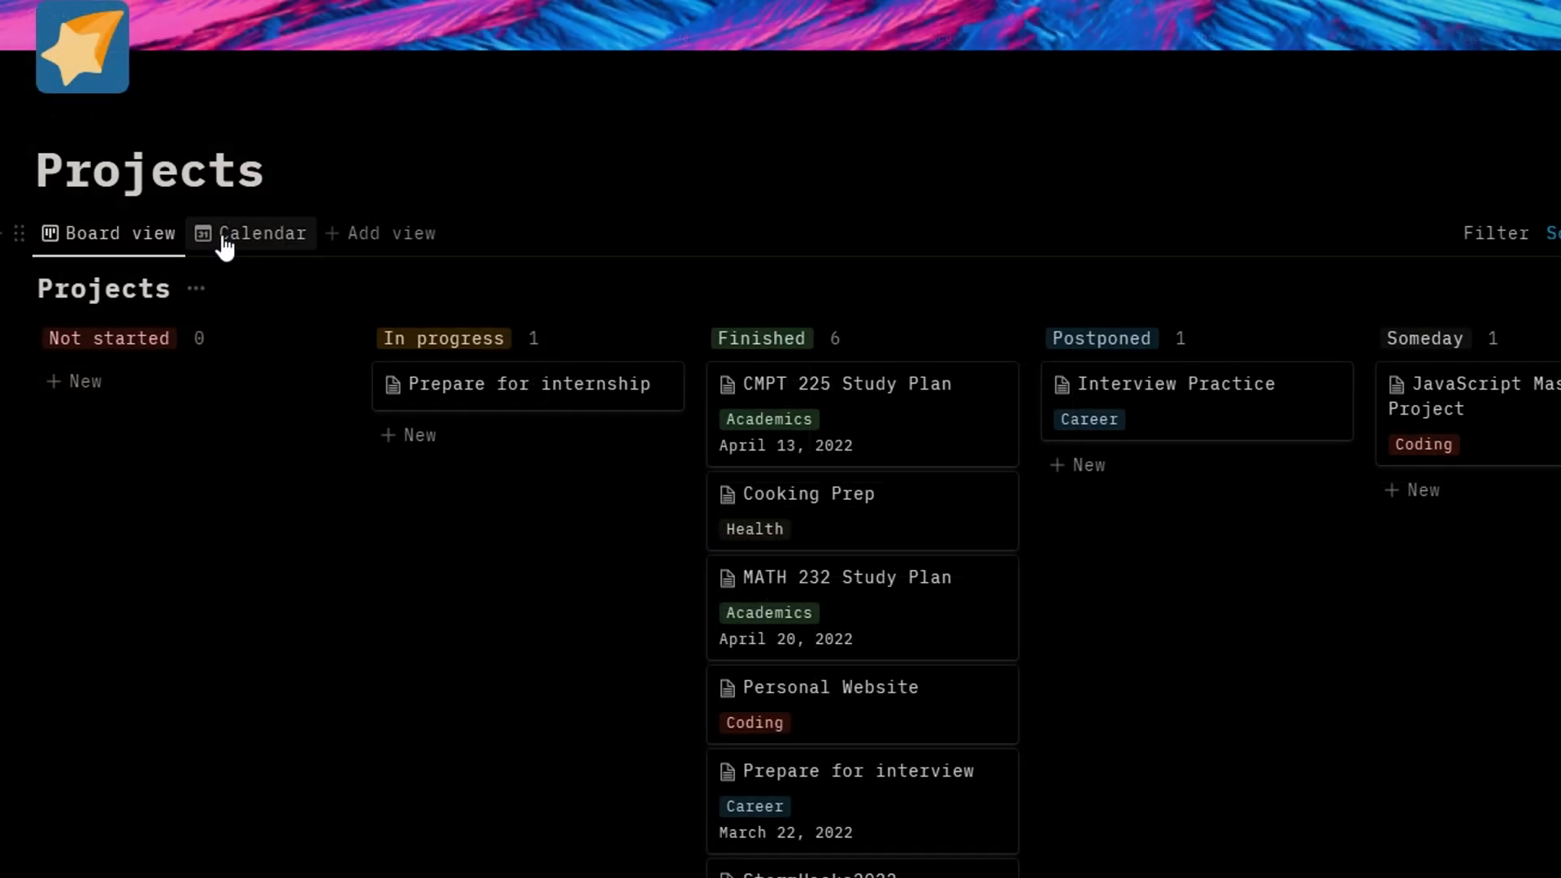
{"action": "left_click", "coordinate": [261, 234]}
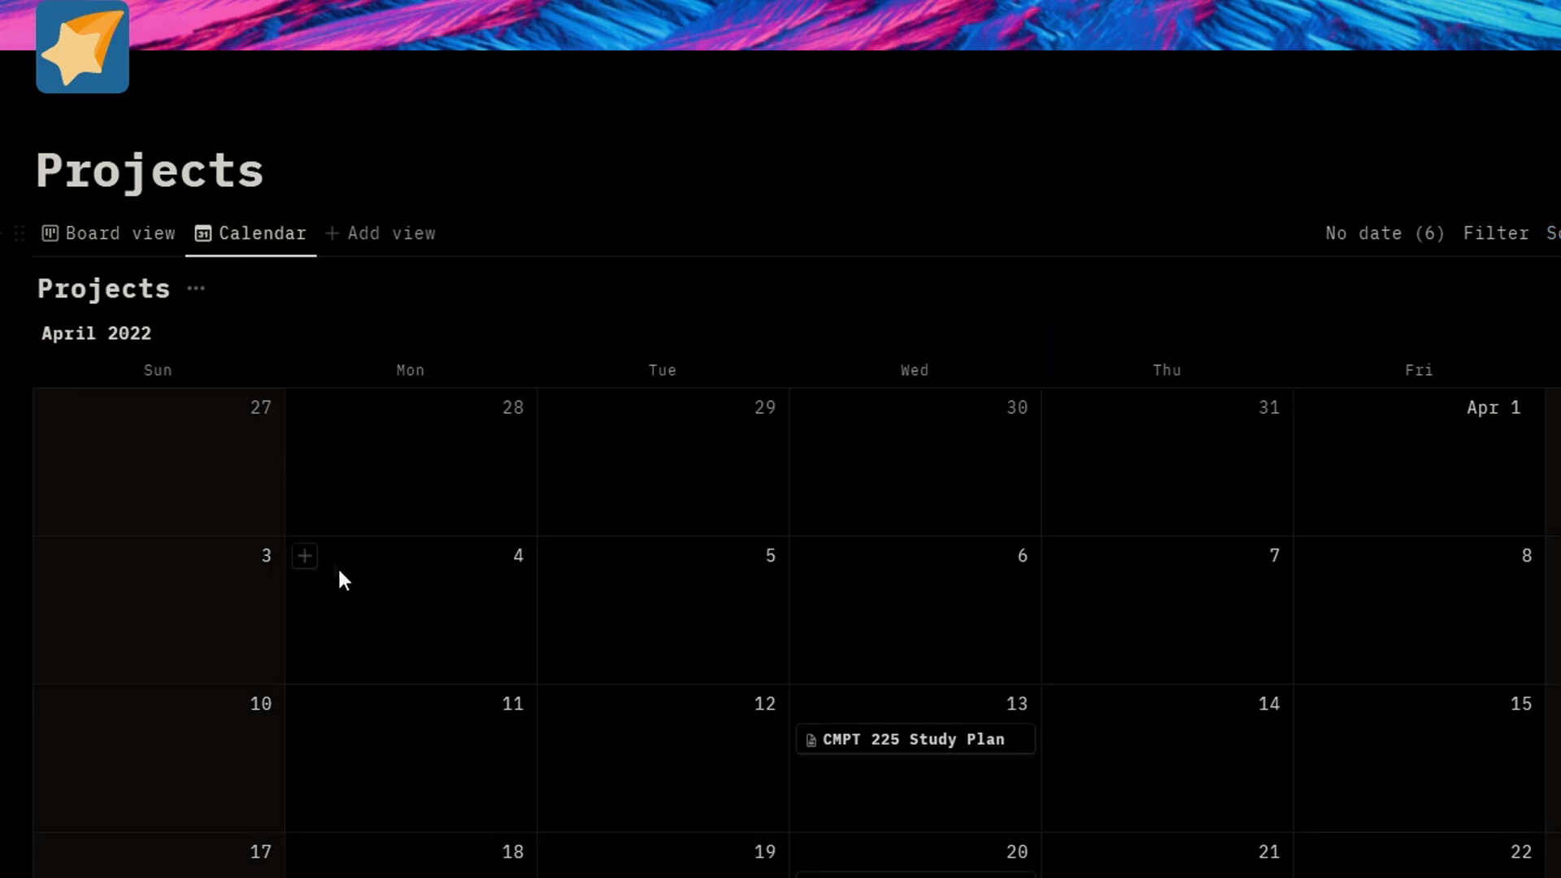
{"action": "scroll", "scroll_direction": "down", "scroll_amount": 3}
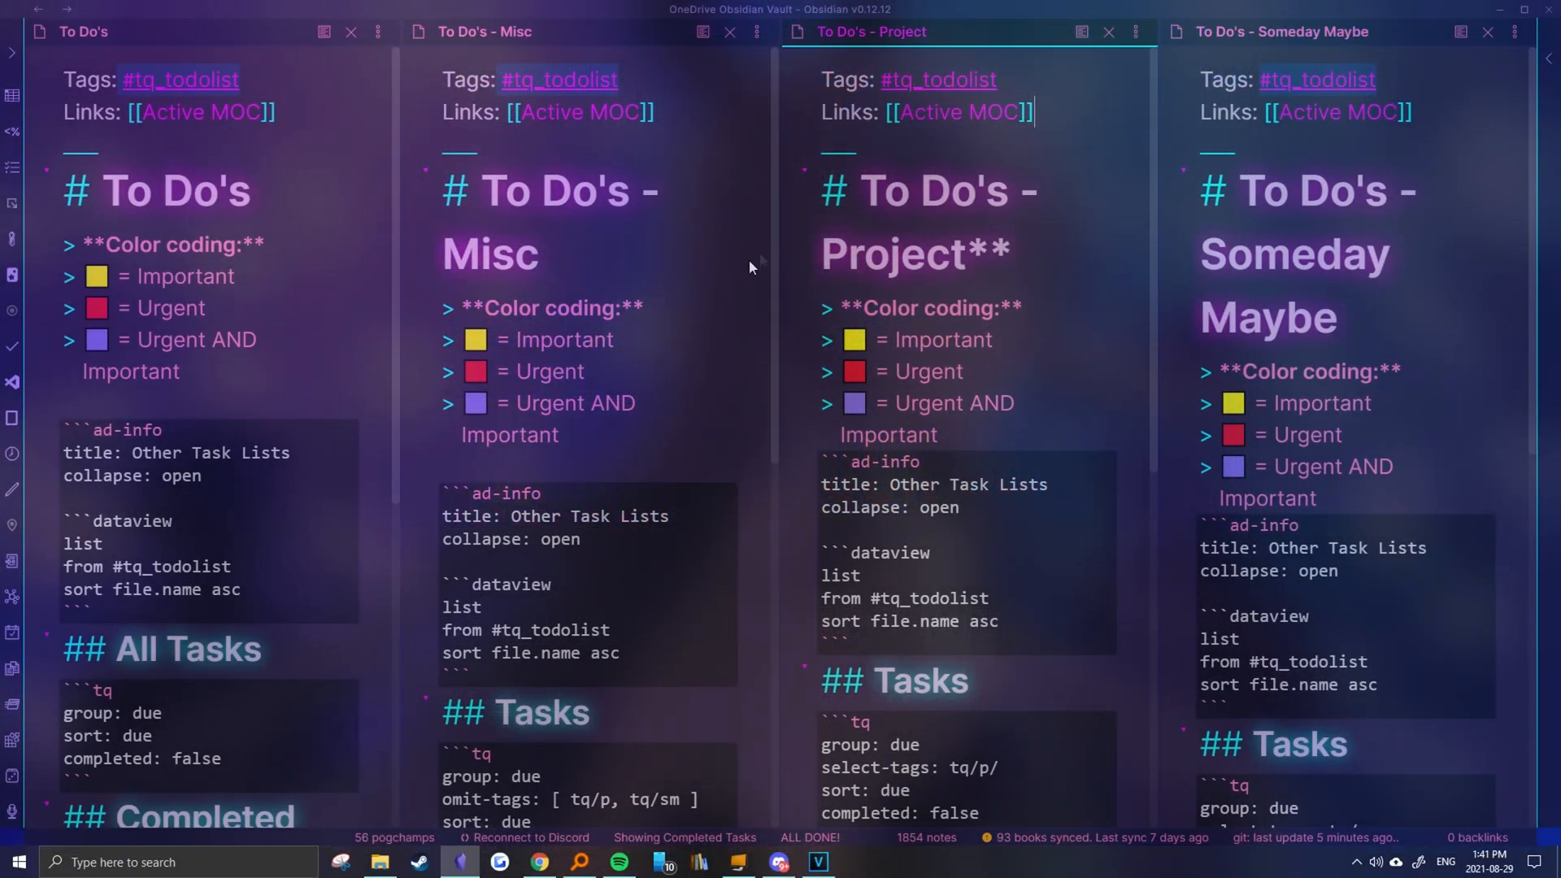
Switch the To Do's - Misc pane to reading view and scroll through it
{"action": "left_click", "coordinate": [703, 30]}
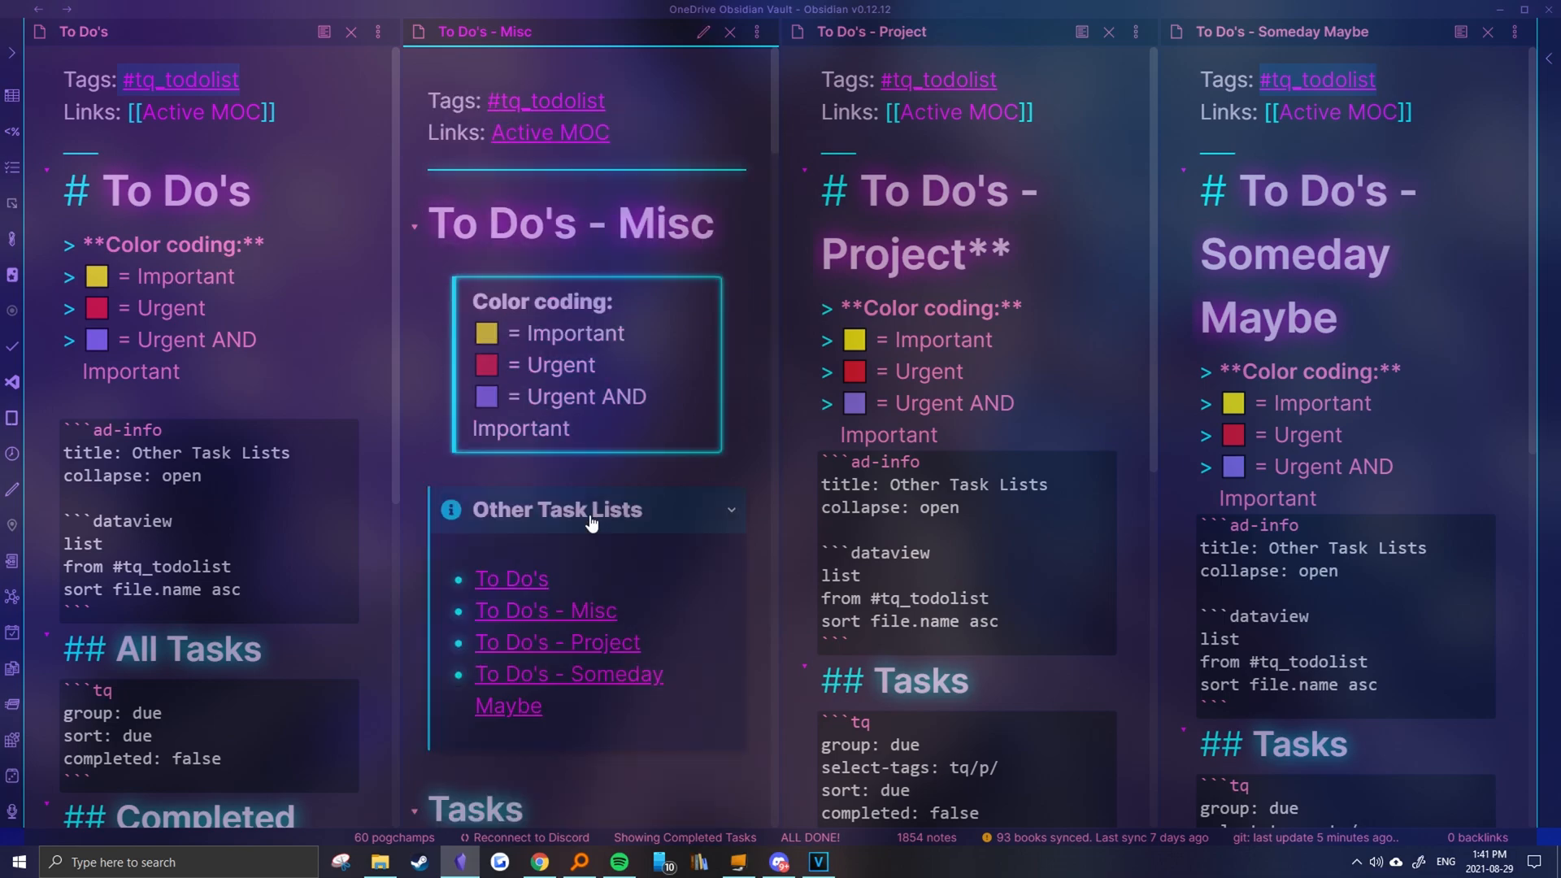
{"action": "scroll", "scroll_direction": "down", "scroll_amount": 3}
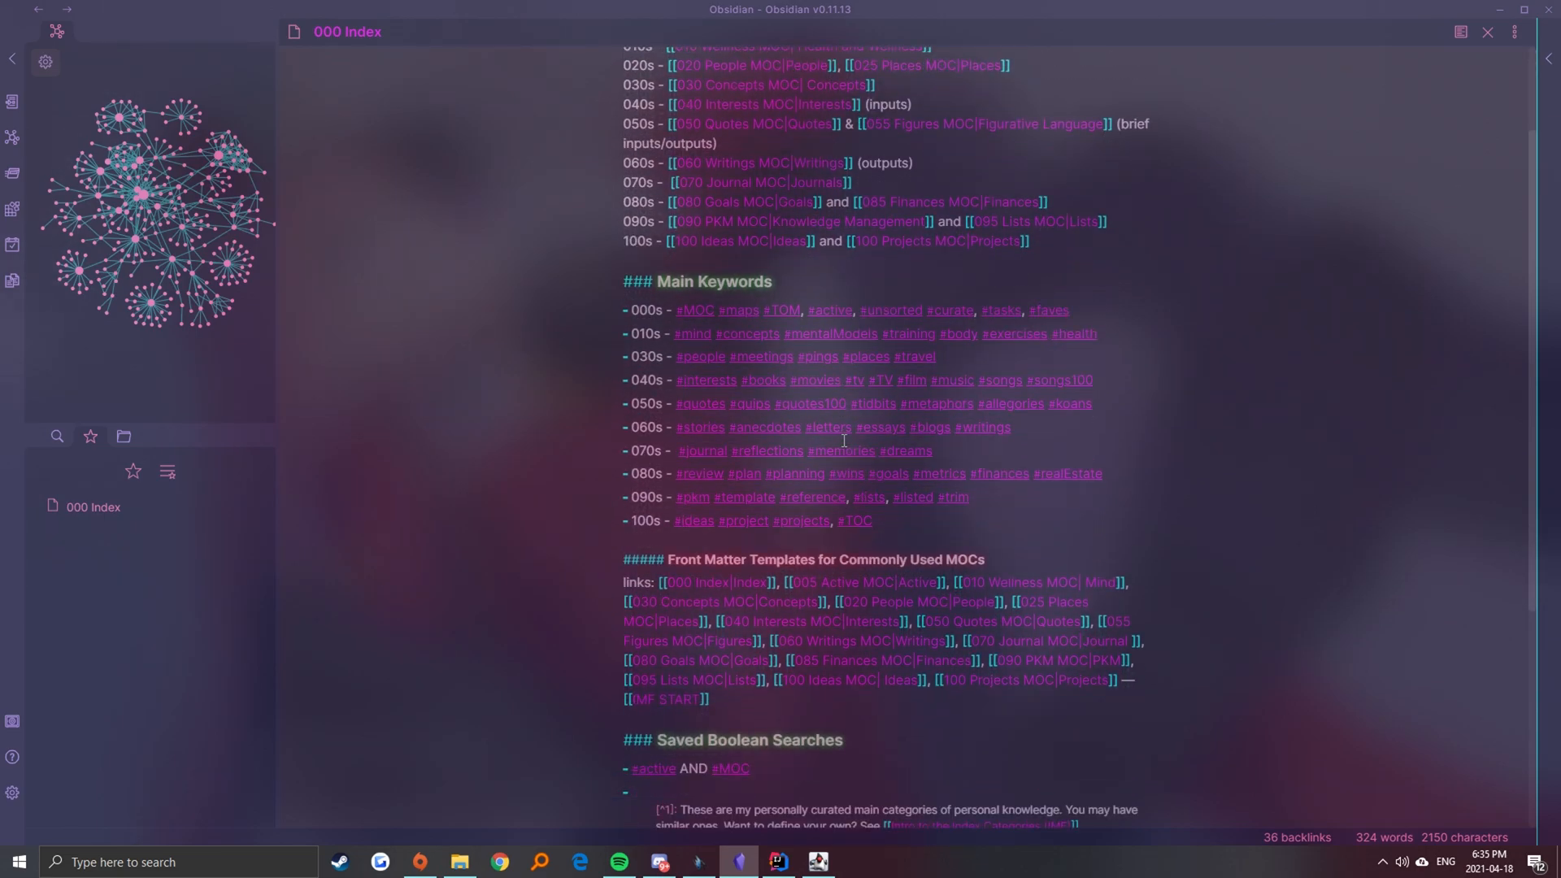
Scroll down the 000 Index note past its keywords and front matter templates
{"action": "scroll", "scroll_direction": "down", "scroll_amount": 3}
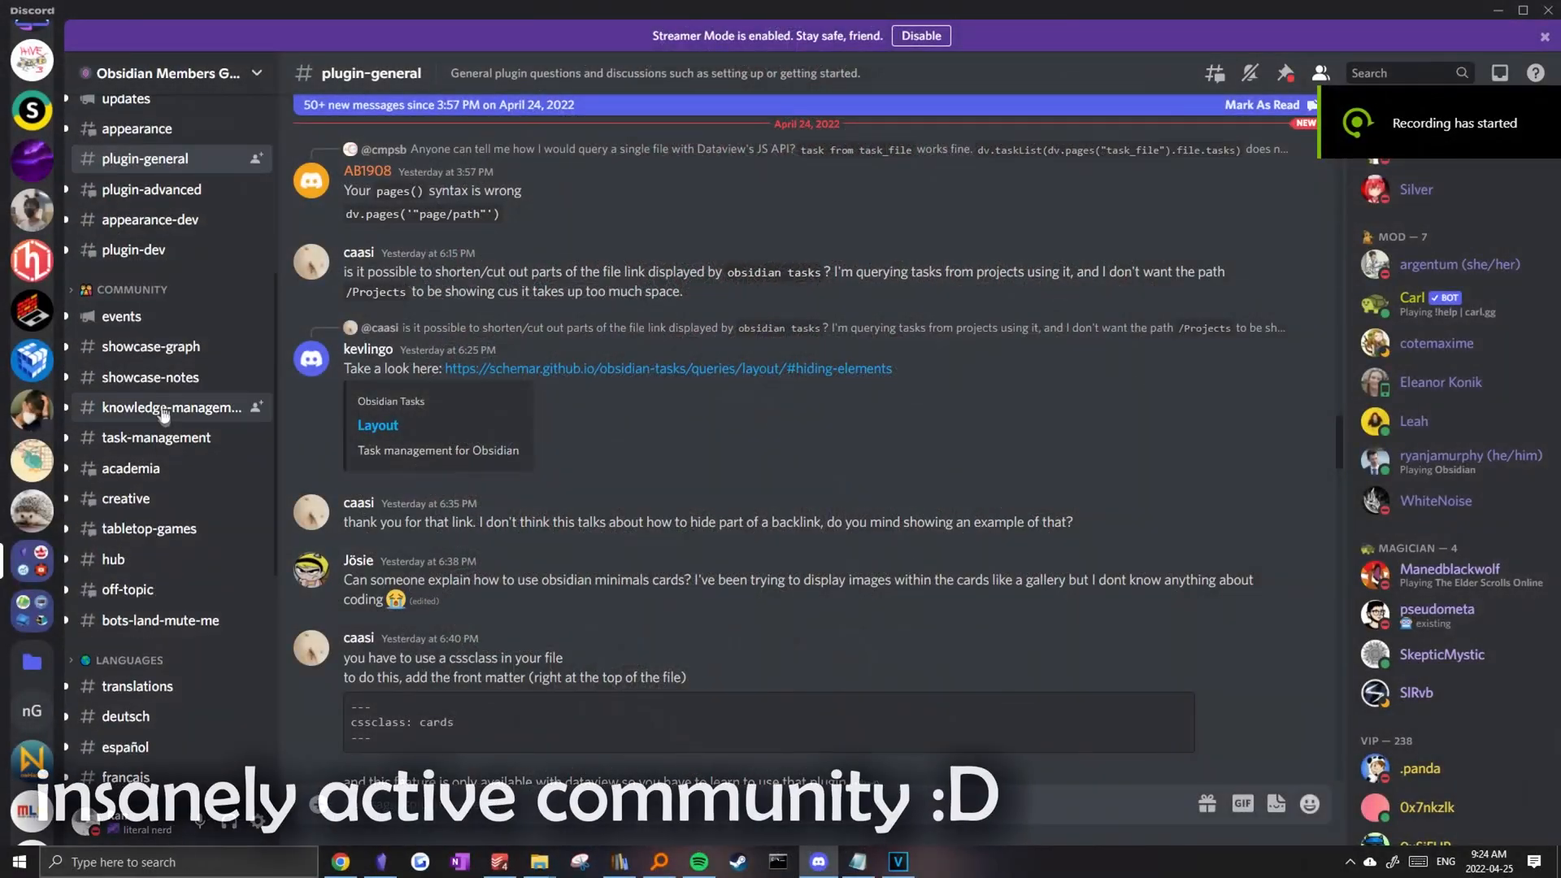
Browse the #knowledge-management channel's messages, then move on to #task-management
{"action": "left_click", "coordinate": [177, 408]}
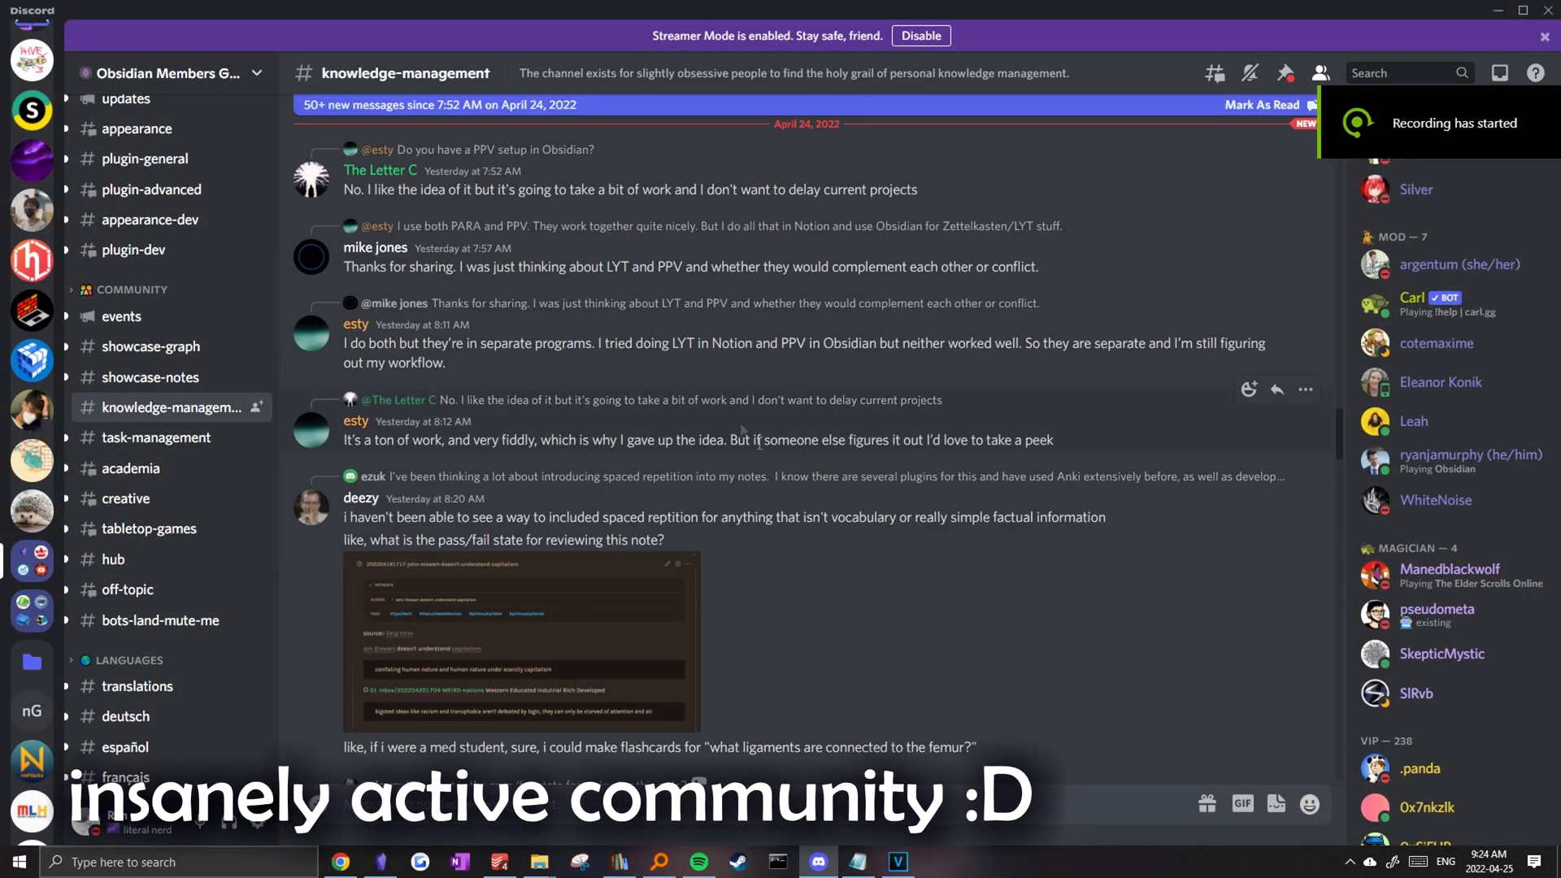
{"action": "scroll", "scroll_direction": "down", "scroll_amount": 3}
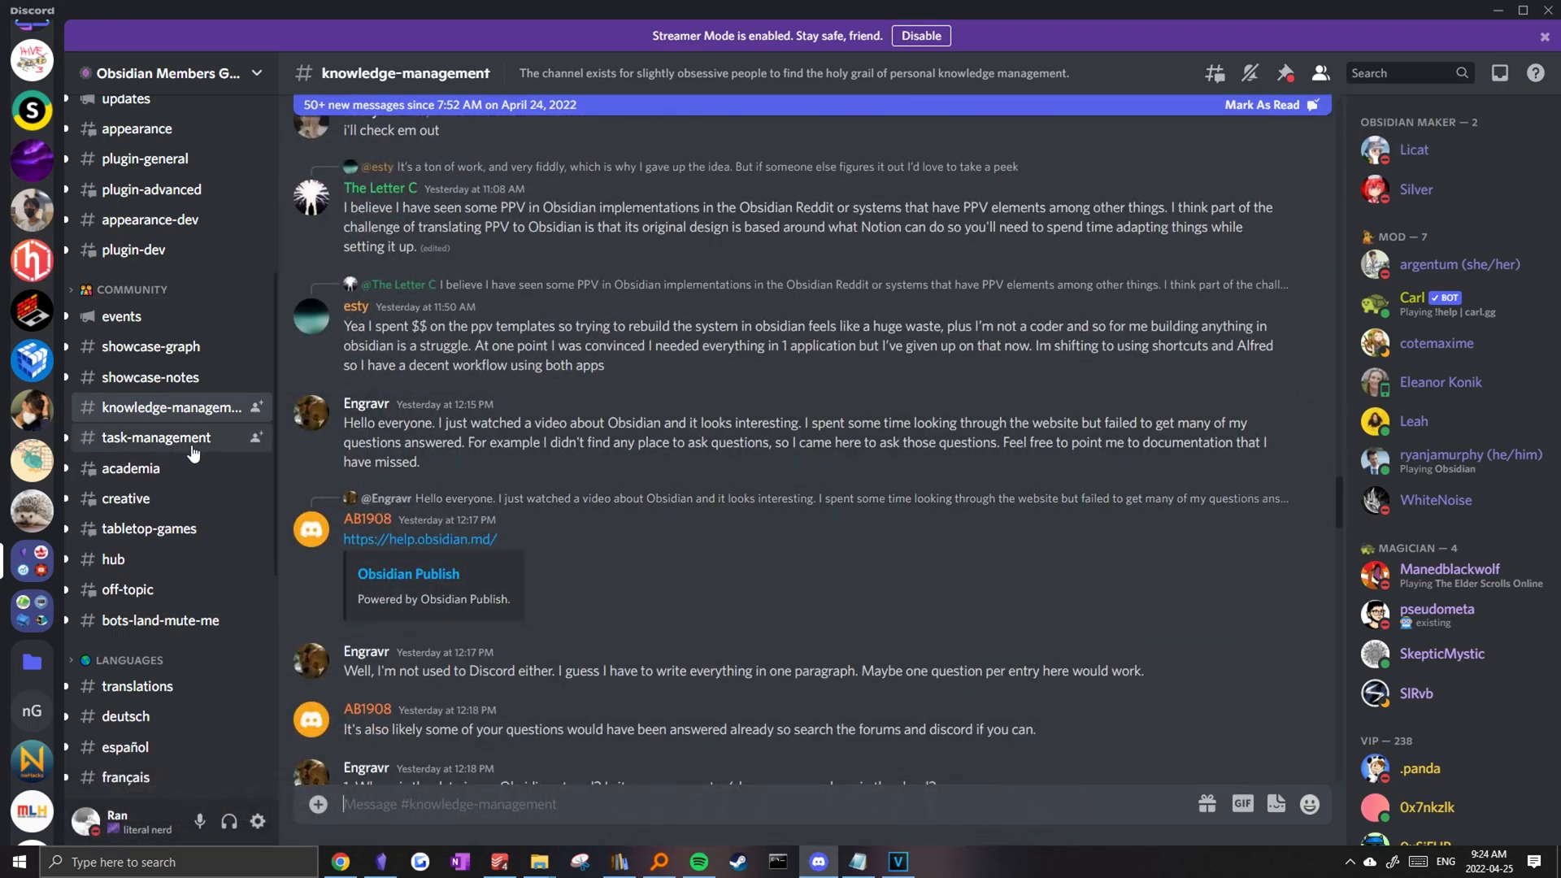
{"action": "left_click", "coordinate": [156, 437]}
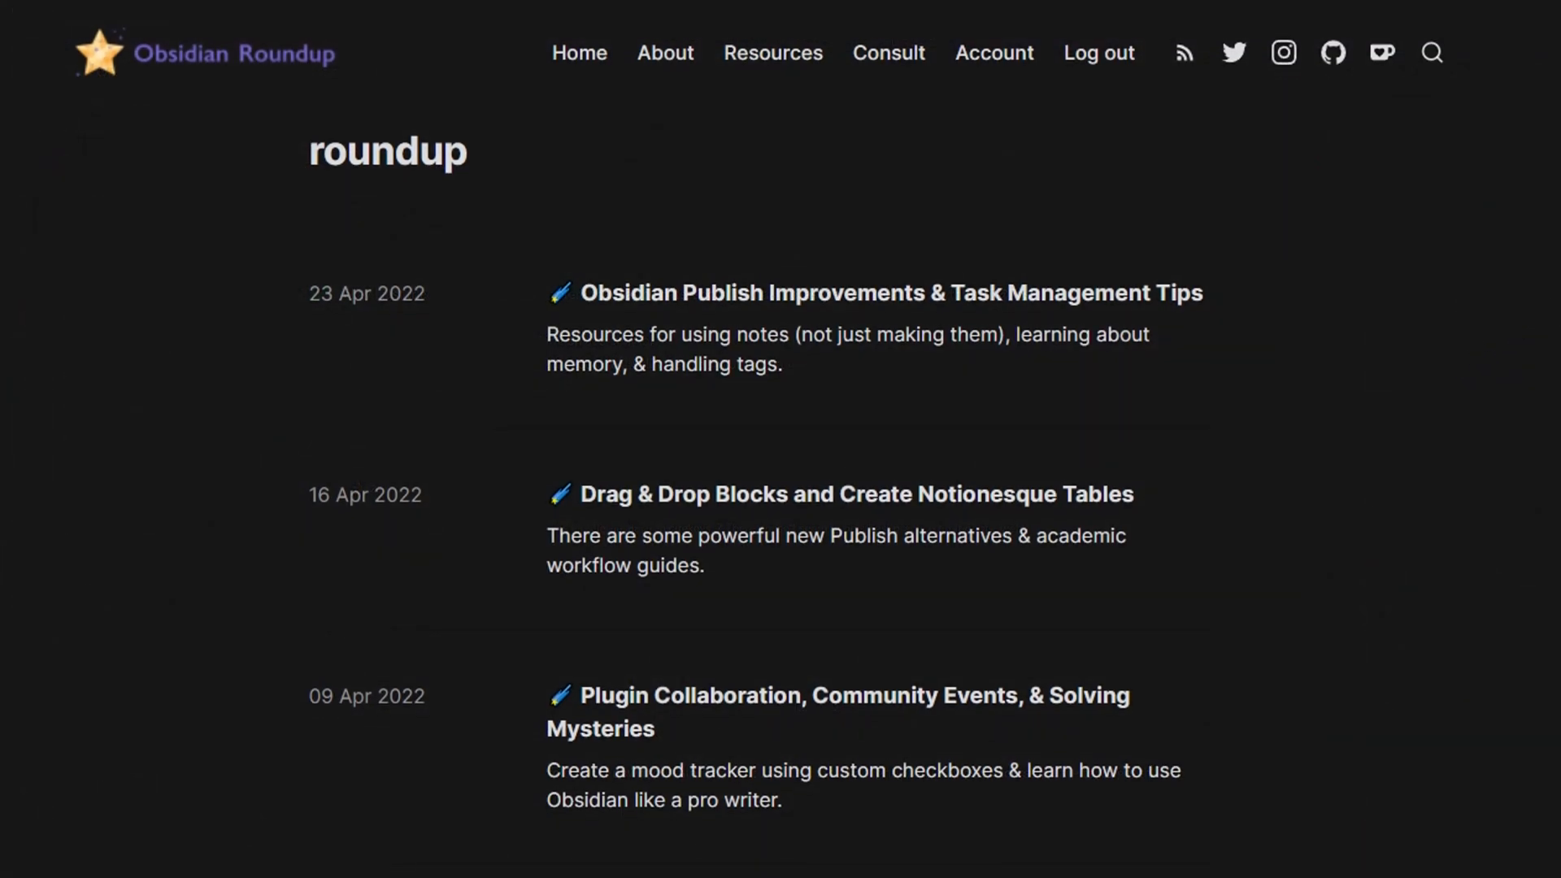
Scroll the Obsidian Roundup archive from April back to early March 2022 posts
{"action": "scroll", "scroll_direction": "down", "scroll_amount": 3}
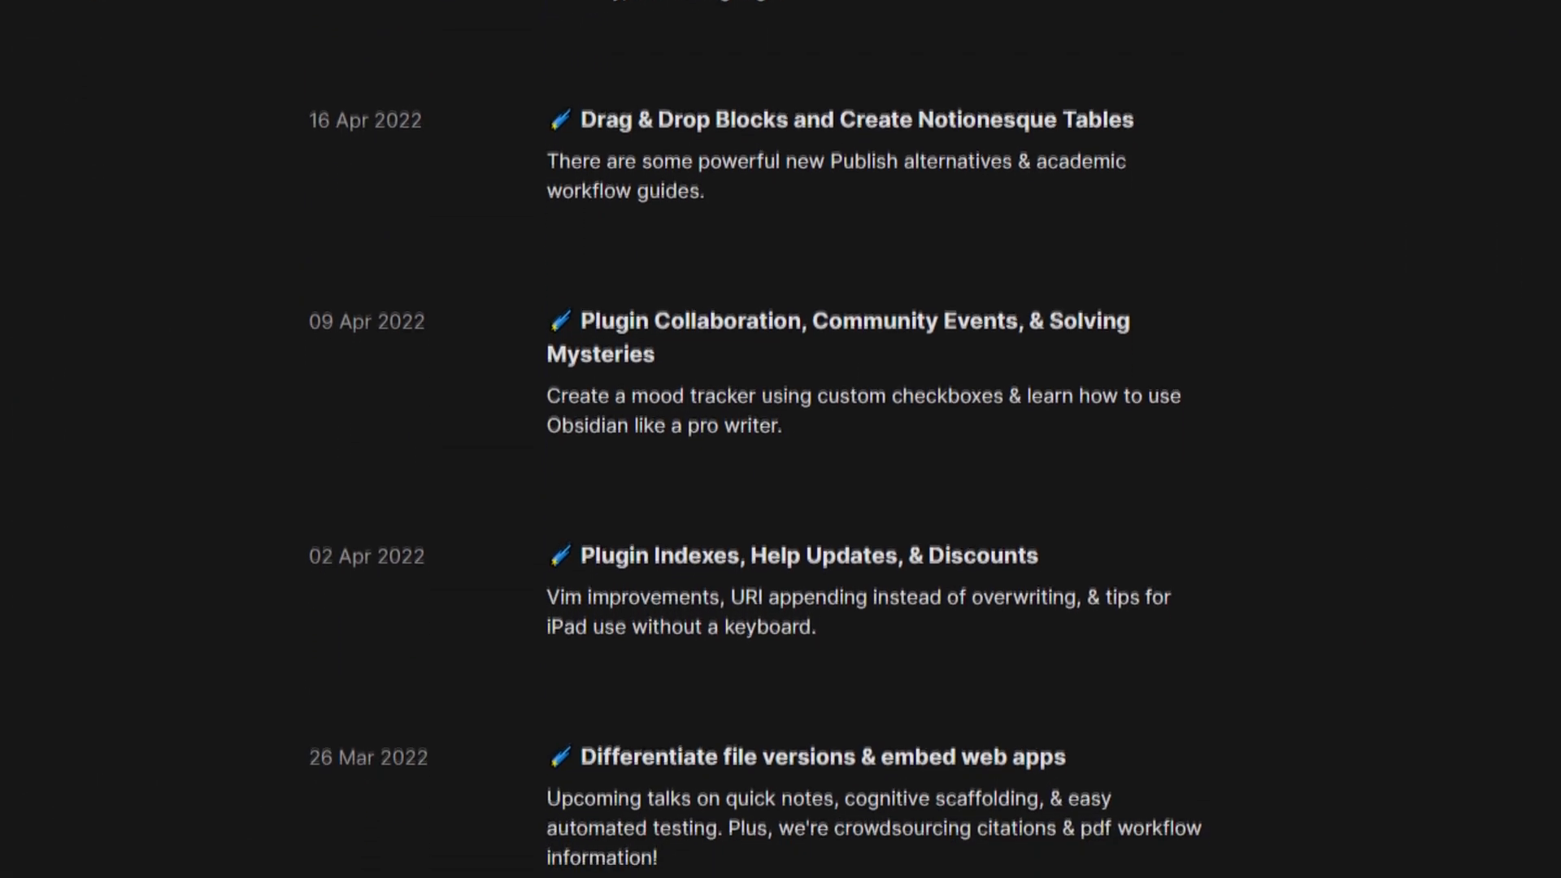
{"action": "scroll", "scroll_direction": "down", "scroll_amount": 3}
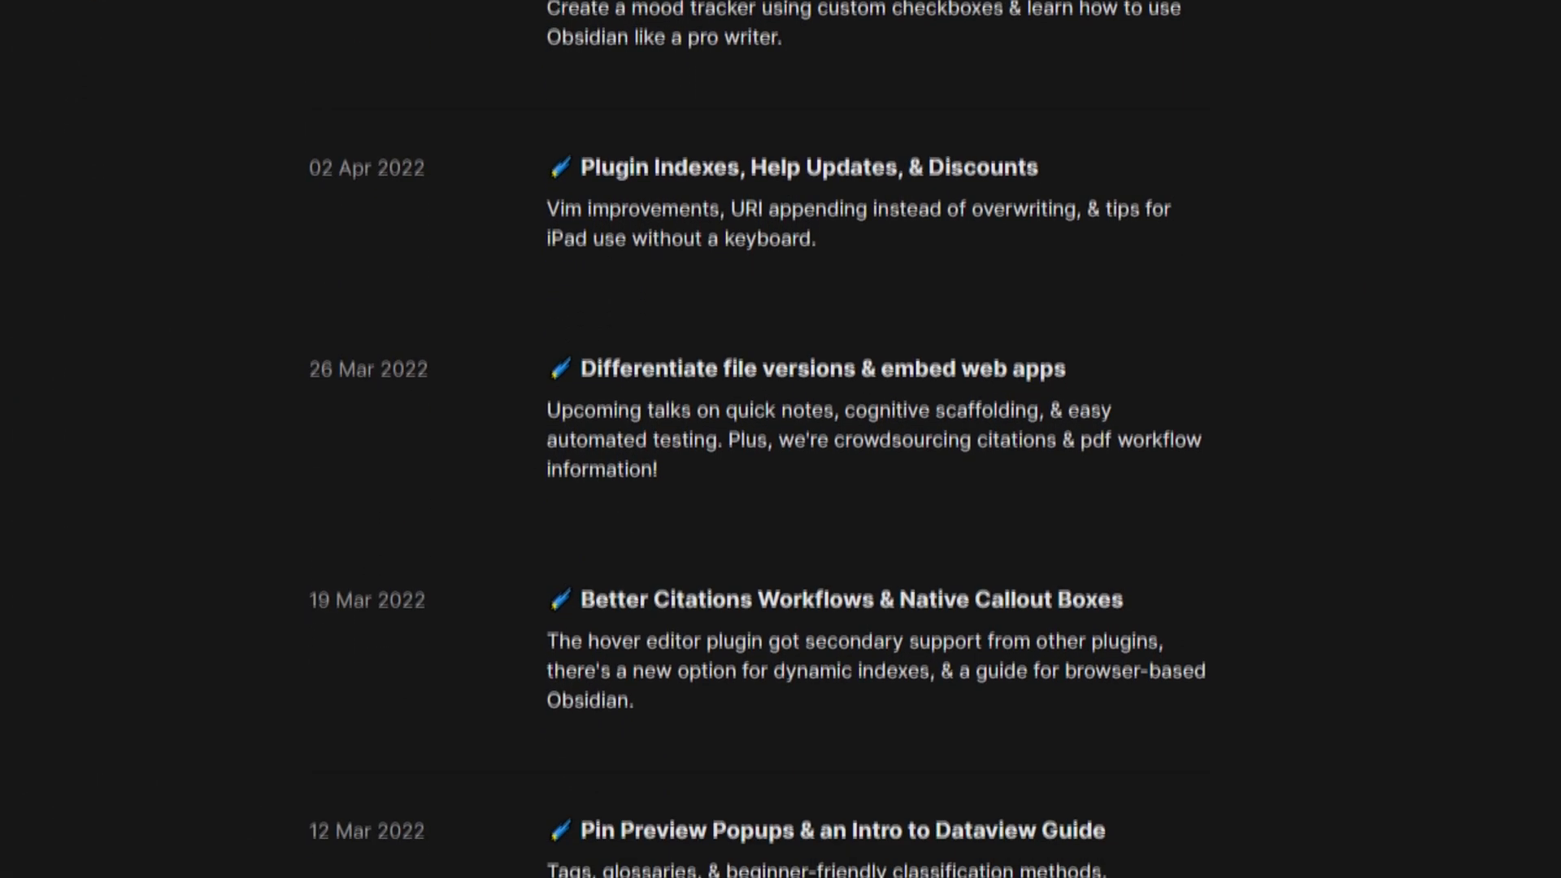
{"action": "scroll", "scroll_direction": "down", "scroll_amount": 3}
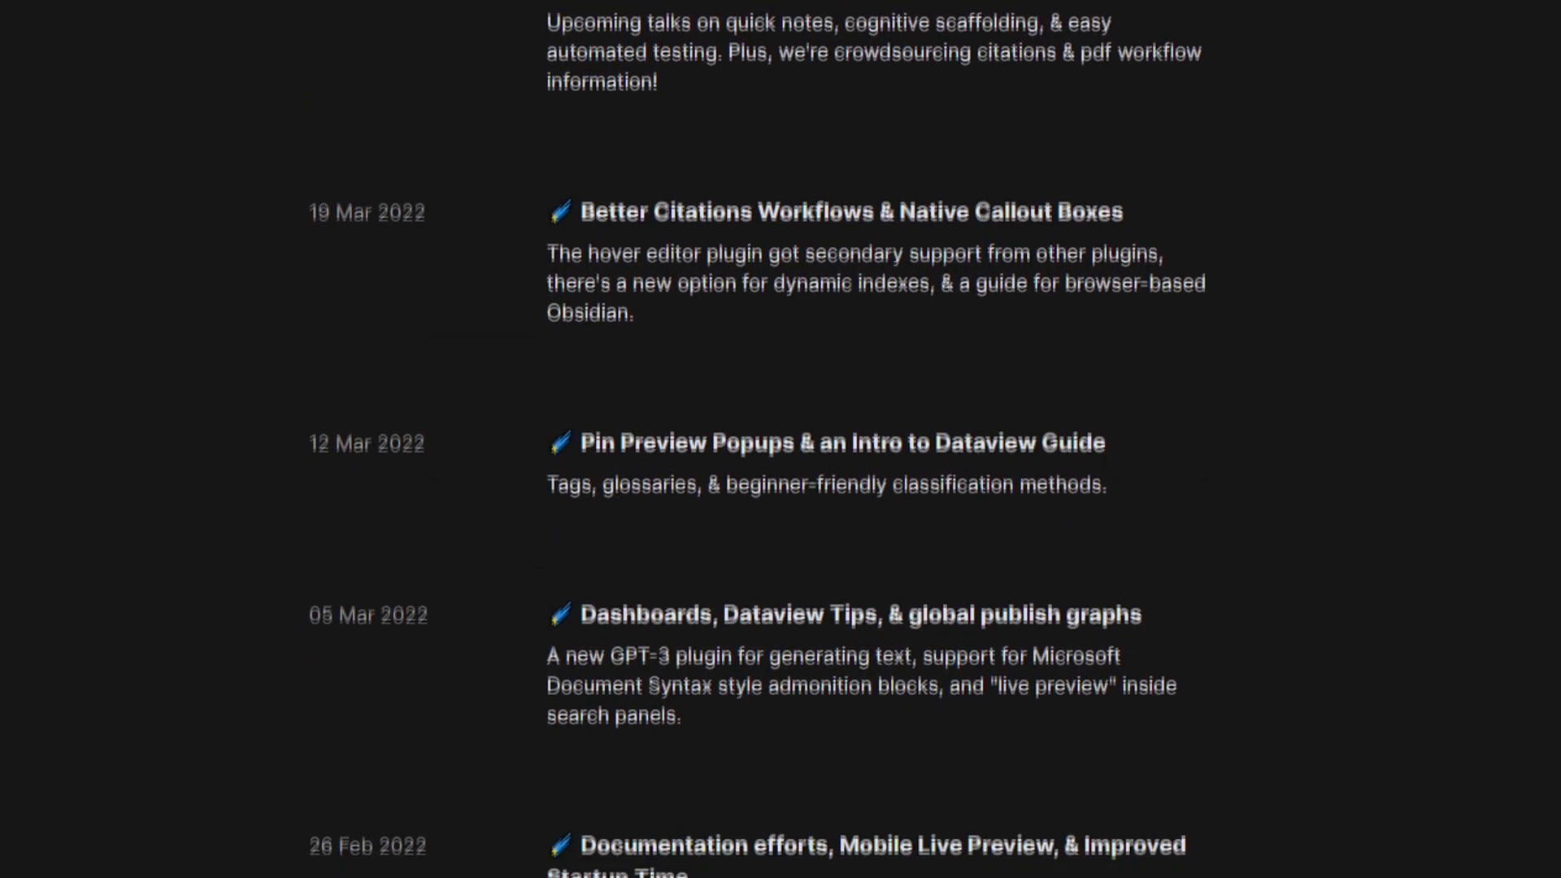
{"action": "scroll", "scroll_direction": "down", "scroll_amount": 3}
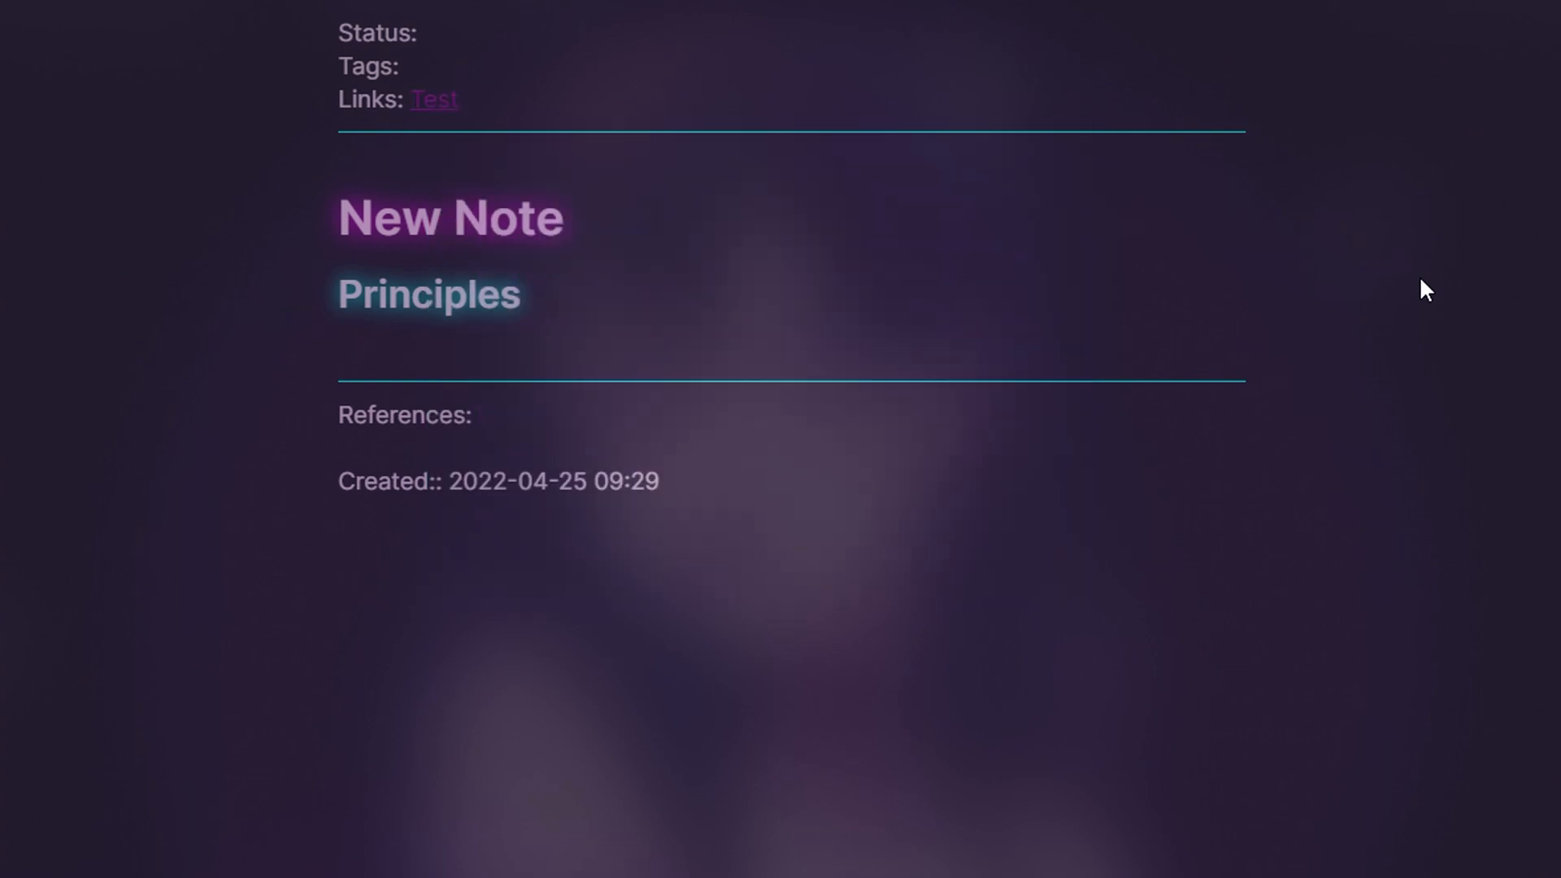
Type 'information bla bla bla' and scroll the hotkey commands to Minimal Theme Settings
{"action": "type", "text": "information bla bla bla"}
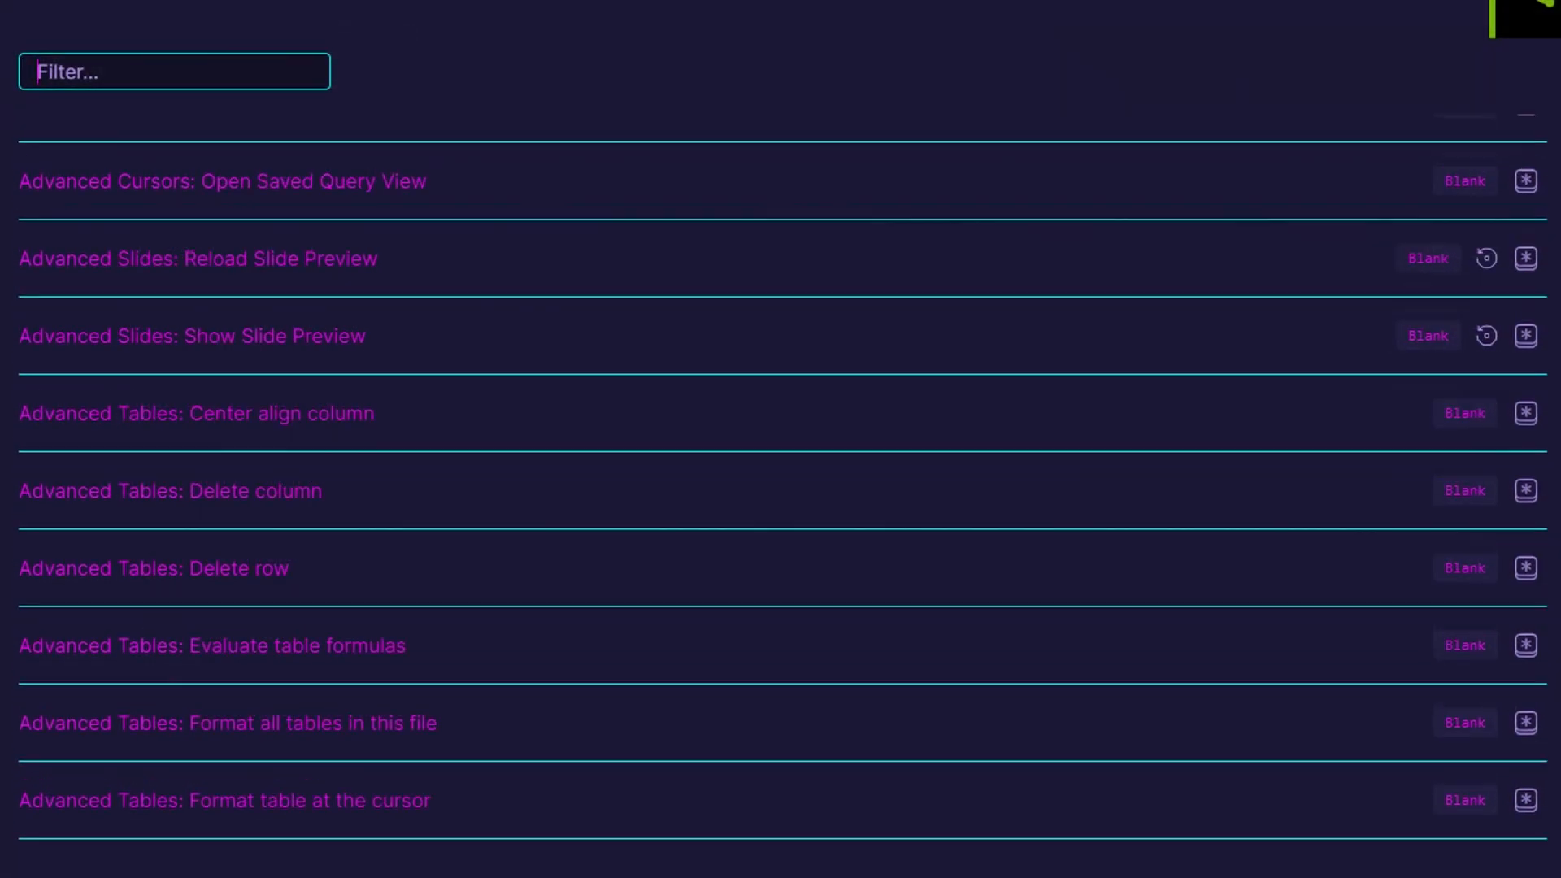
{"action": "scroll", "scroll_direction": "down", "scroll_amount": 3}
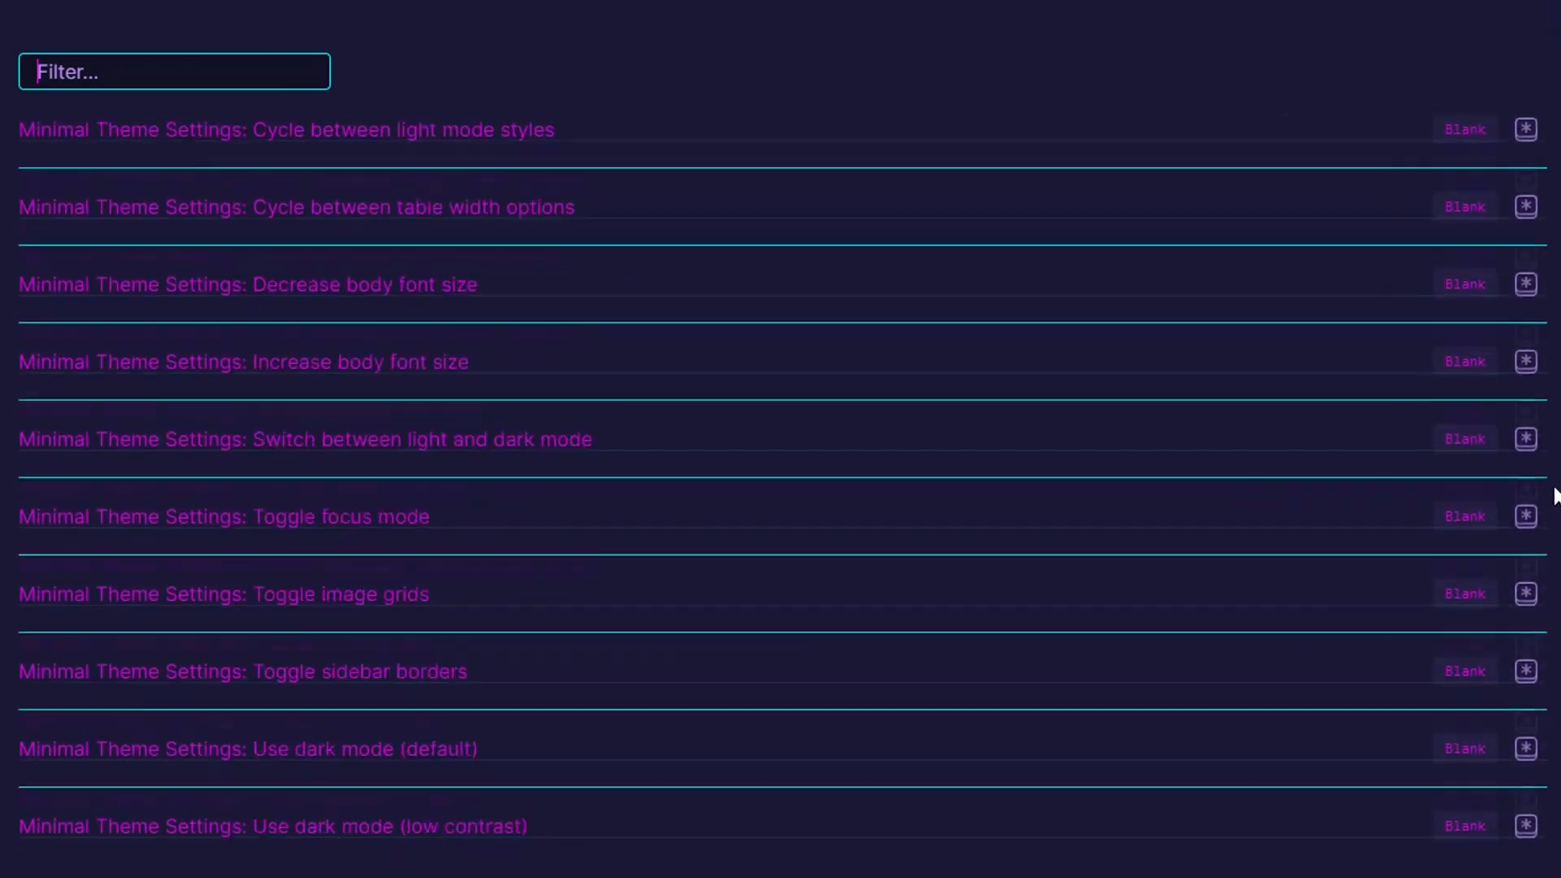
{"action": "scroll", "scroll_direction": "down", "scroll_amount": 3}
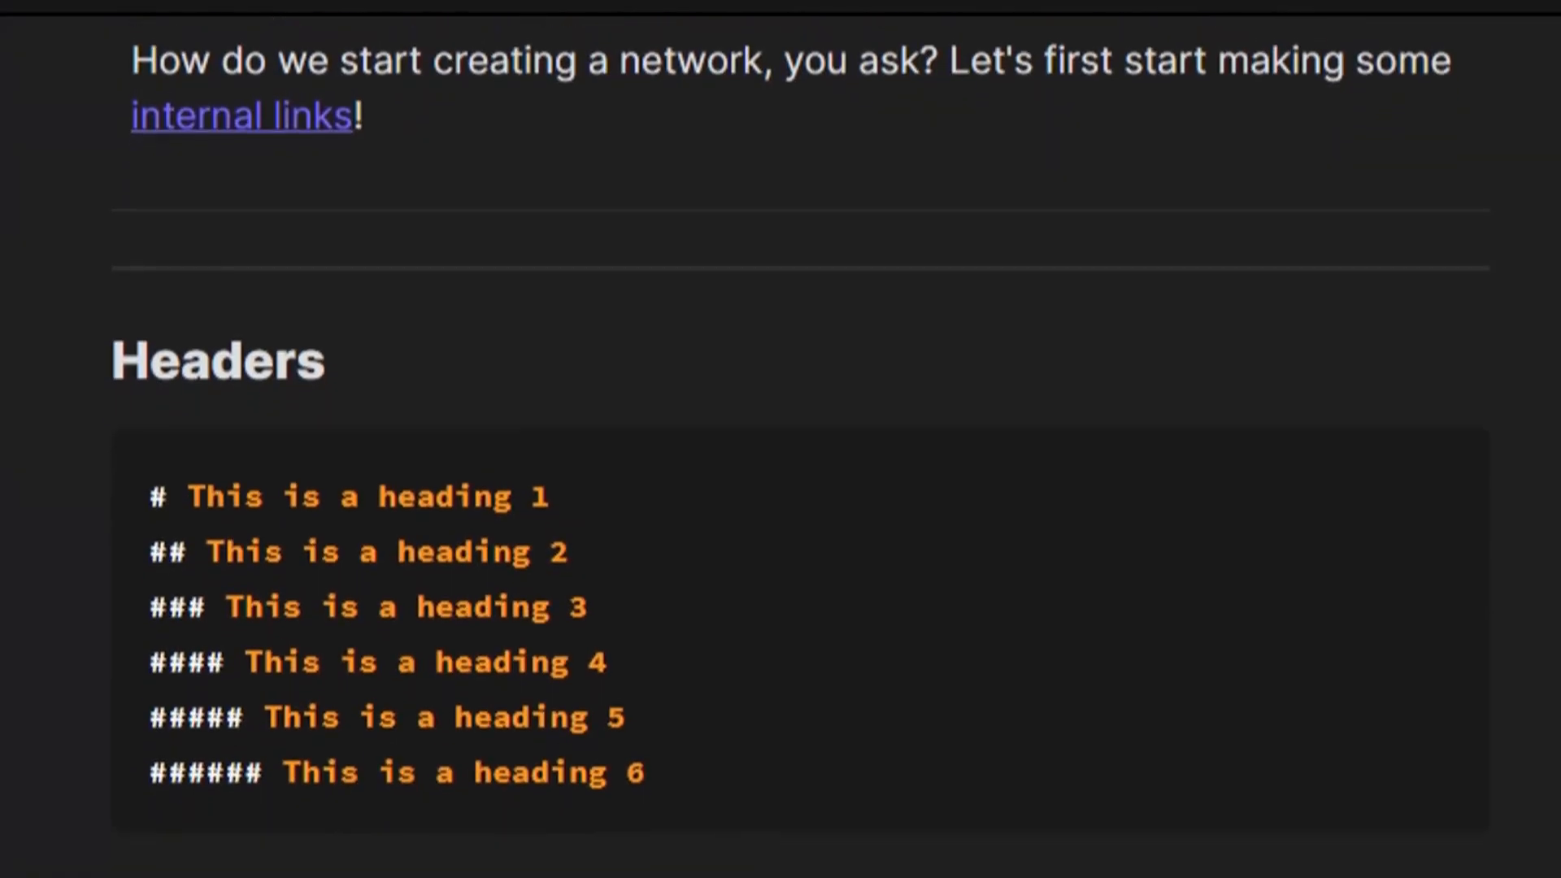
Scroll the Markdown guide past the rendered heading examples to the italic Emphasis examples
{"action": "scroll", "scroll_direction": "down", "scroll_amount": 3}
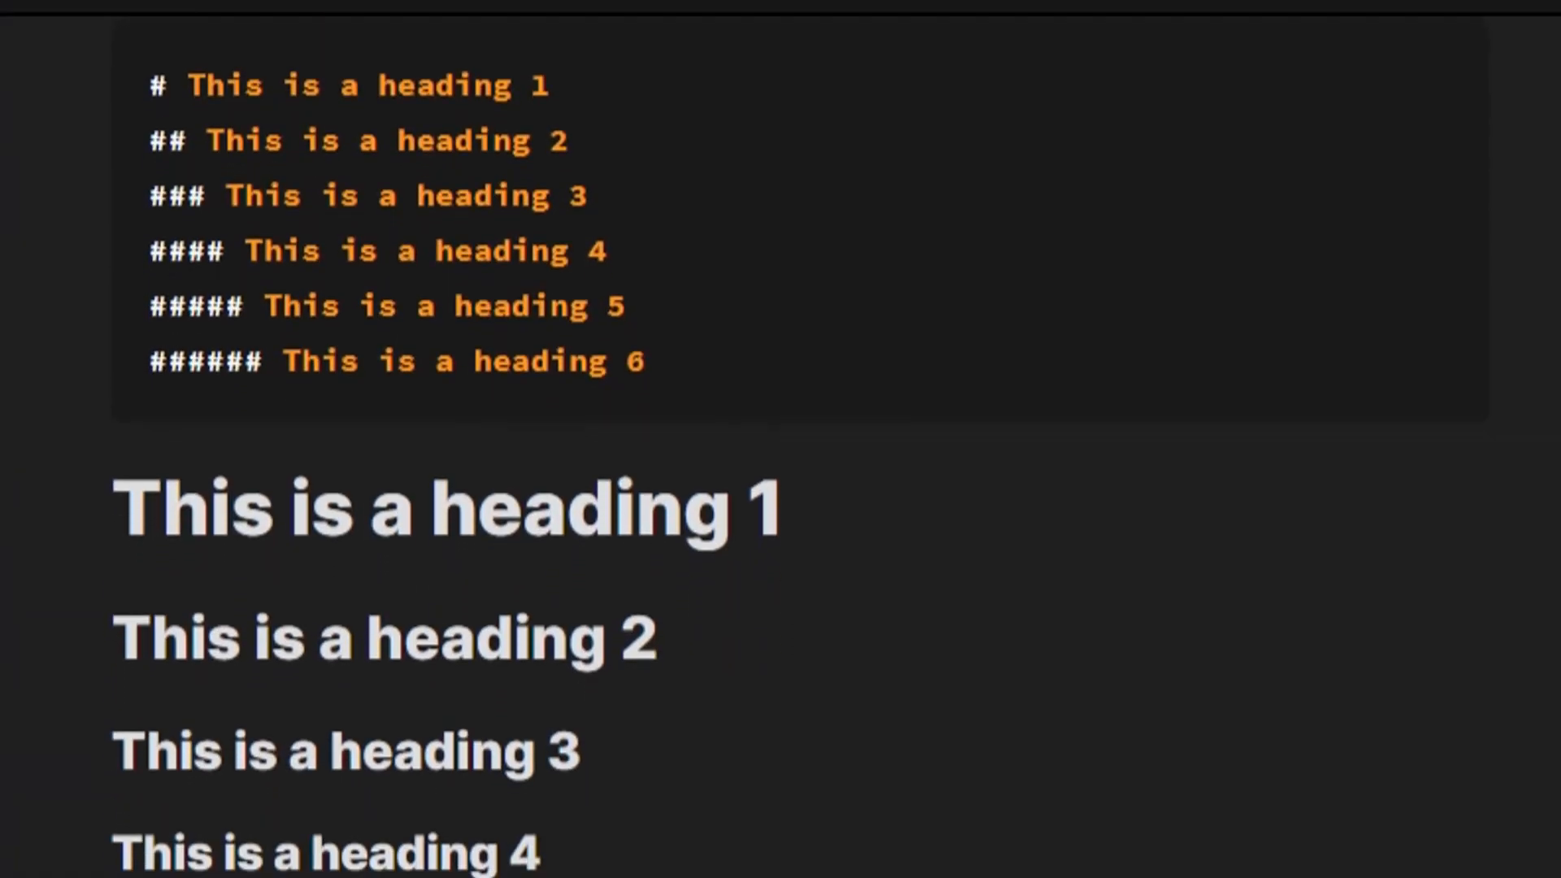
{"action": "scroll", "scroll_direction": "down", "scroll_amount": 3}
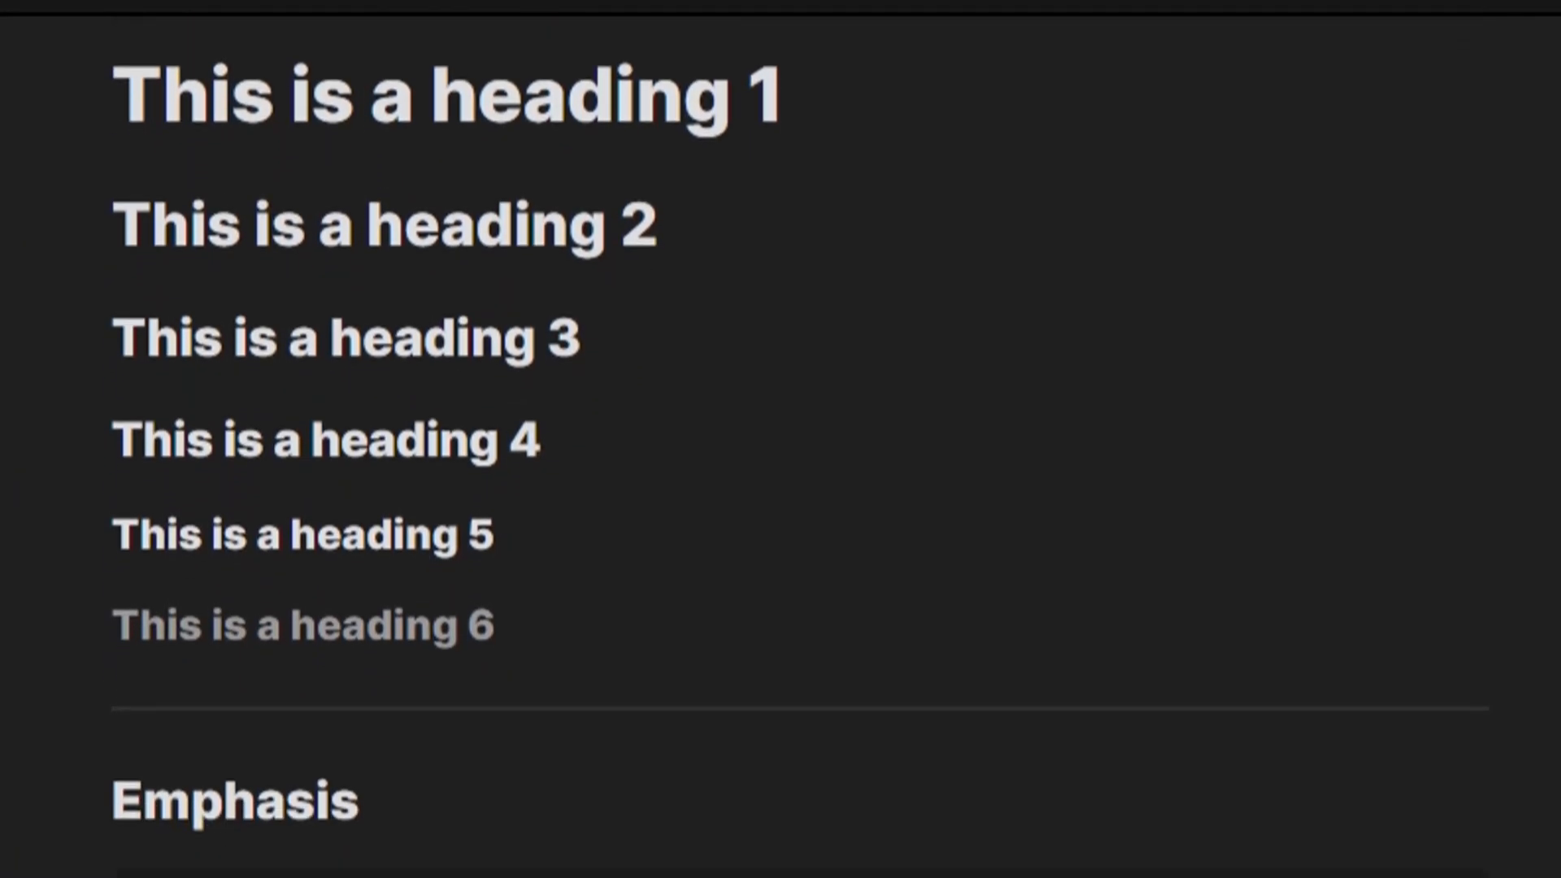
{"action": "scroll", "scroll_direction": "down", "scroll_amount": 3}
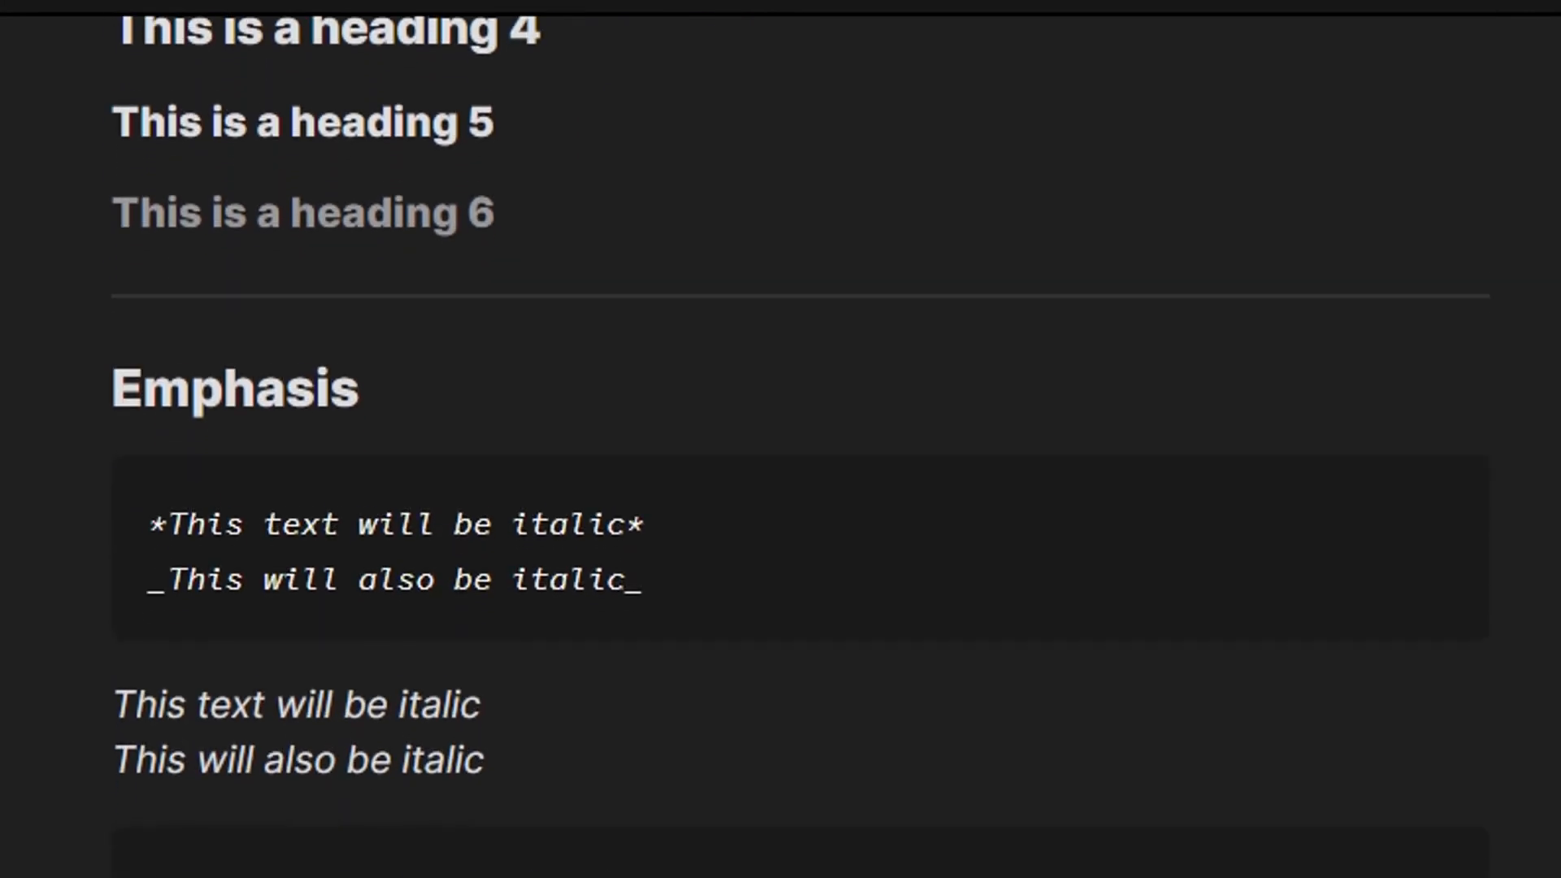
{"action": "scroll", "scroll_direction": "down", "scroll_amount": 3}
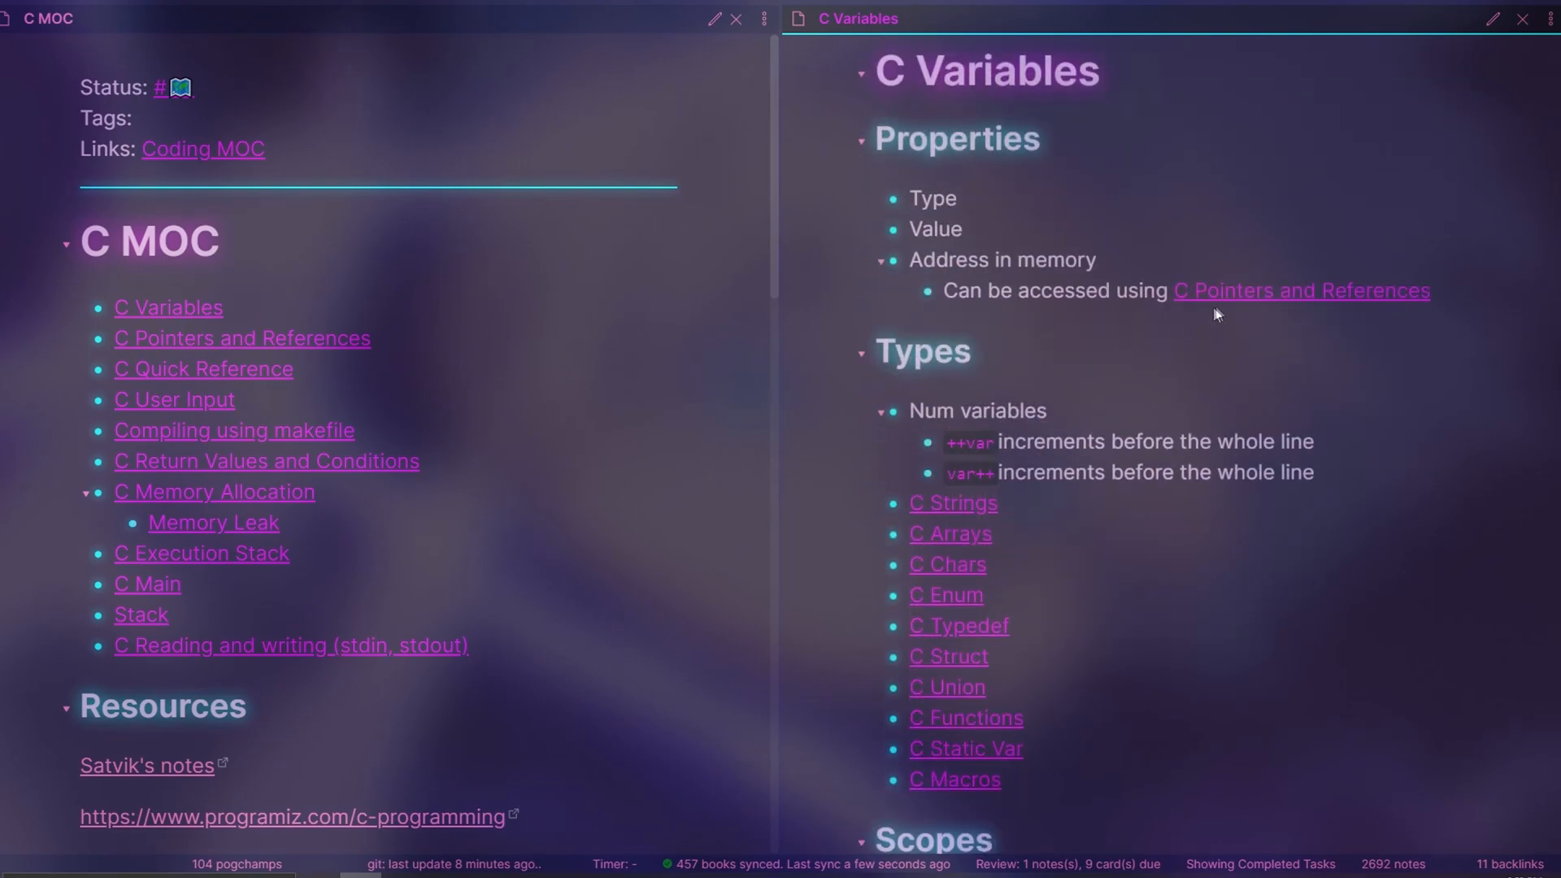
Open 070 Concepts MOC, expand the left sidebar and show the Recent Files list
{"action": "left_click", "coordinate": [1300, 290]}
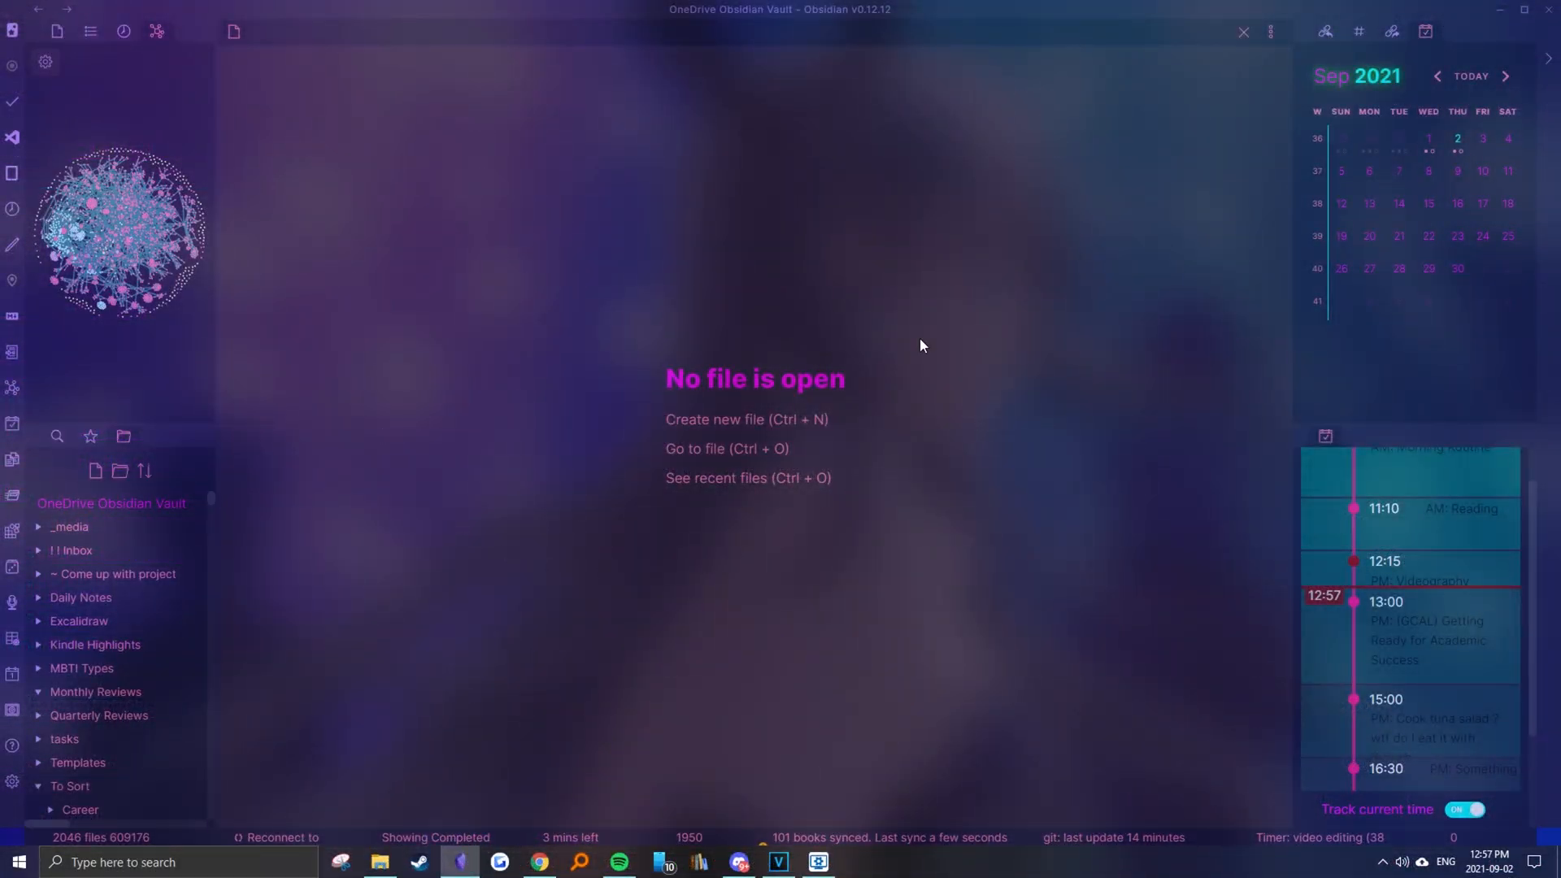
{"action": "mouse_move", "coordinate": [934, 329]}
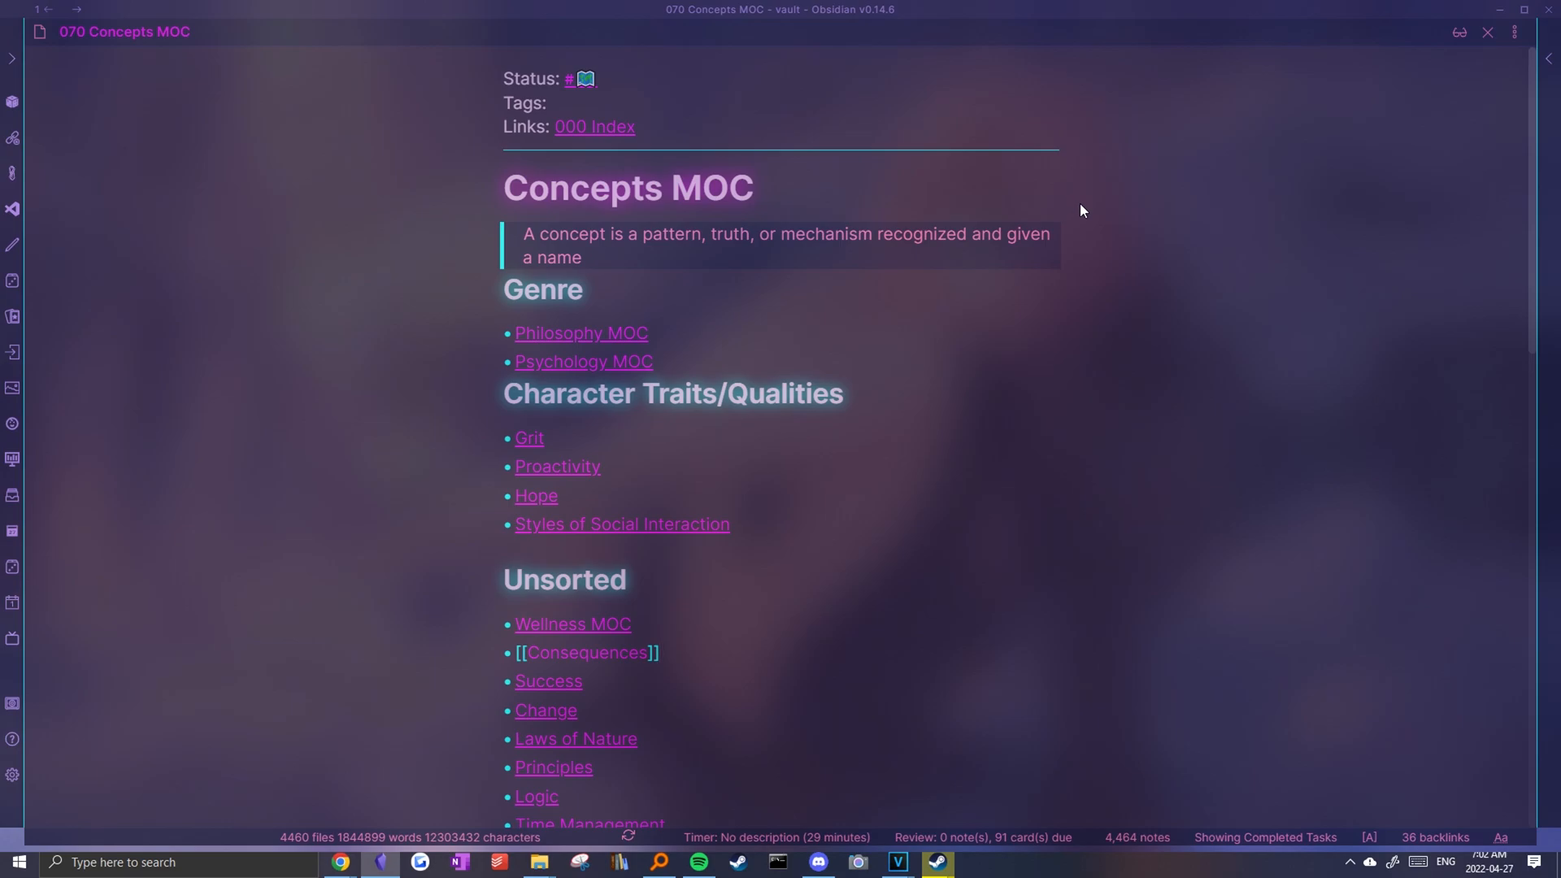
{"action": "left_click", "coordinate": [13, 58]}
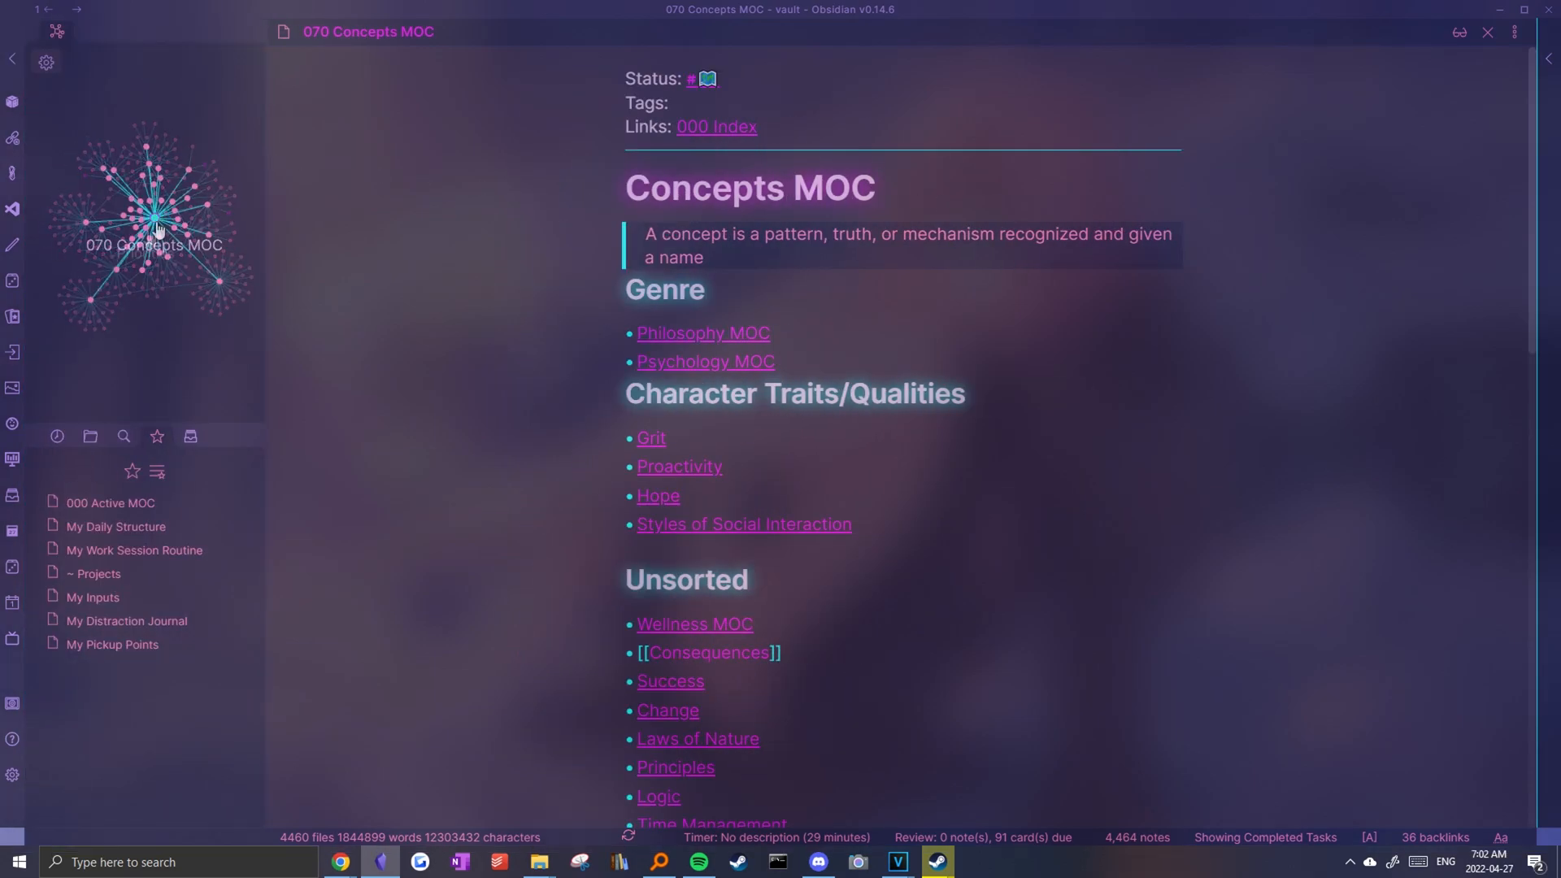
{"action": "left_click", "coordinate": [56, 438]}
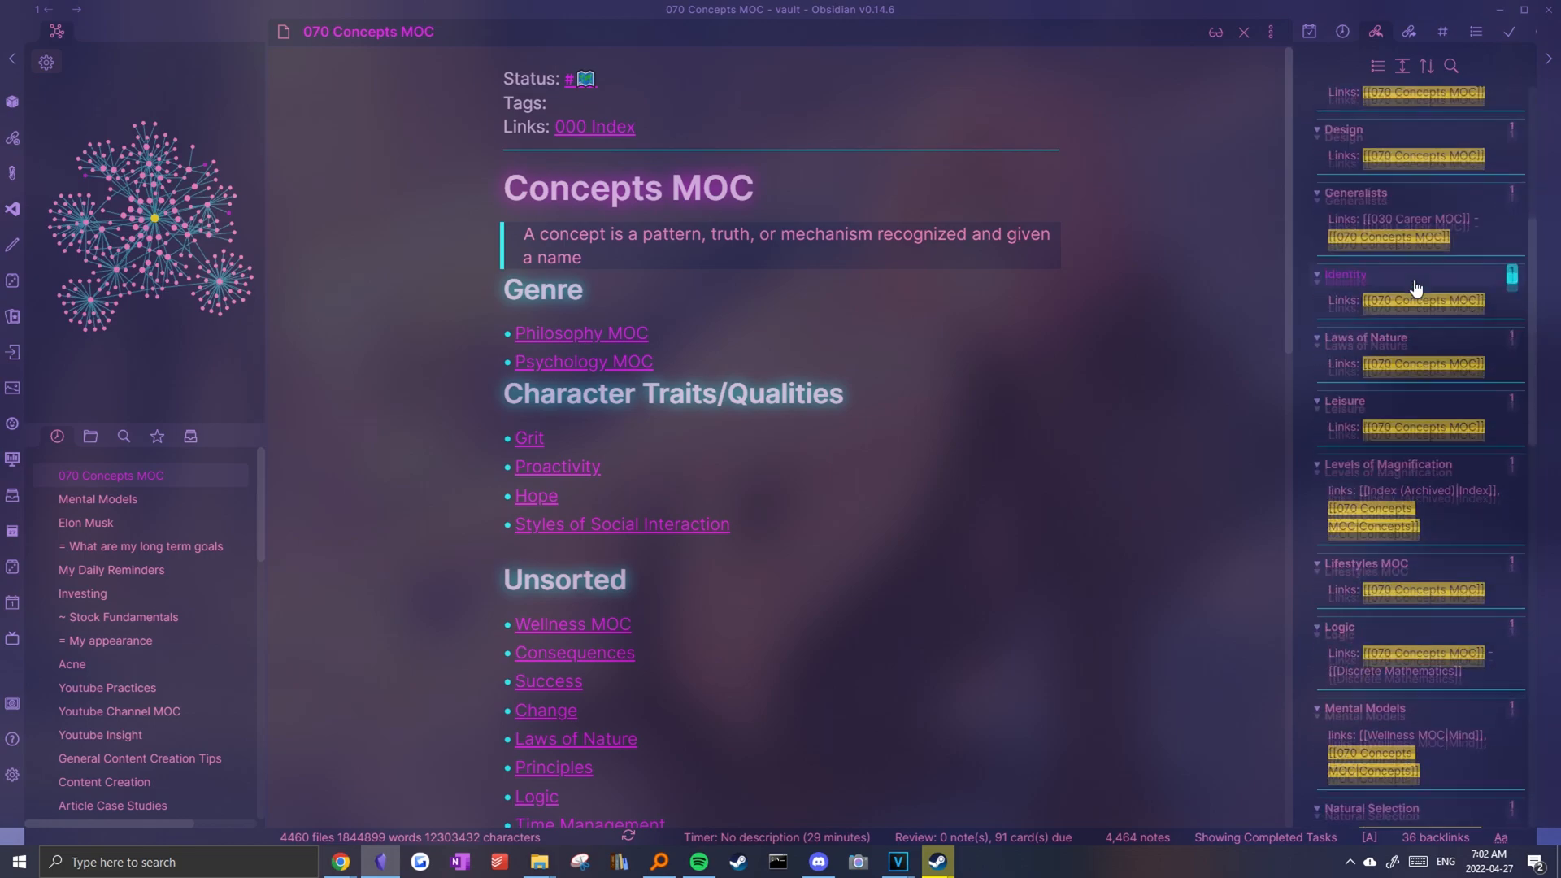
Save the current pane layout as a workspace named 'temp' through Manage workspaces
{"action": "key", "text": "ctrl+p"}
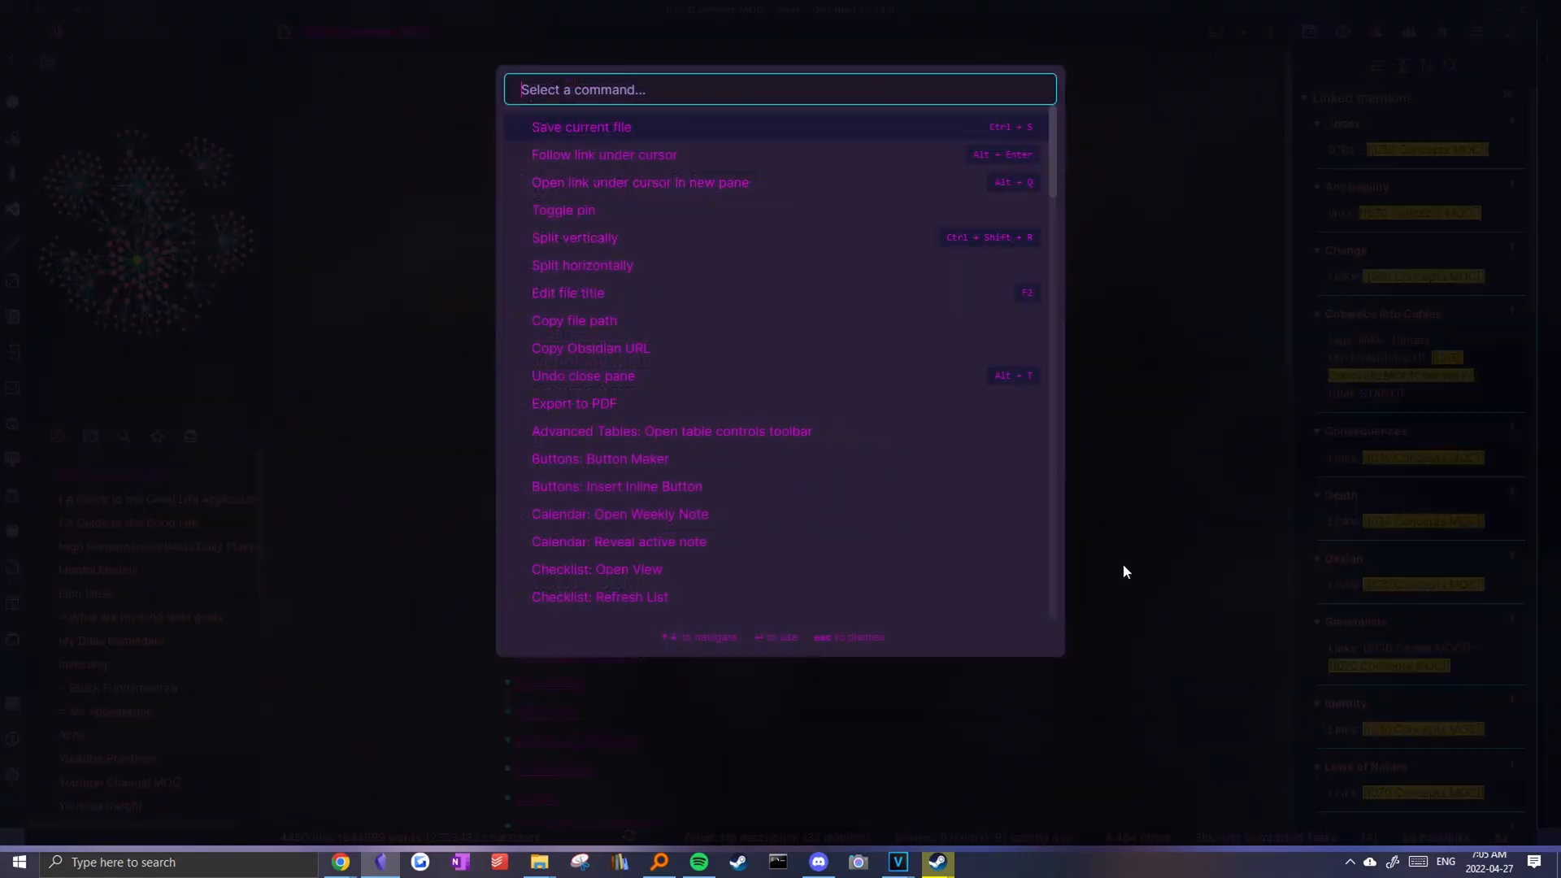
{"action": "type", "text": "works"}
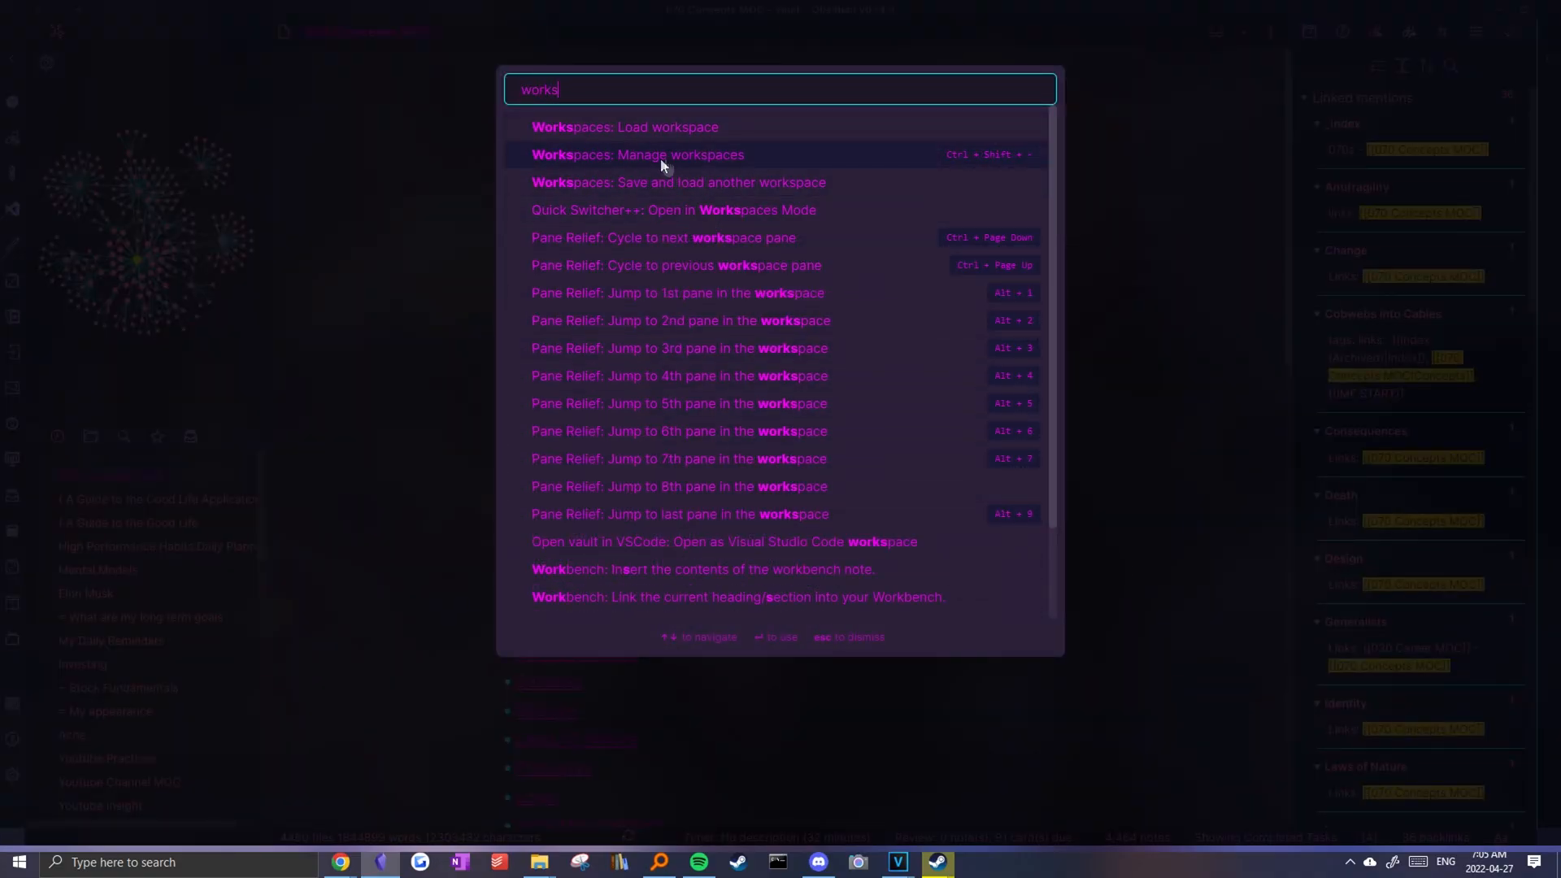
{"action": "left_click", "coordinate": [638, 155]}
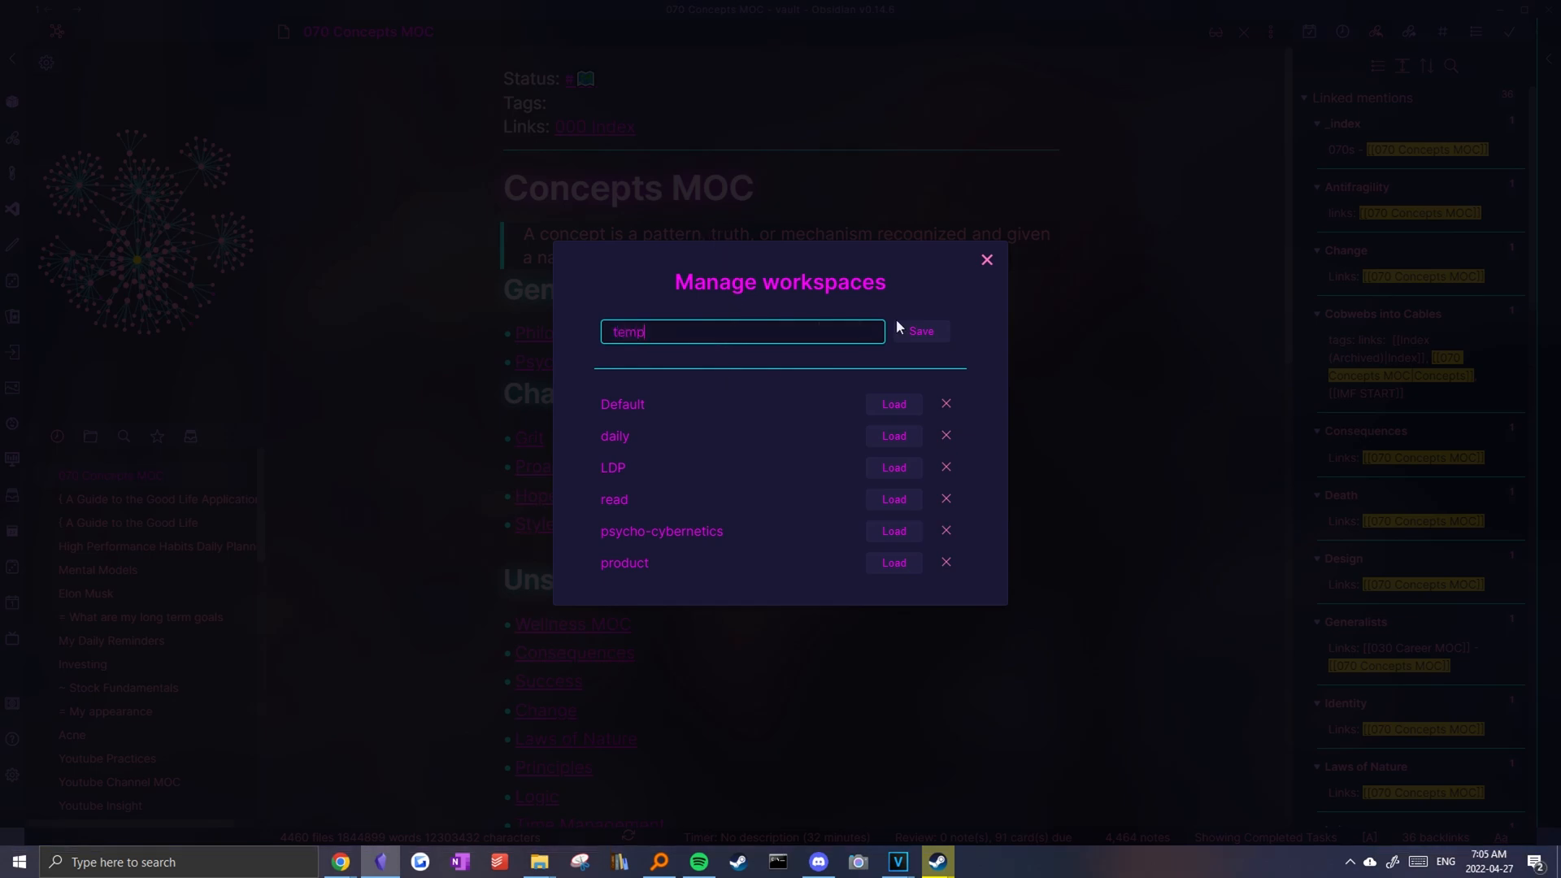
{"action": "left_click", "coordinate": [918, 331]}
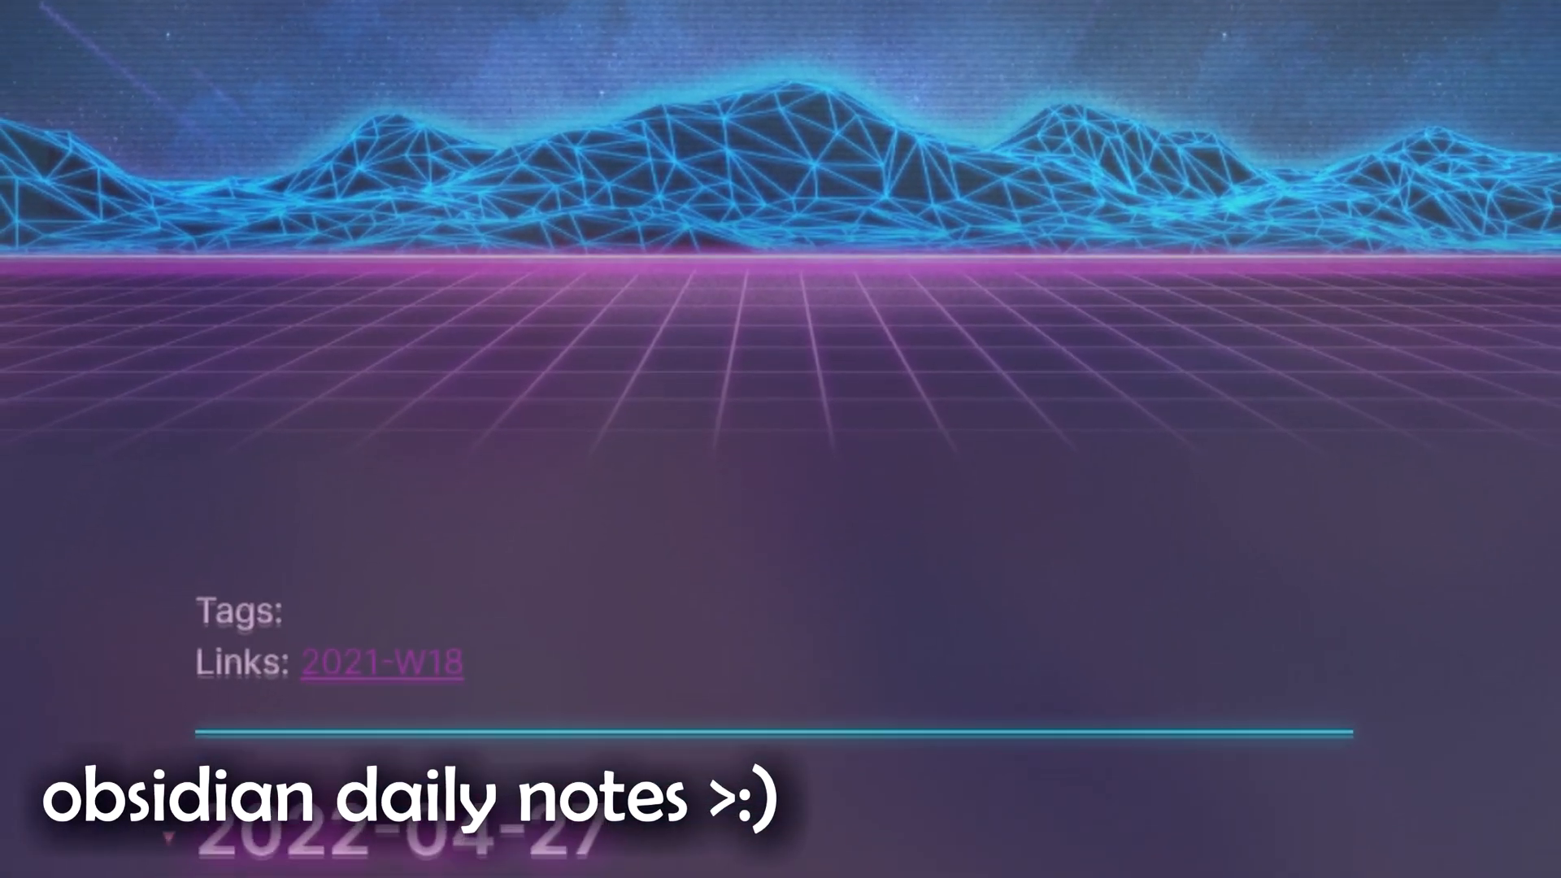
Scroll to the reflection question and link the '= This is a thought' note there
{"action": "scroll", "scroll_direction": "down", "scroll_amount": 3}
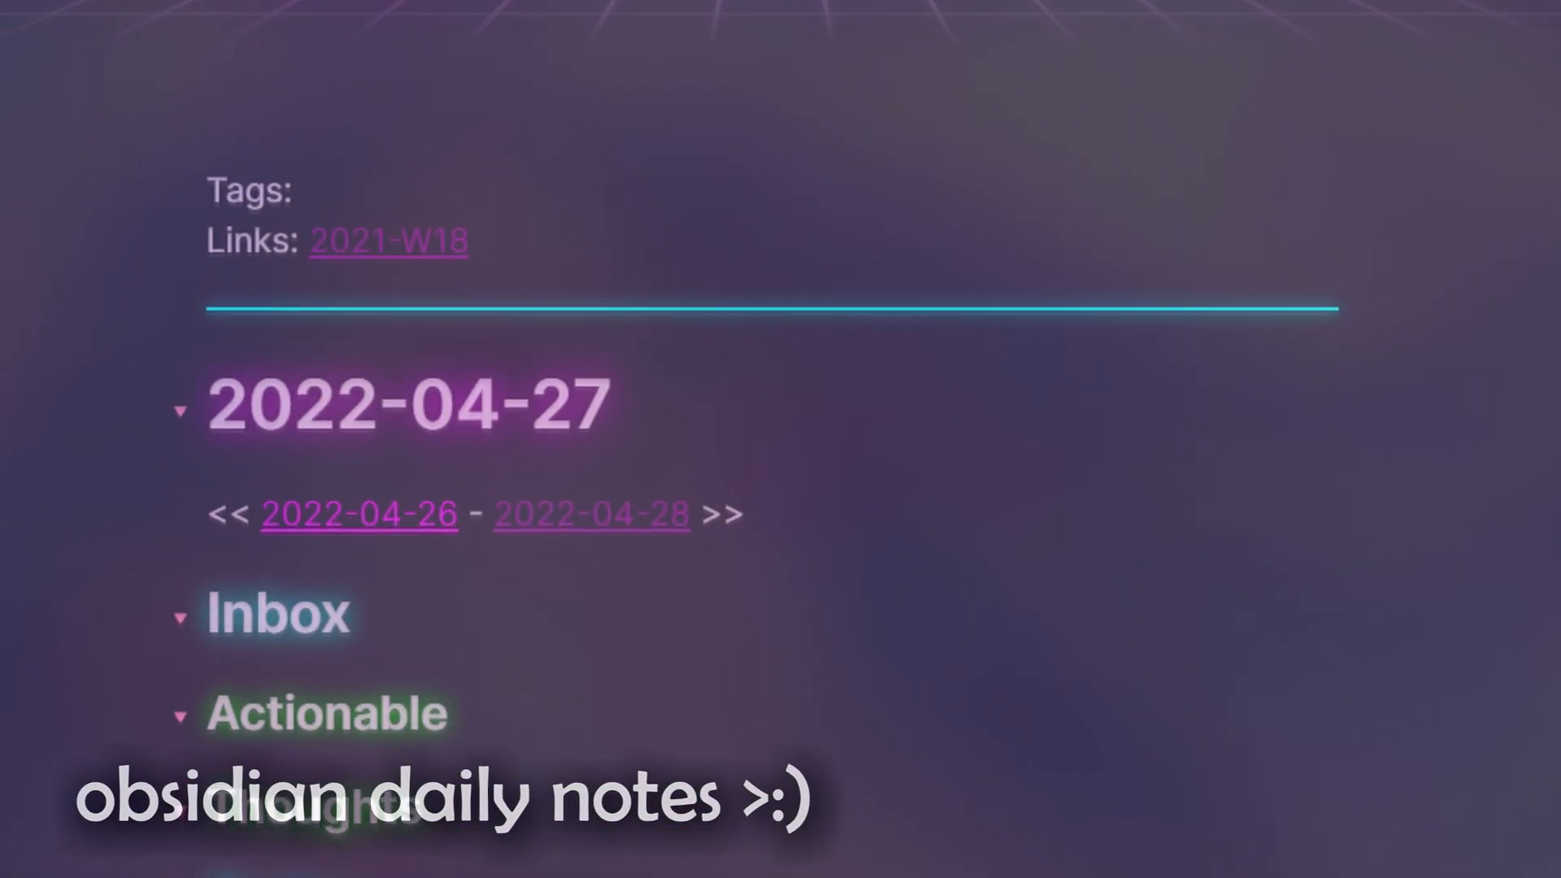
{"action": "scroll", "scroll_direction": "down", "scroll_amount": 3}
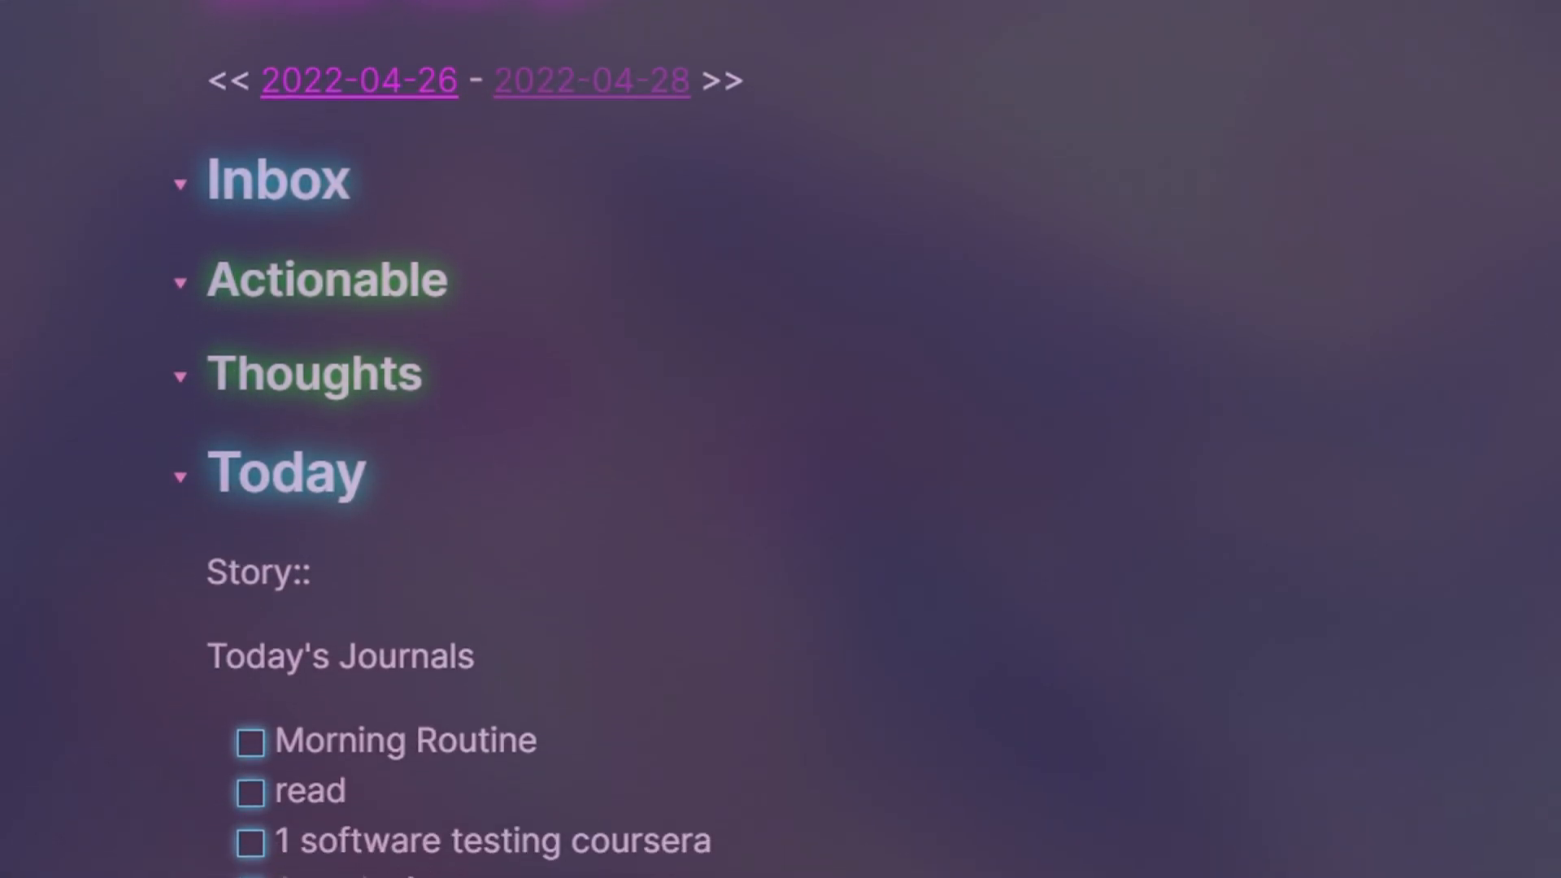
{"action": "scroll", "scroll_direction": "down", "scroll_amount": 3}
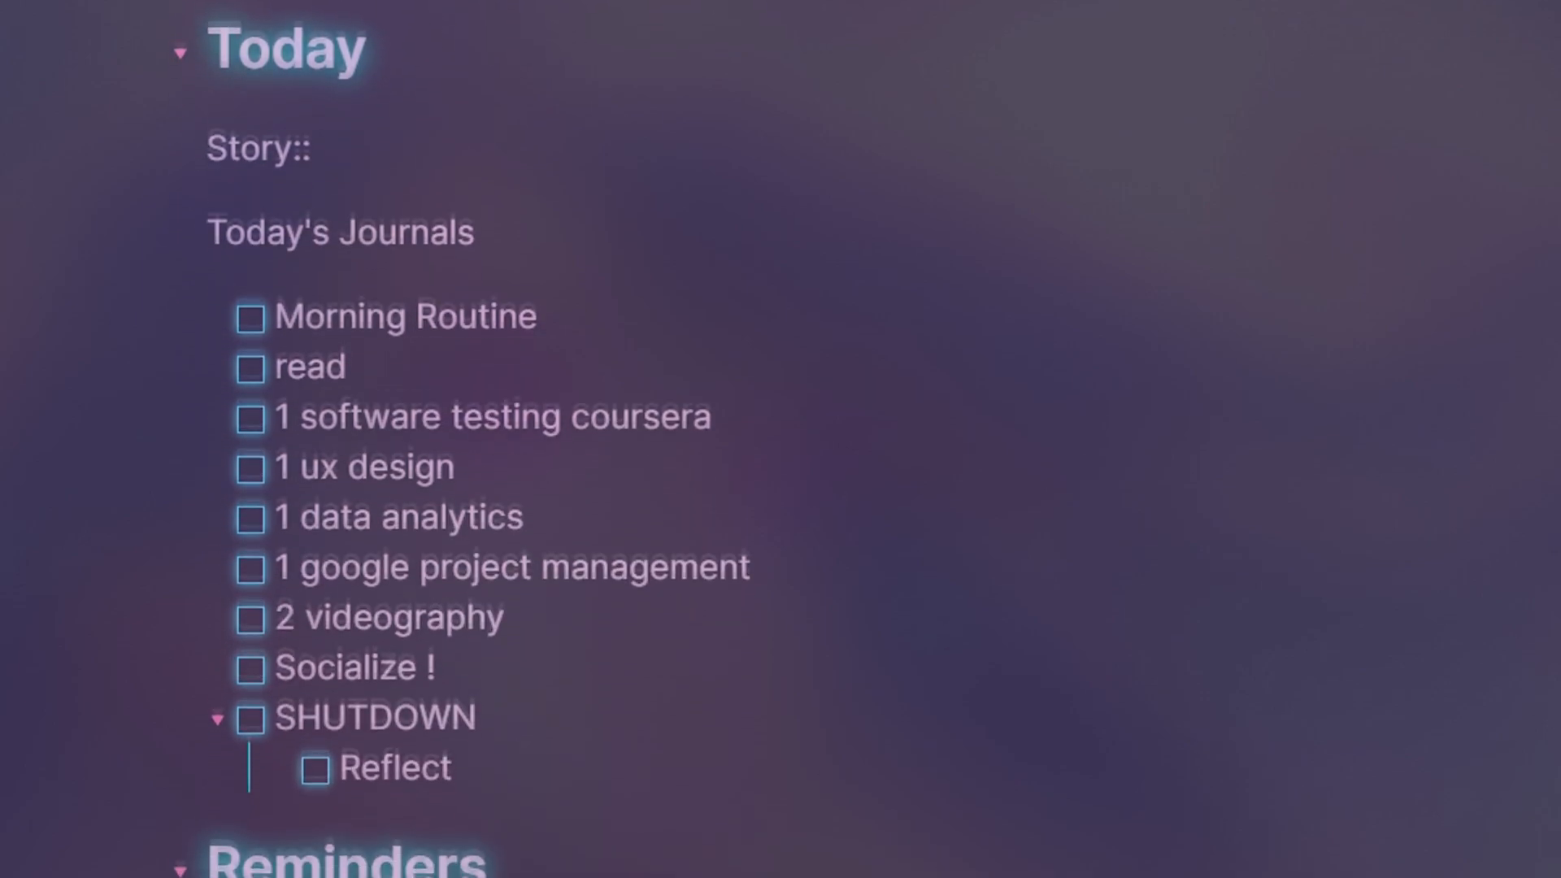
{"action": "scroll", "scroll_direction": "down", "scroll_amount": 3}
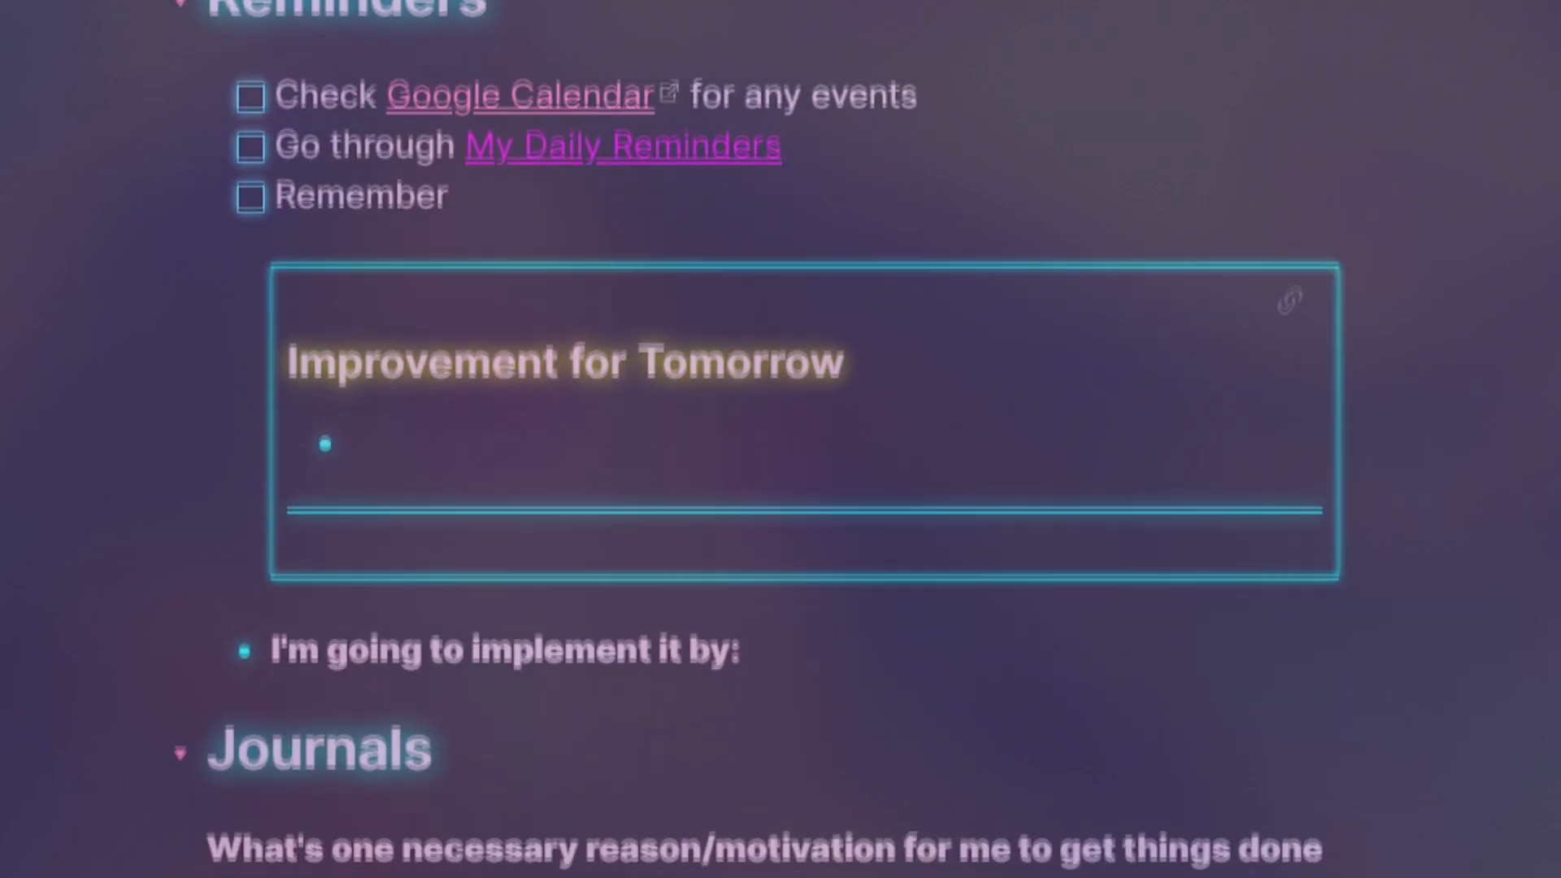
{"action": "scroll", "scroll_direction": "down", "scroll_amount": 3}
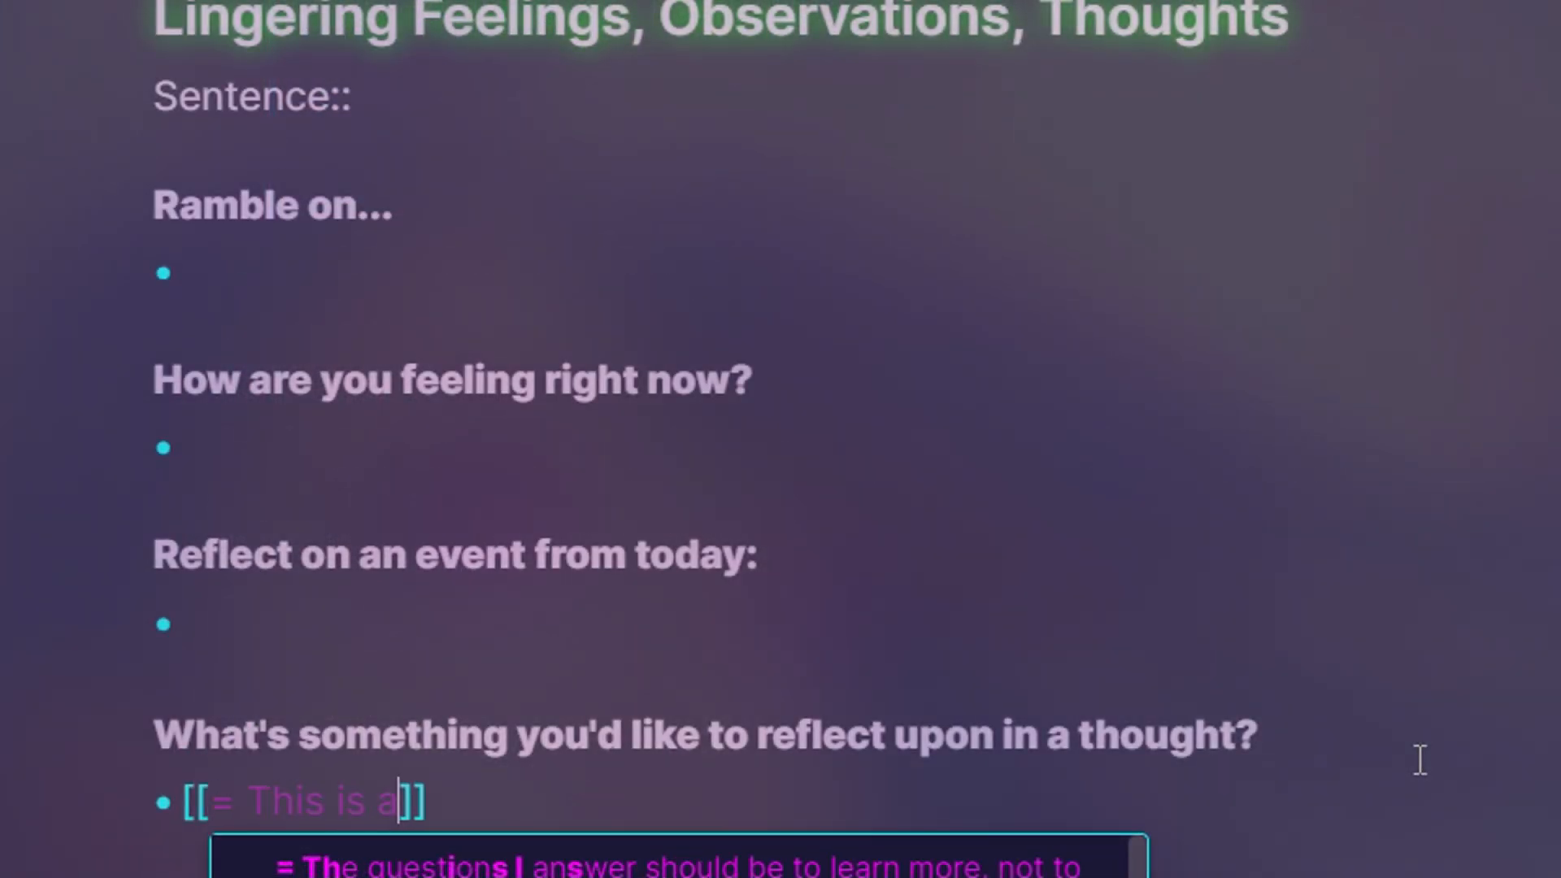
{"action": "type", "text": "thought"}
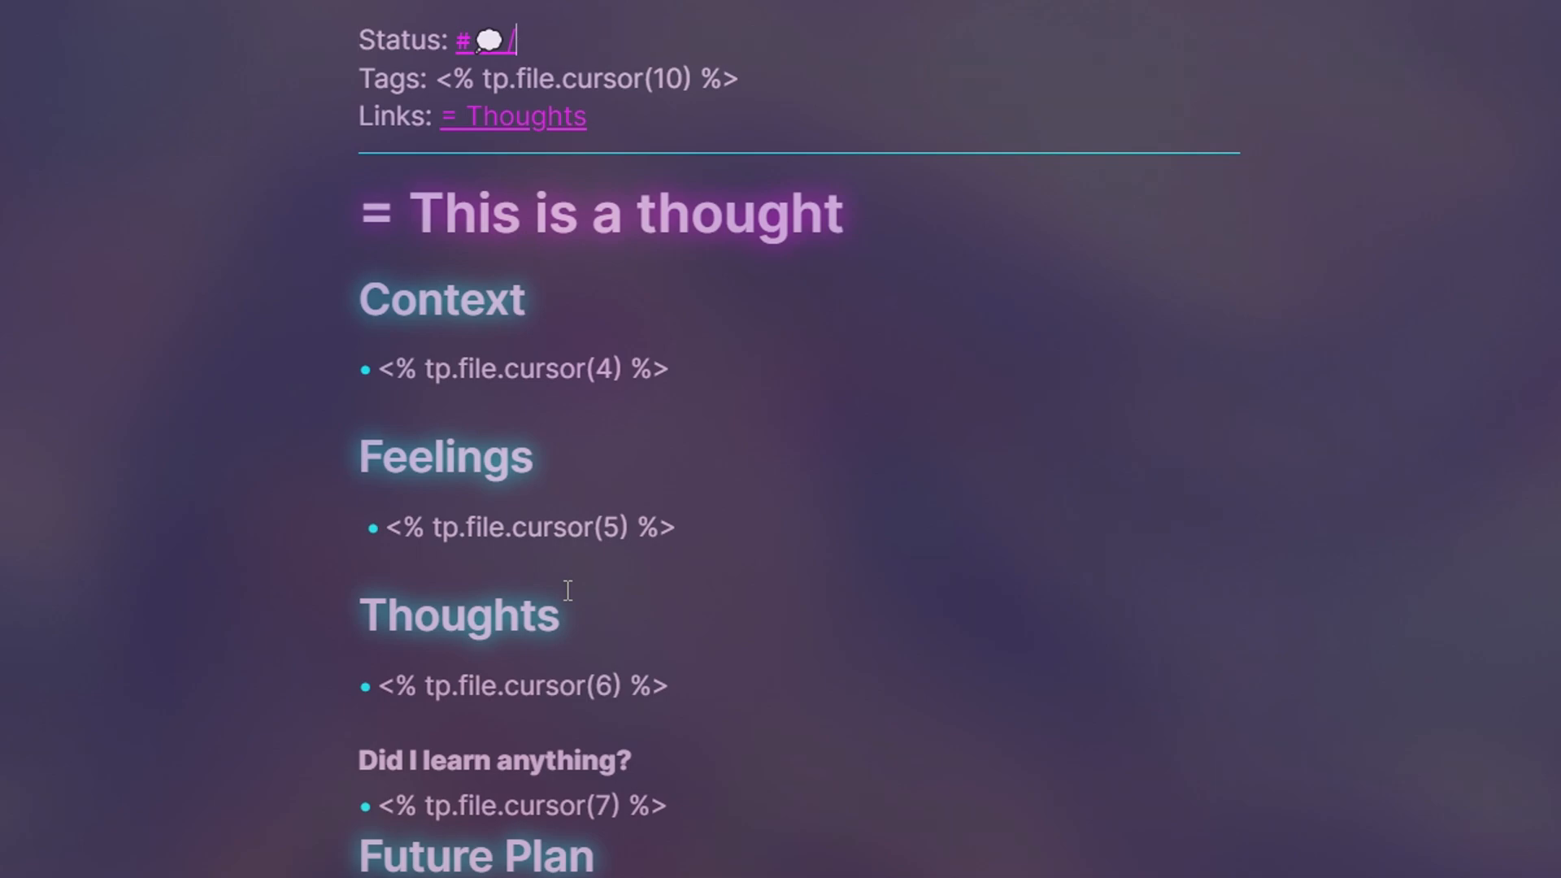
Enter Energies ratings Physical 7, Mental 9, Emotional 10, then scroll to the Scorecard
{"action": "type", "text": "reflections/"}
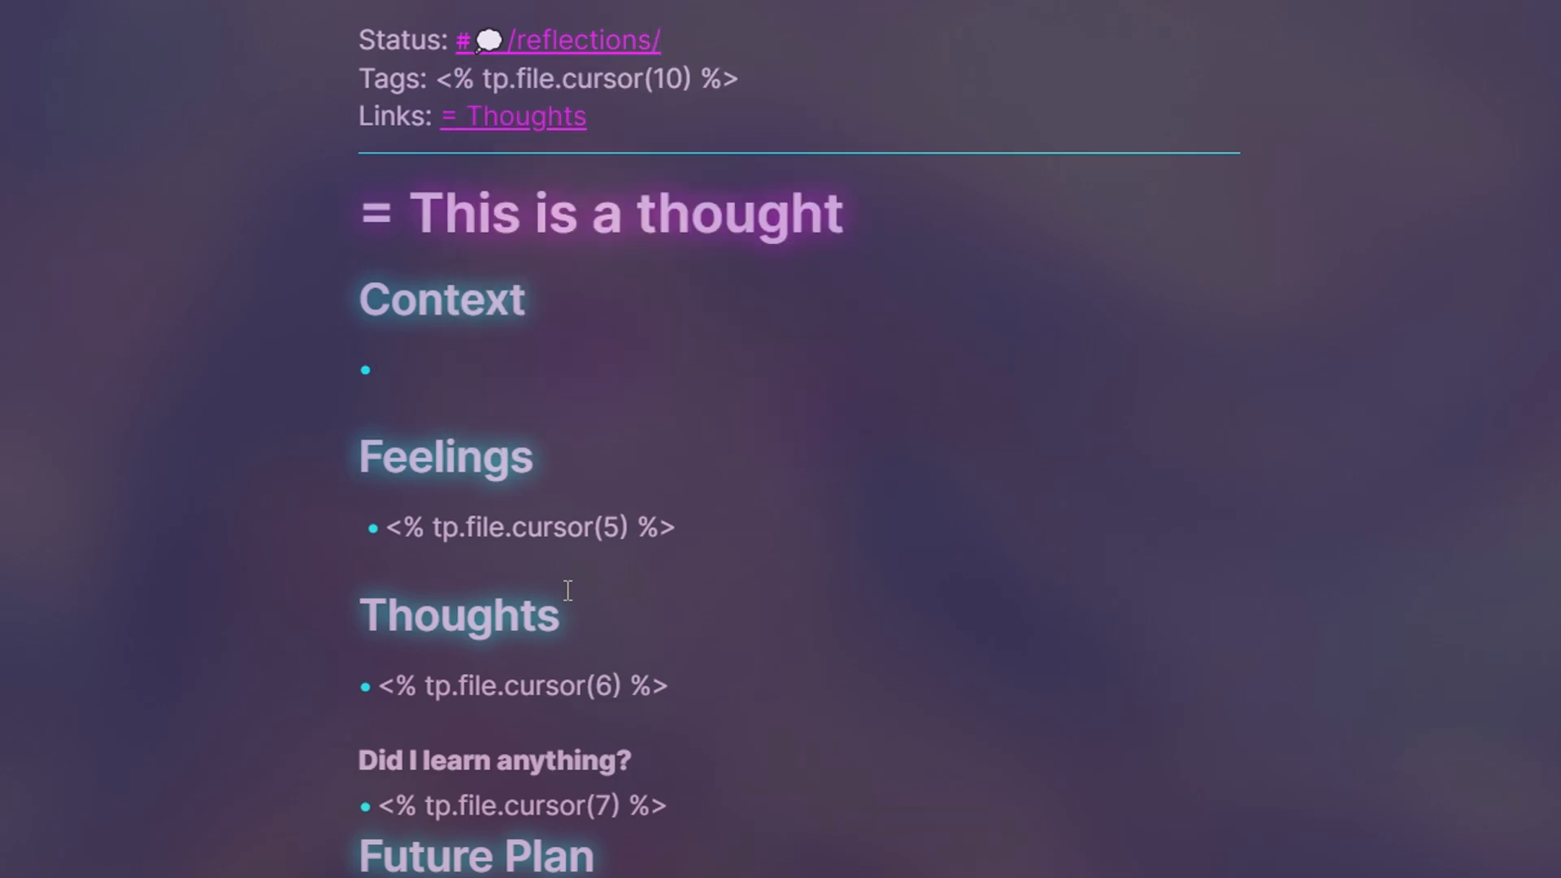
{"action": "scroll", "scroll_direction": "down", "scroll_amount": 3}
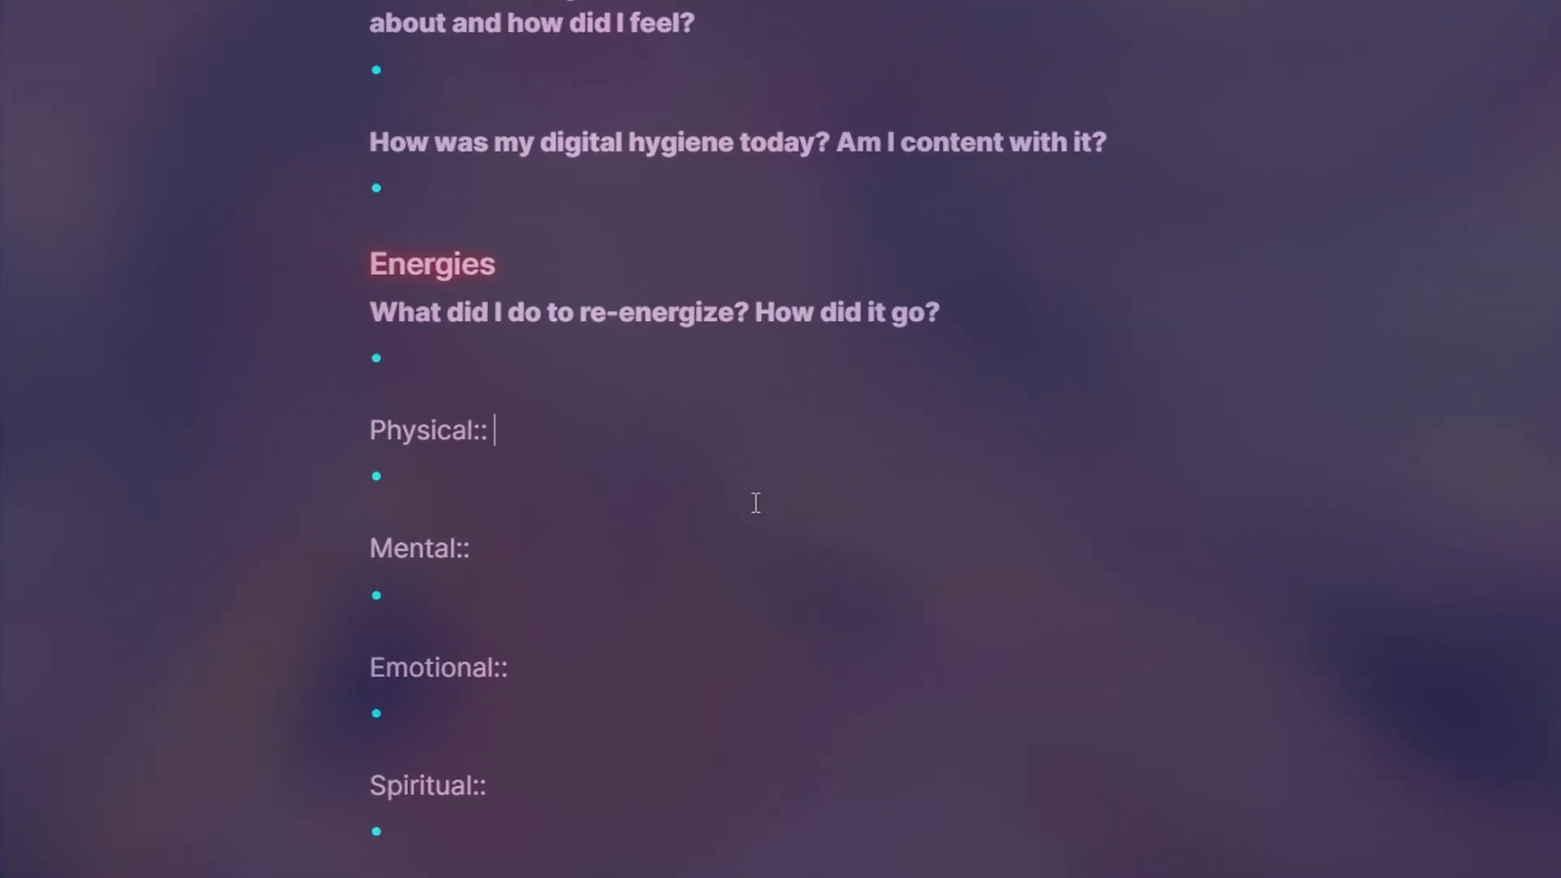
{"action": "type", "text": "7"}
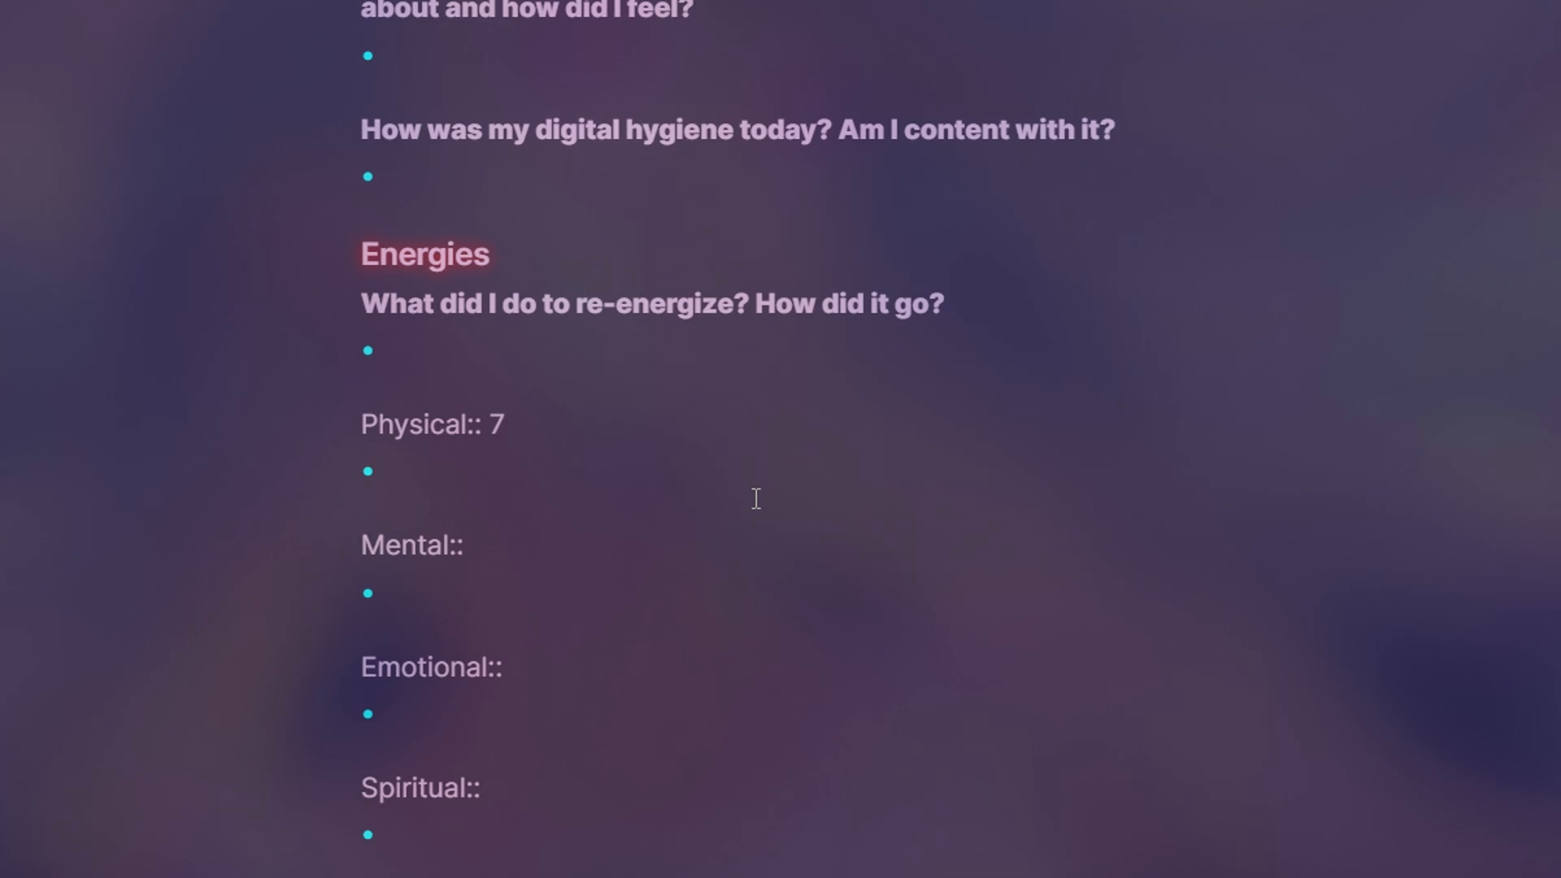
{"action": "scroll", "scroll_direction": "down", "scroll_amount": 3}
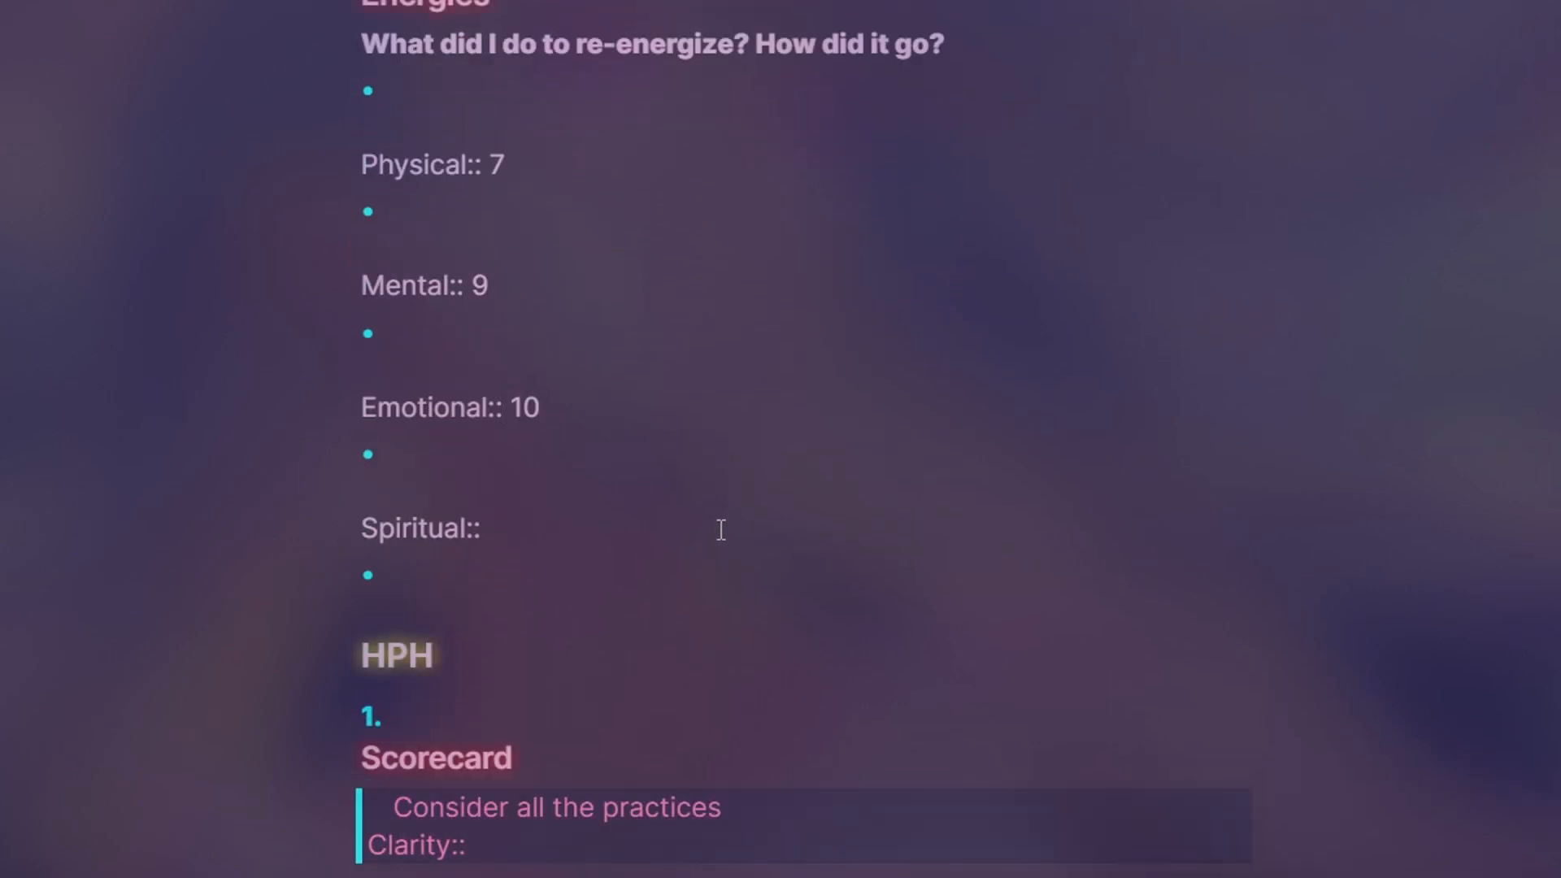
{"action": "type", "text": "10"}
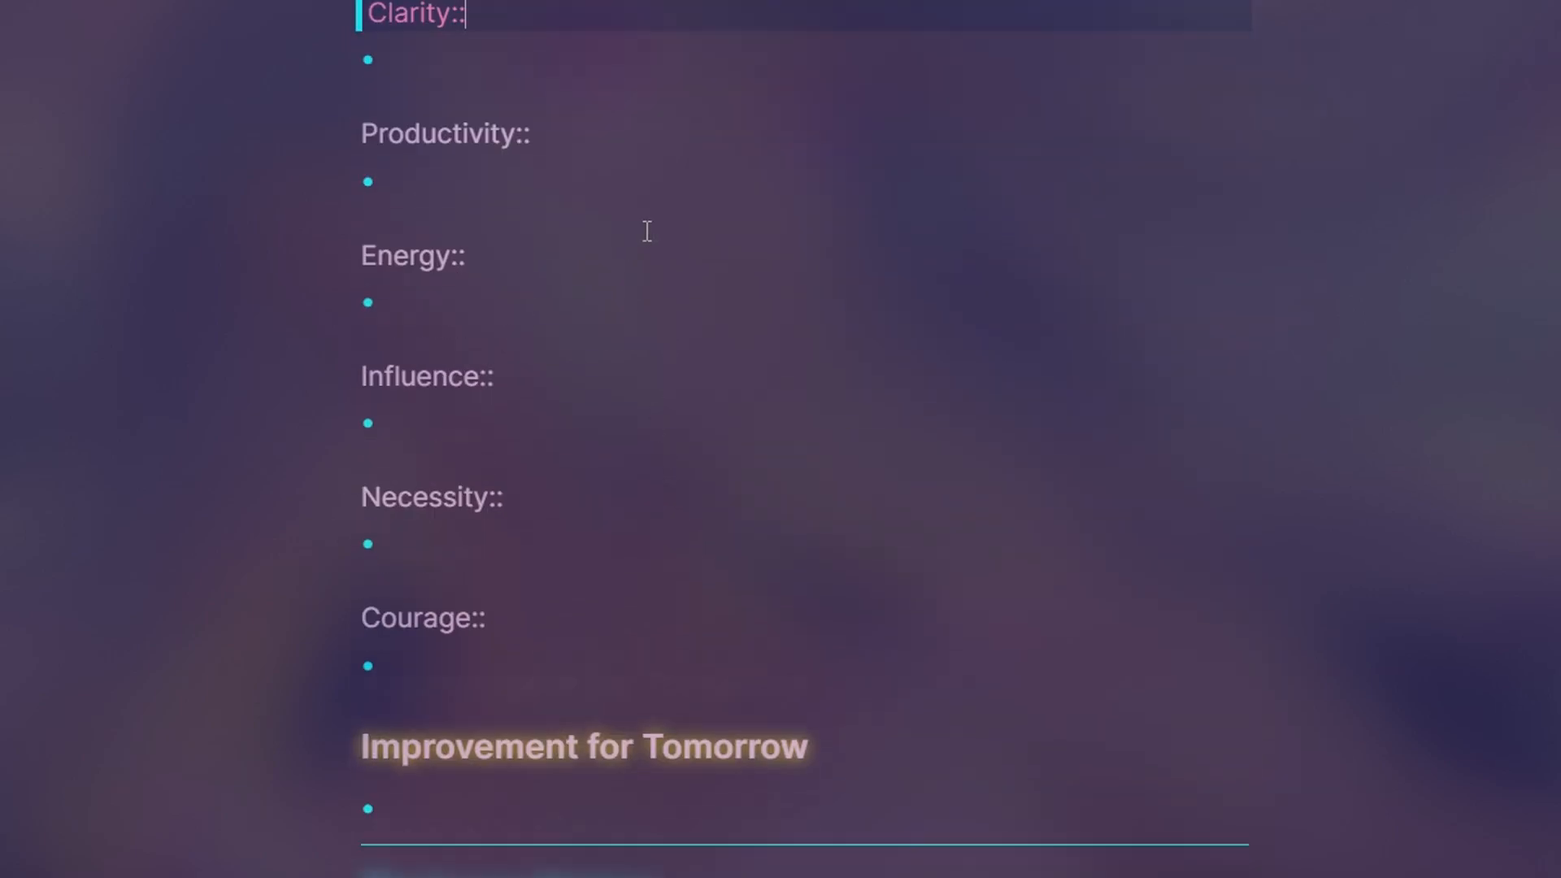
{"action": "scroll", "scroll_direction": "down", "scroll_amount": 3}
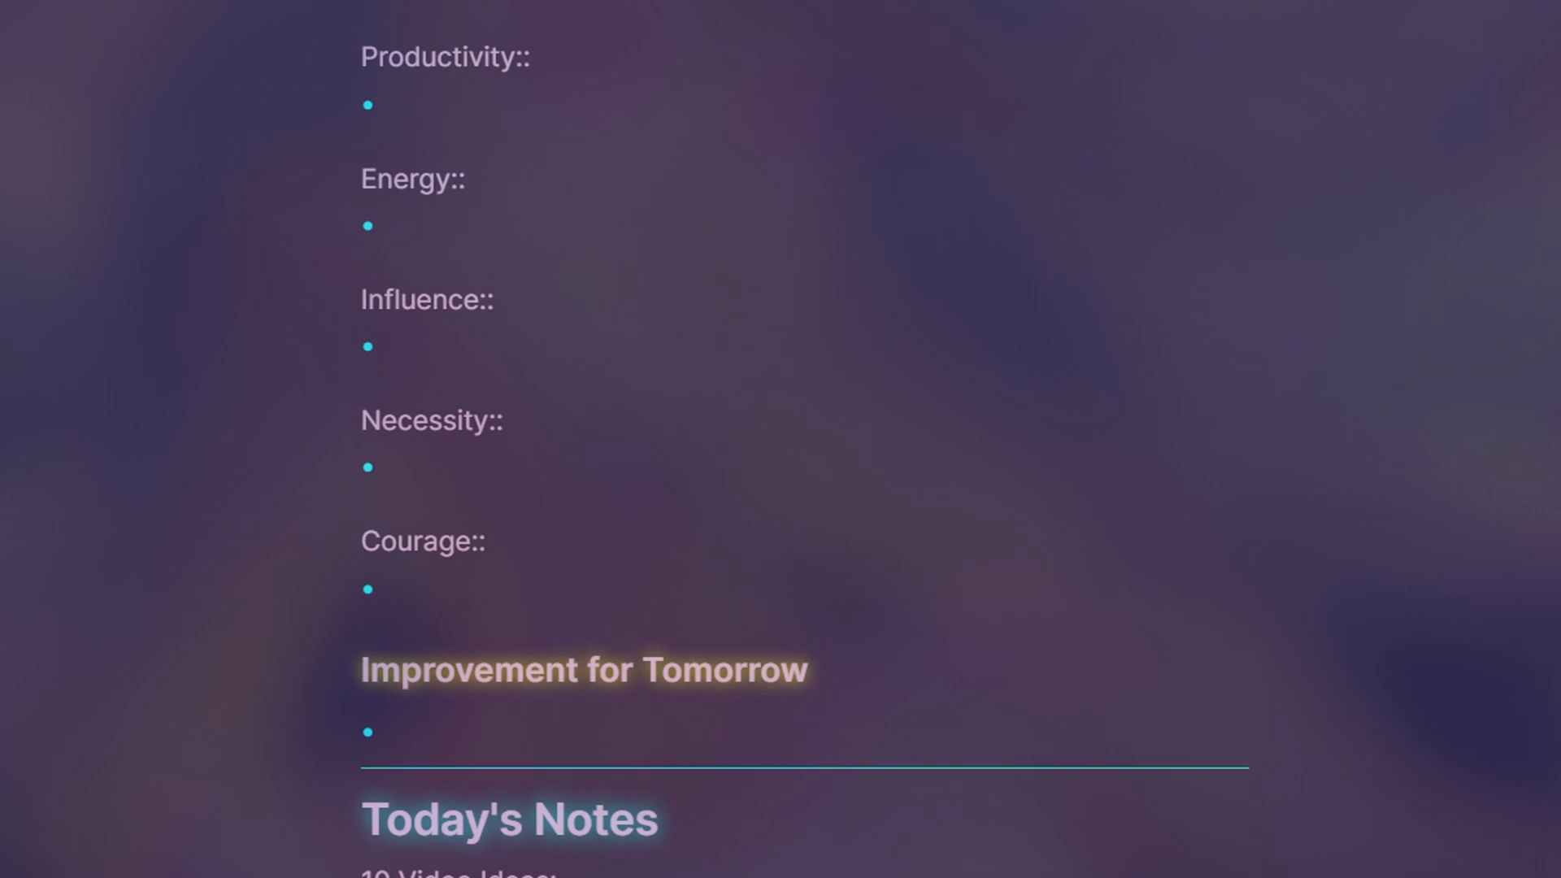
{"action": "scroll", "scroll_direction": "down", "scroll_amount": 3}
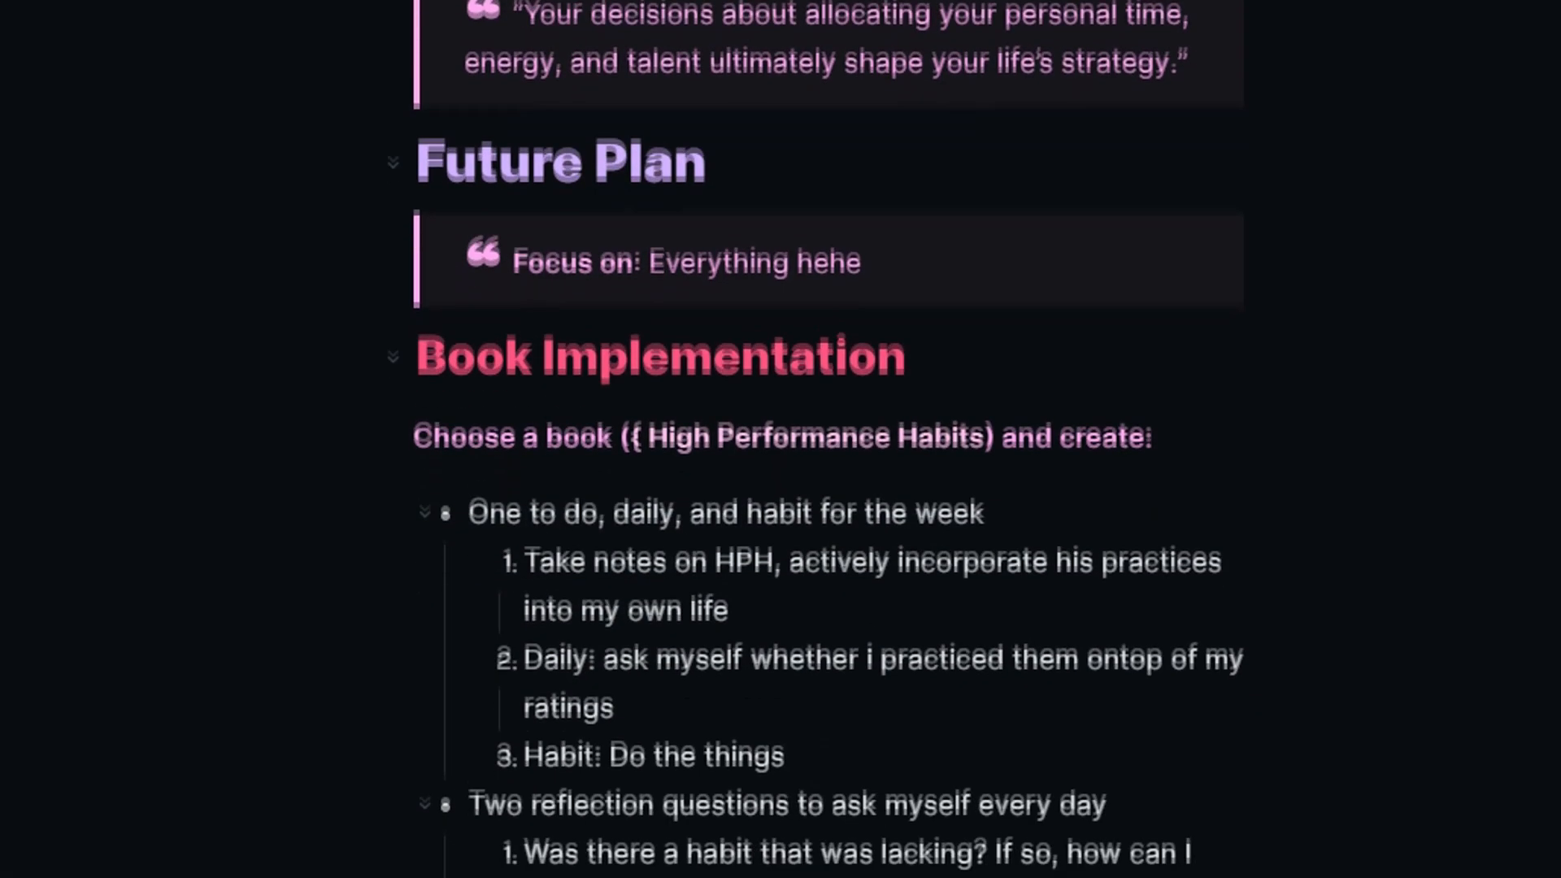
{"action": "scroll", "scroll_direction": "down", "scroll_amount": 3}
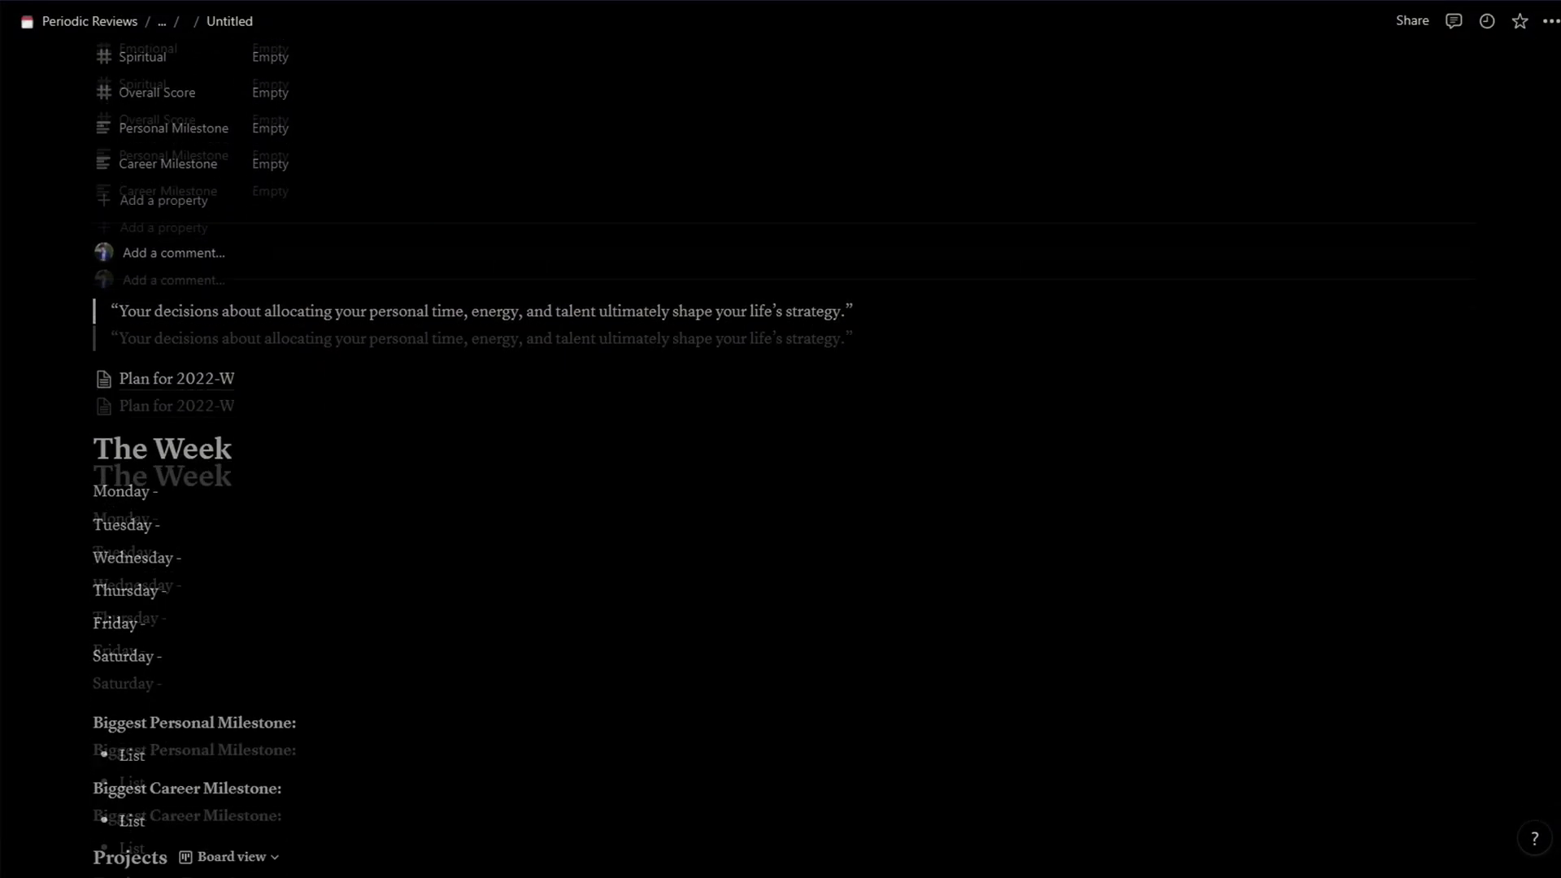
{"action": "scroll", "scroll_direction": "down", "scroll_amount": 3}
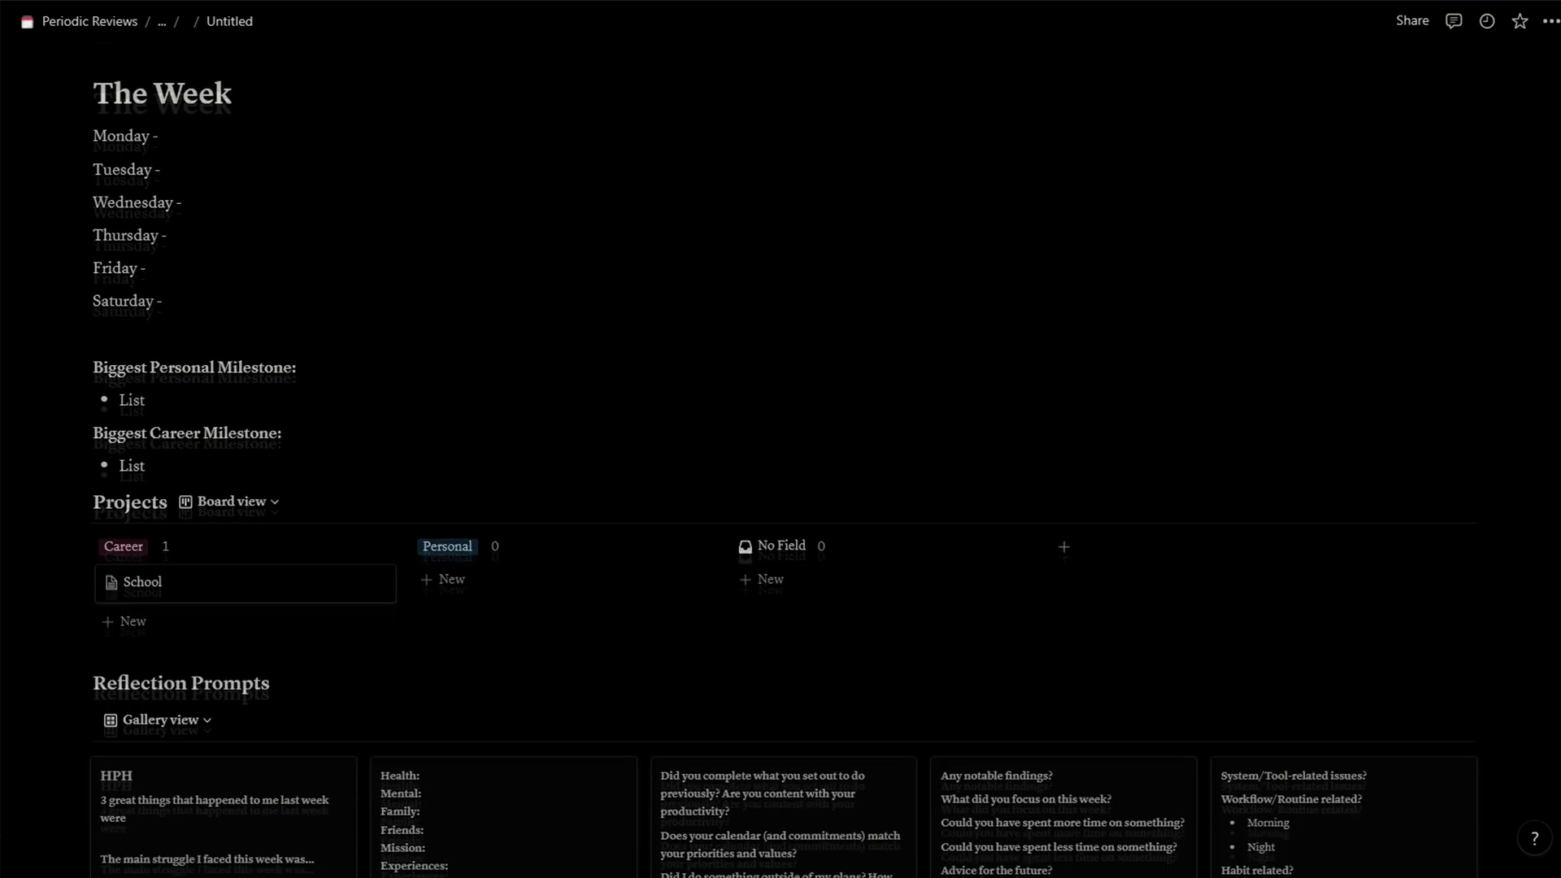
{"action": "scroll", "scroll_direction": "down", "scroll_amount": 3}
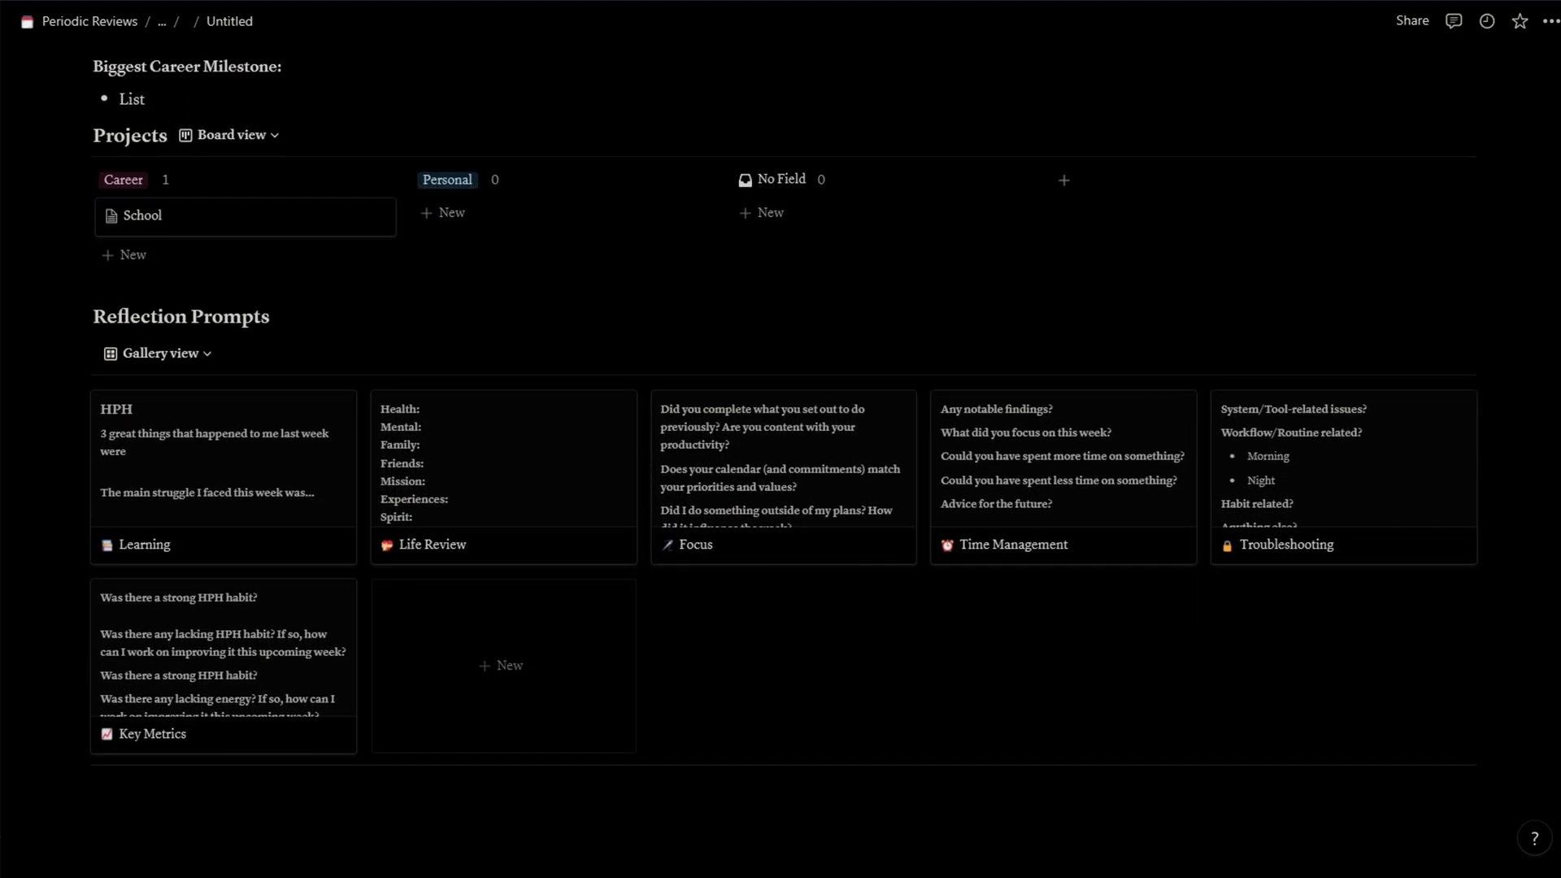
{"action": "left_click", "coordinate": [145, 545]}
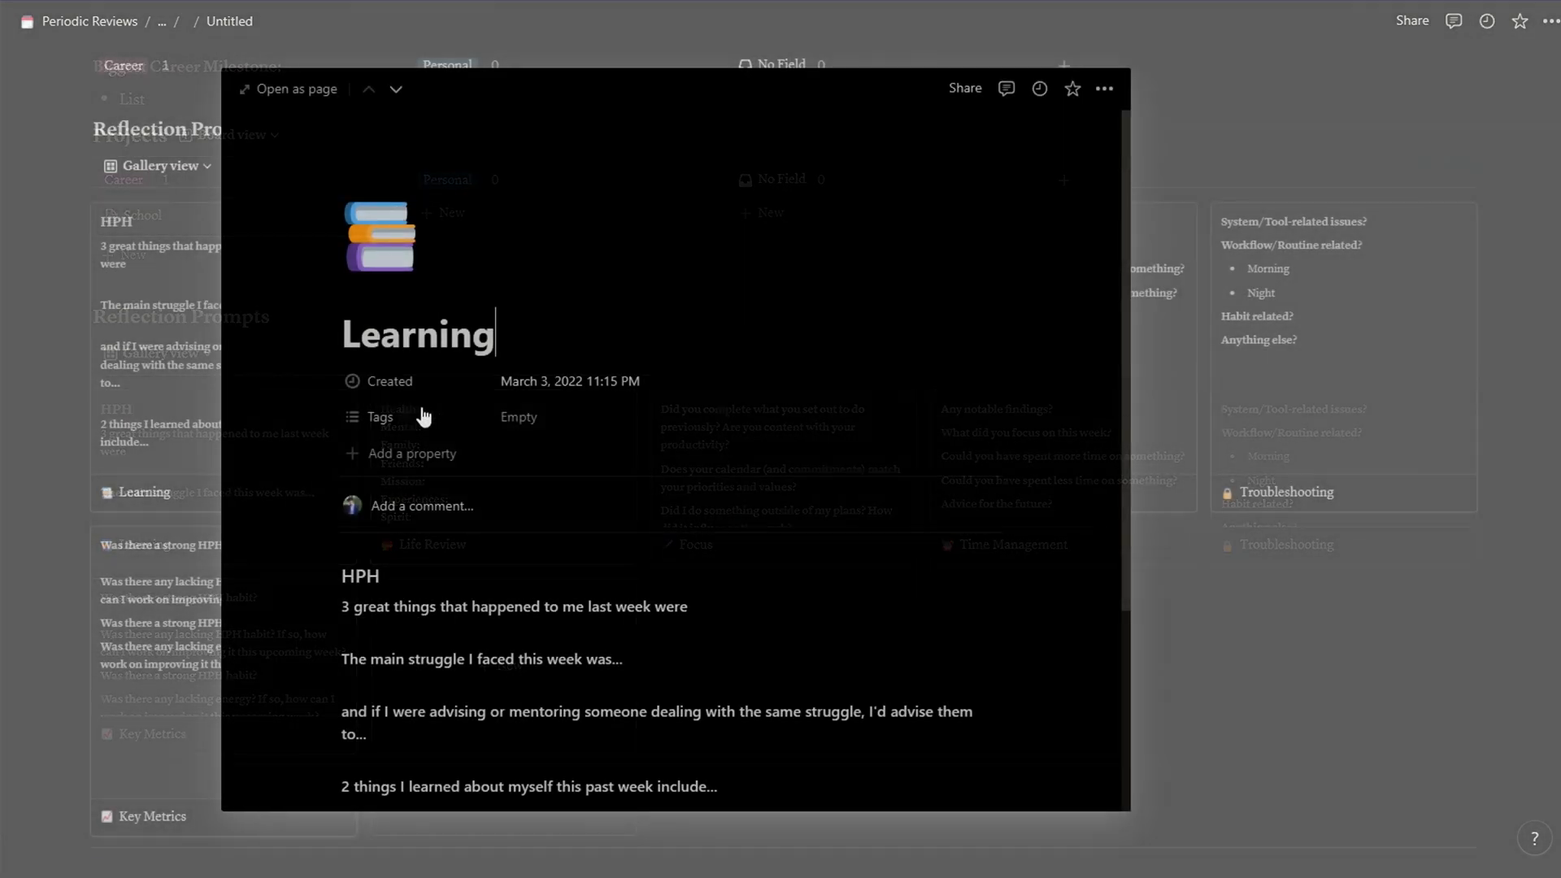
{"action": "scroll", "scroll_direction": "down", "scroll_amount": 3}
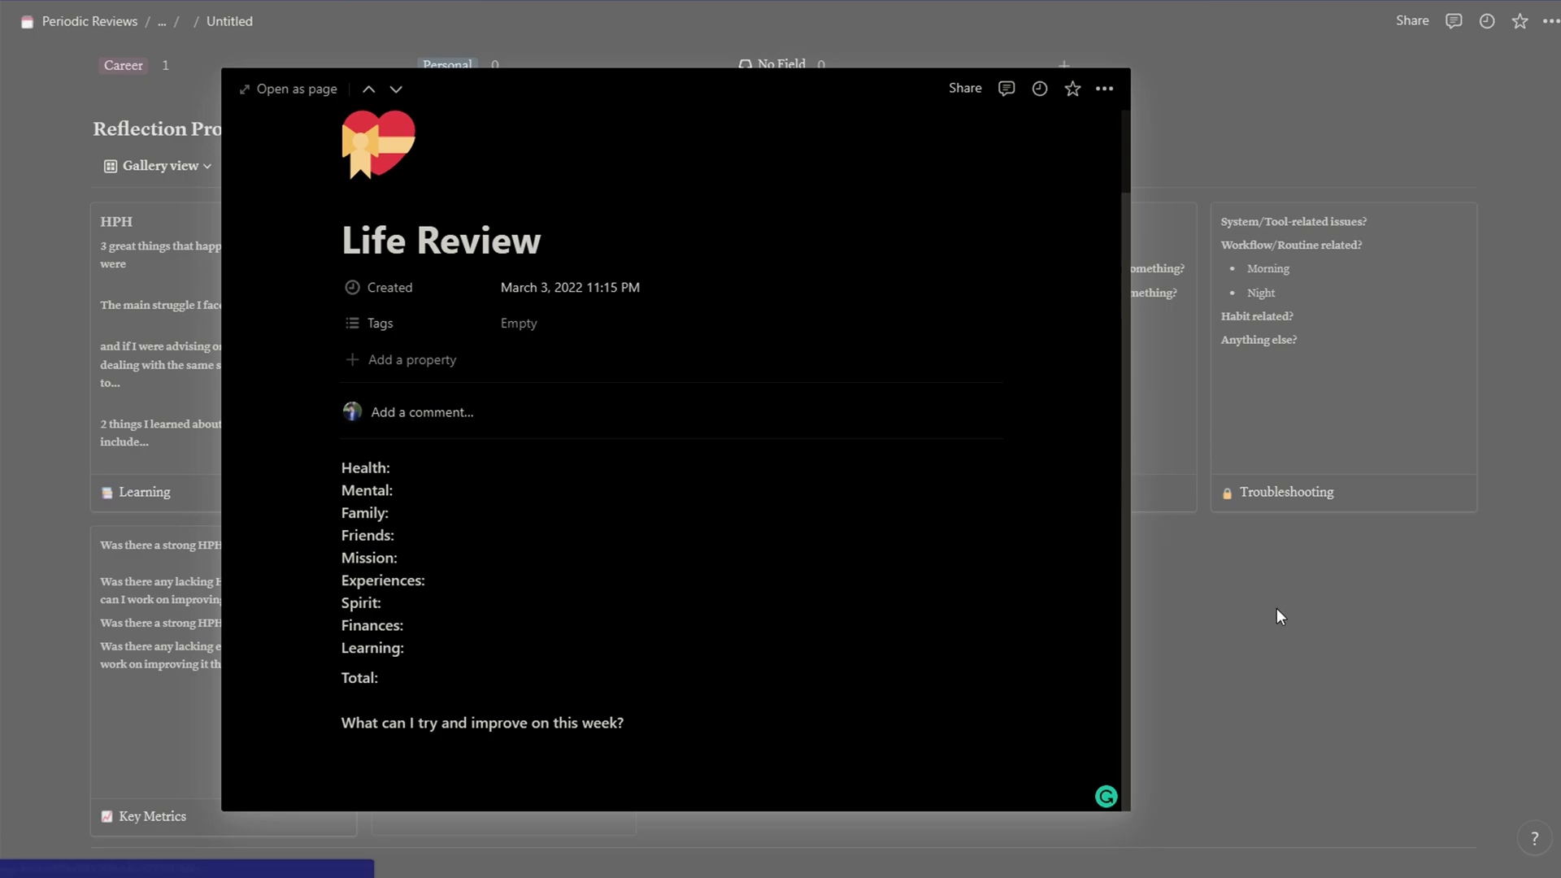
{"action": "left_click", "coordinate": [394, 89]}
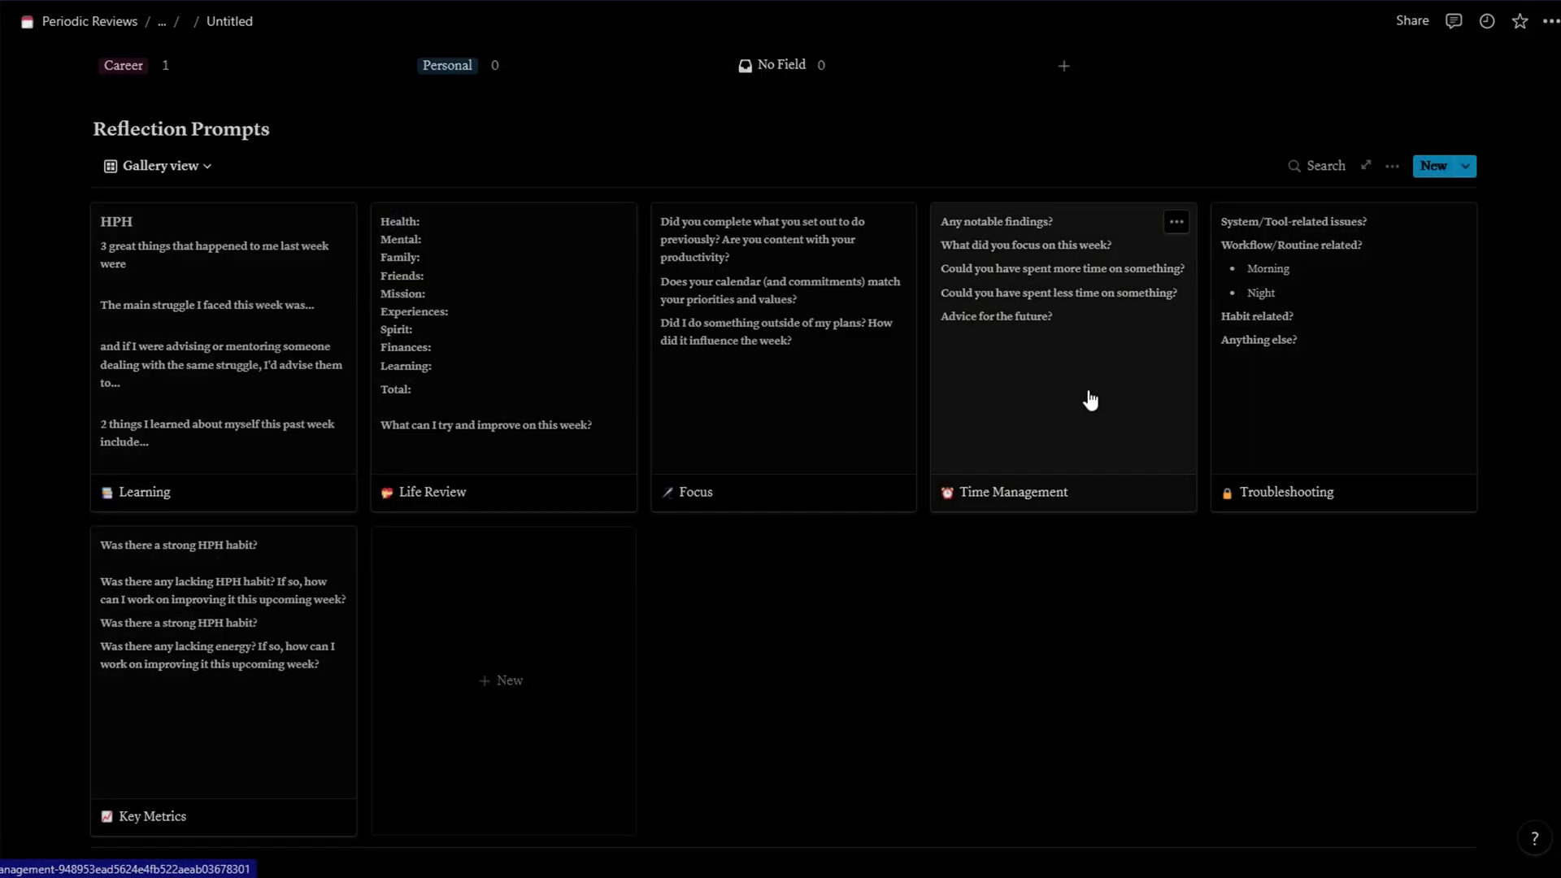
{"action": "left_click", "coordinate": [1012, 492]}
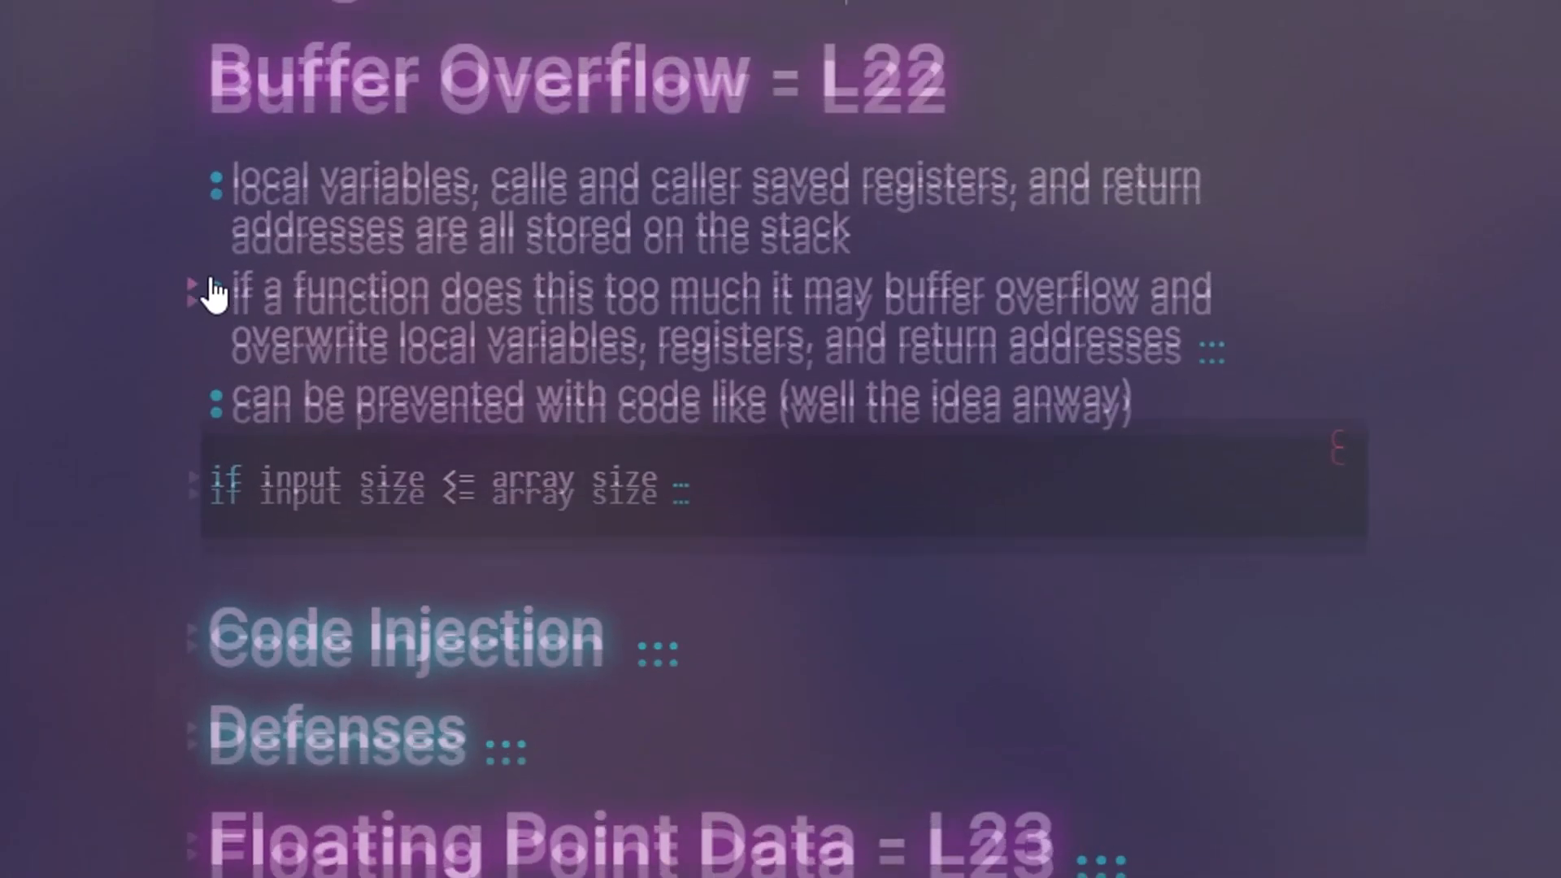
Toggle the buffer overflow bullet's sub-points and scroll through Code Injection and Defenses
{"action": "left_click", "coordinate": [195, 292]}
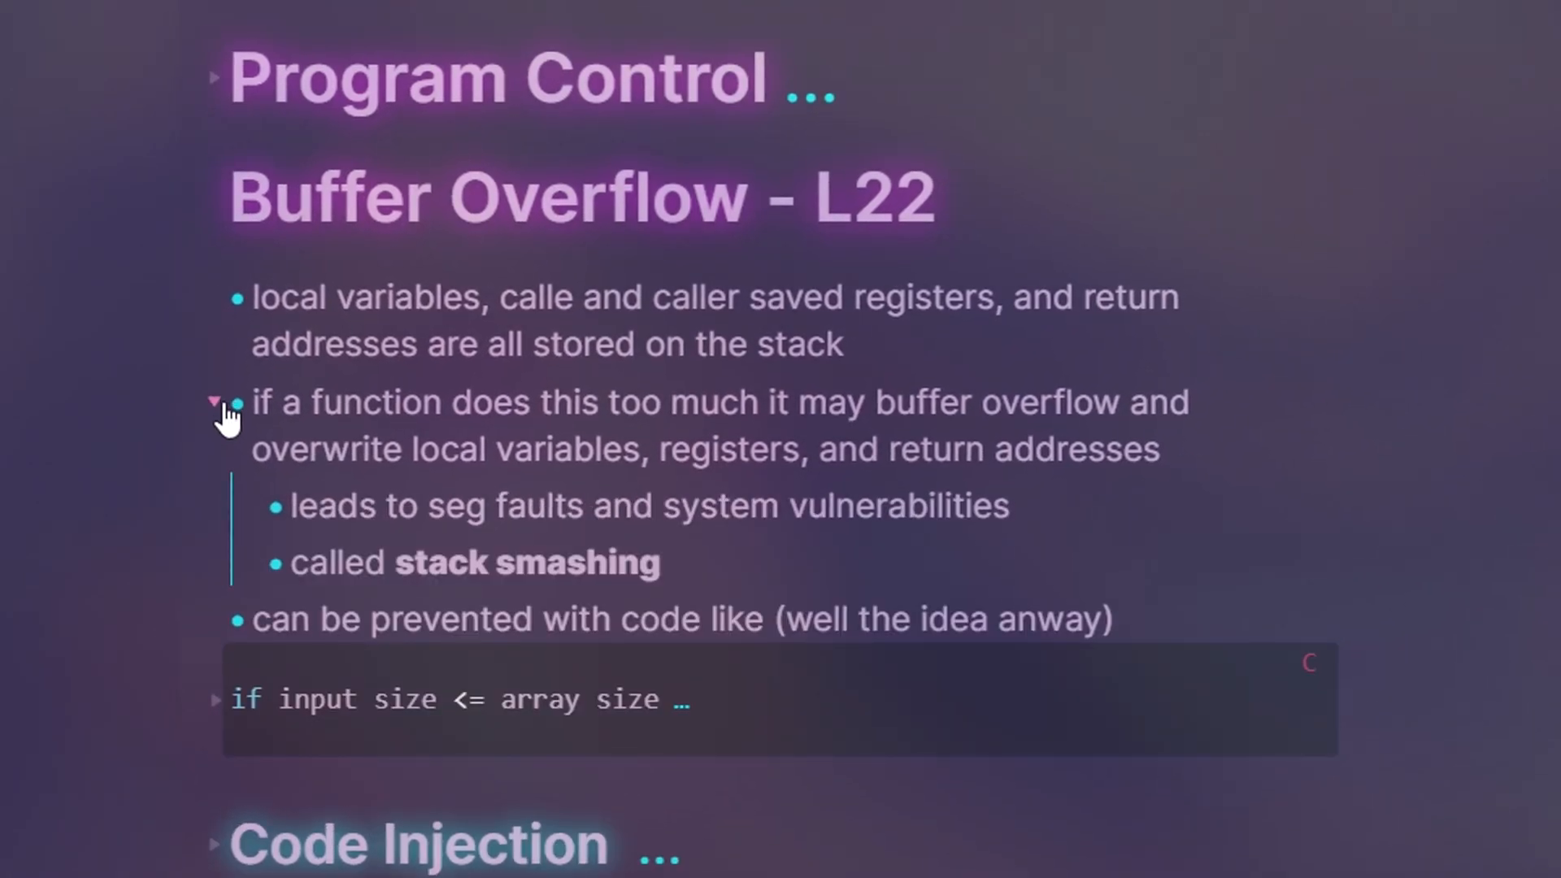
{"action": "left_click", "coordinate": [215, 402]}
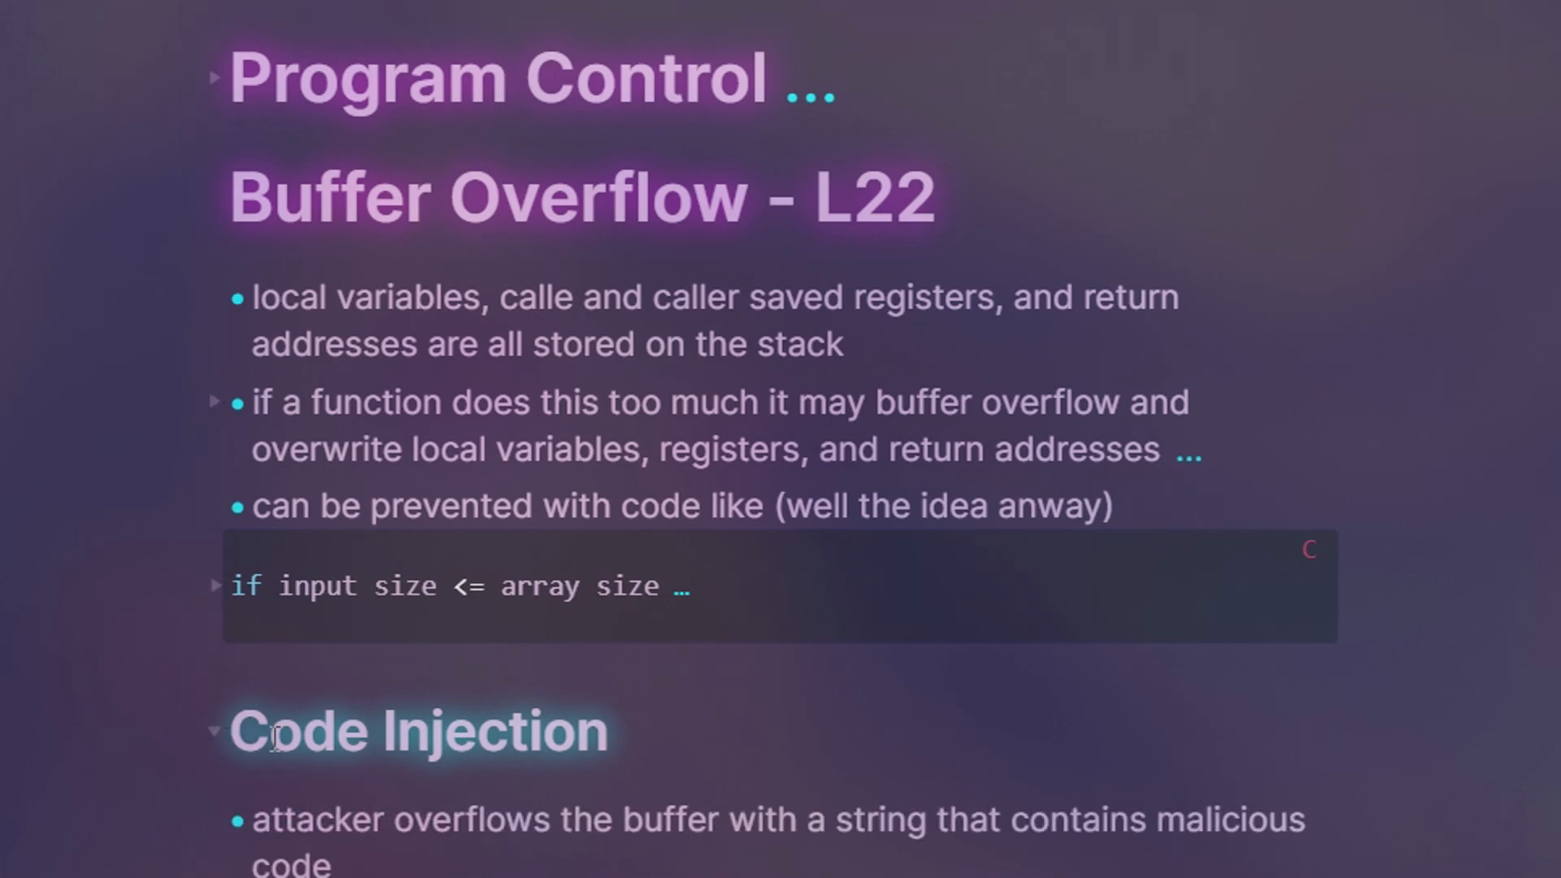
{"action": "scroll", "scroll_direction": "down", "scroll_amount": 3}
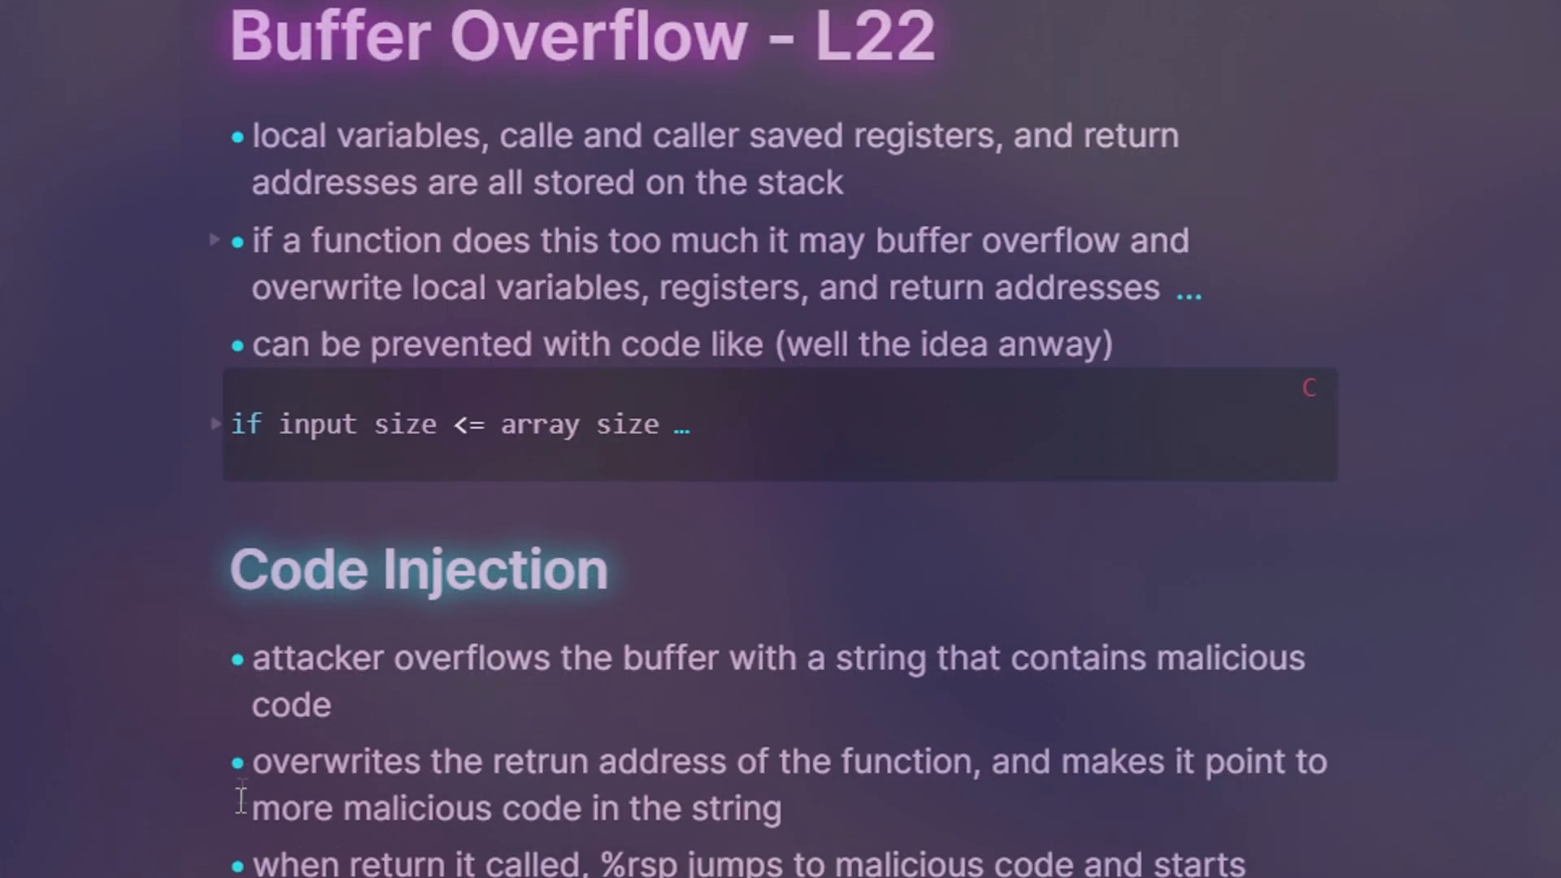
{"action": "scroll", "scroll_direction": "down", "scroll_amount": 3}
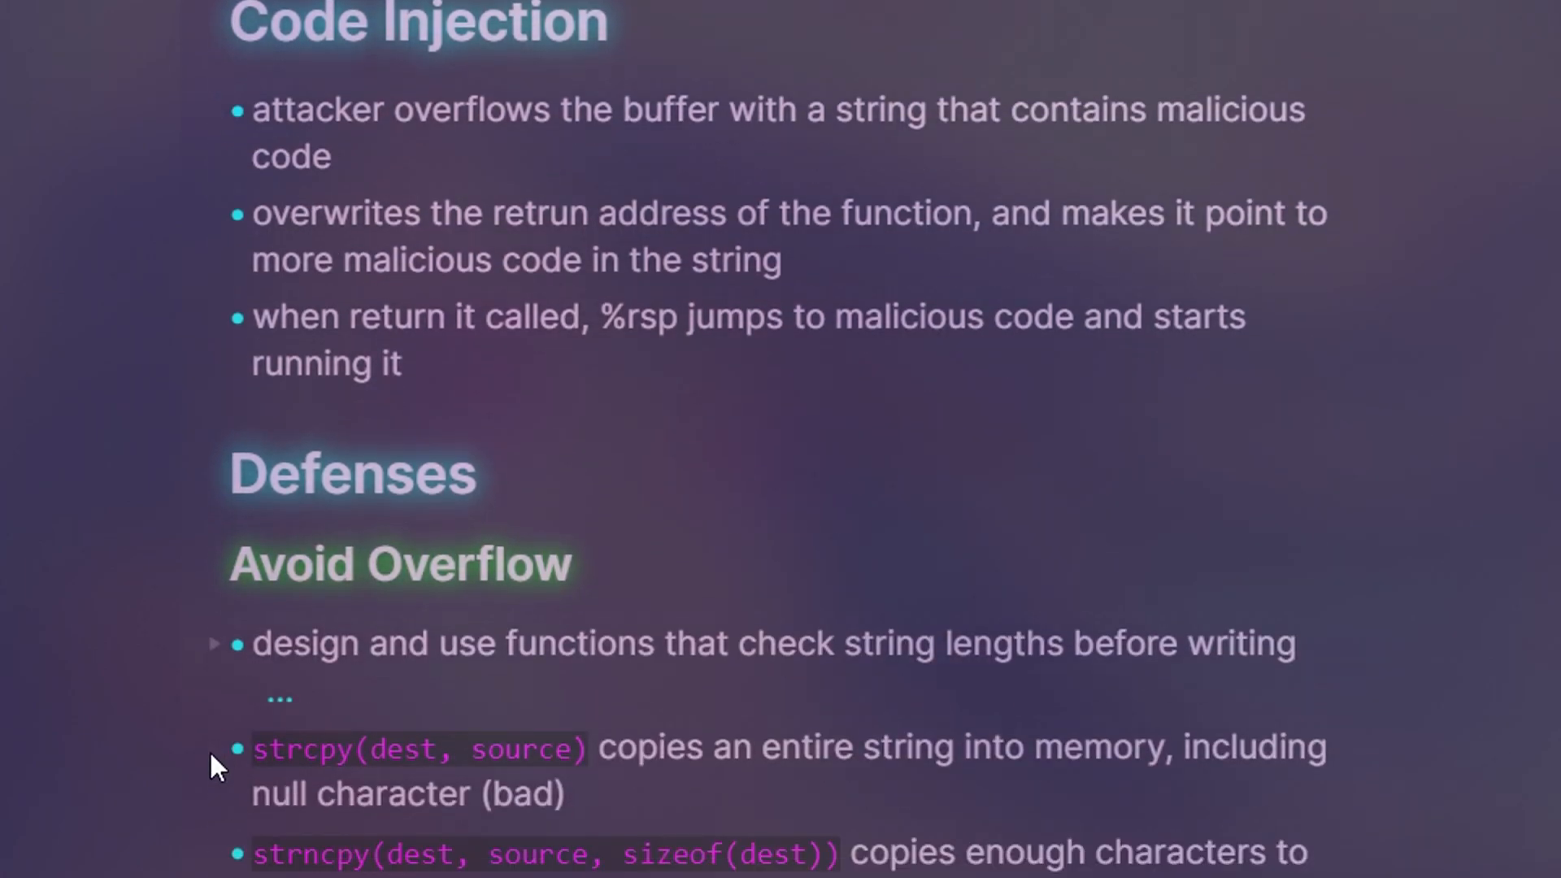
{"action": "scroll", "scroll_direction": "down", "scroll_amount": 3}
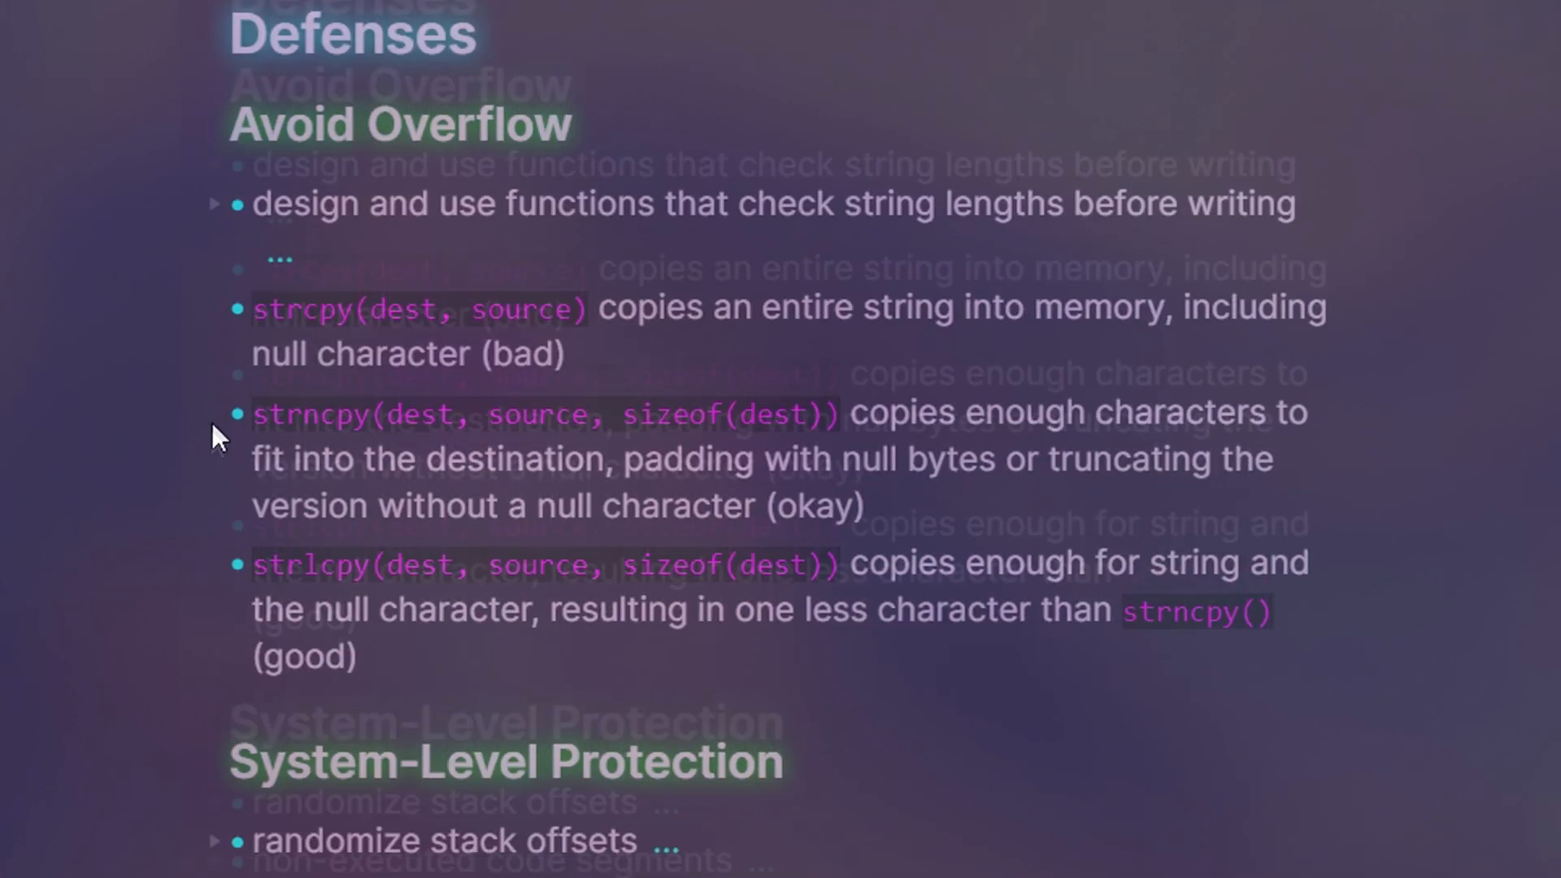
{"action": "scroll", "scroll_direction": "down", "scroll_amount": 3}
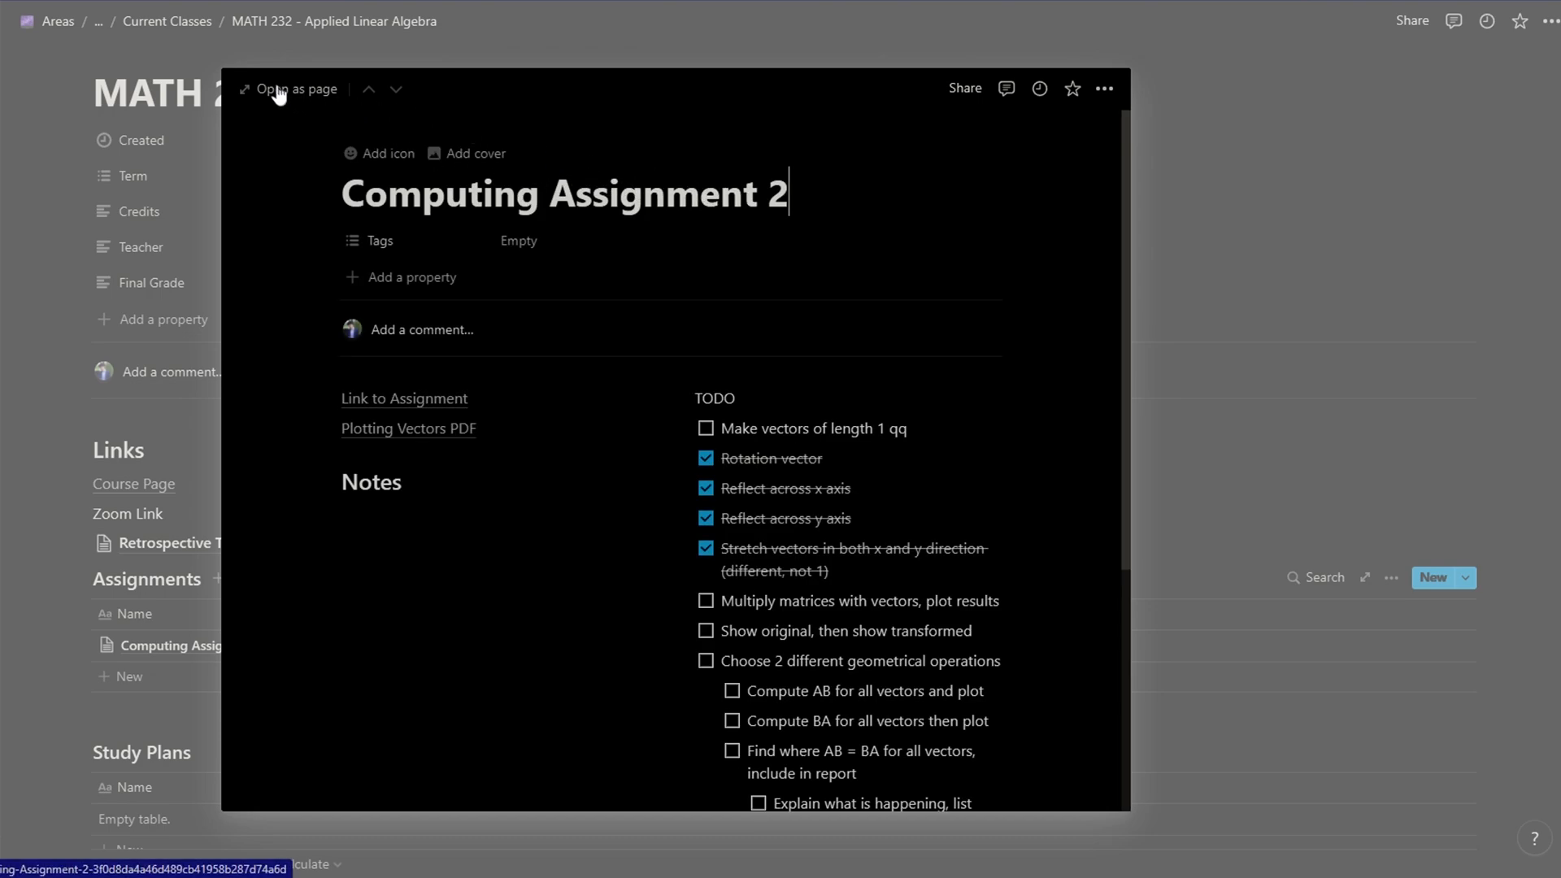
Open Computing Assignment 2, then Midterm 1 Study Plan, and unfold Checklist and Exam Info
{"action": "left_click", "coordinate": [294, 89]}
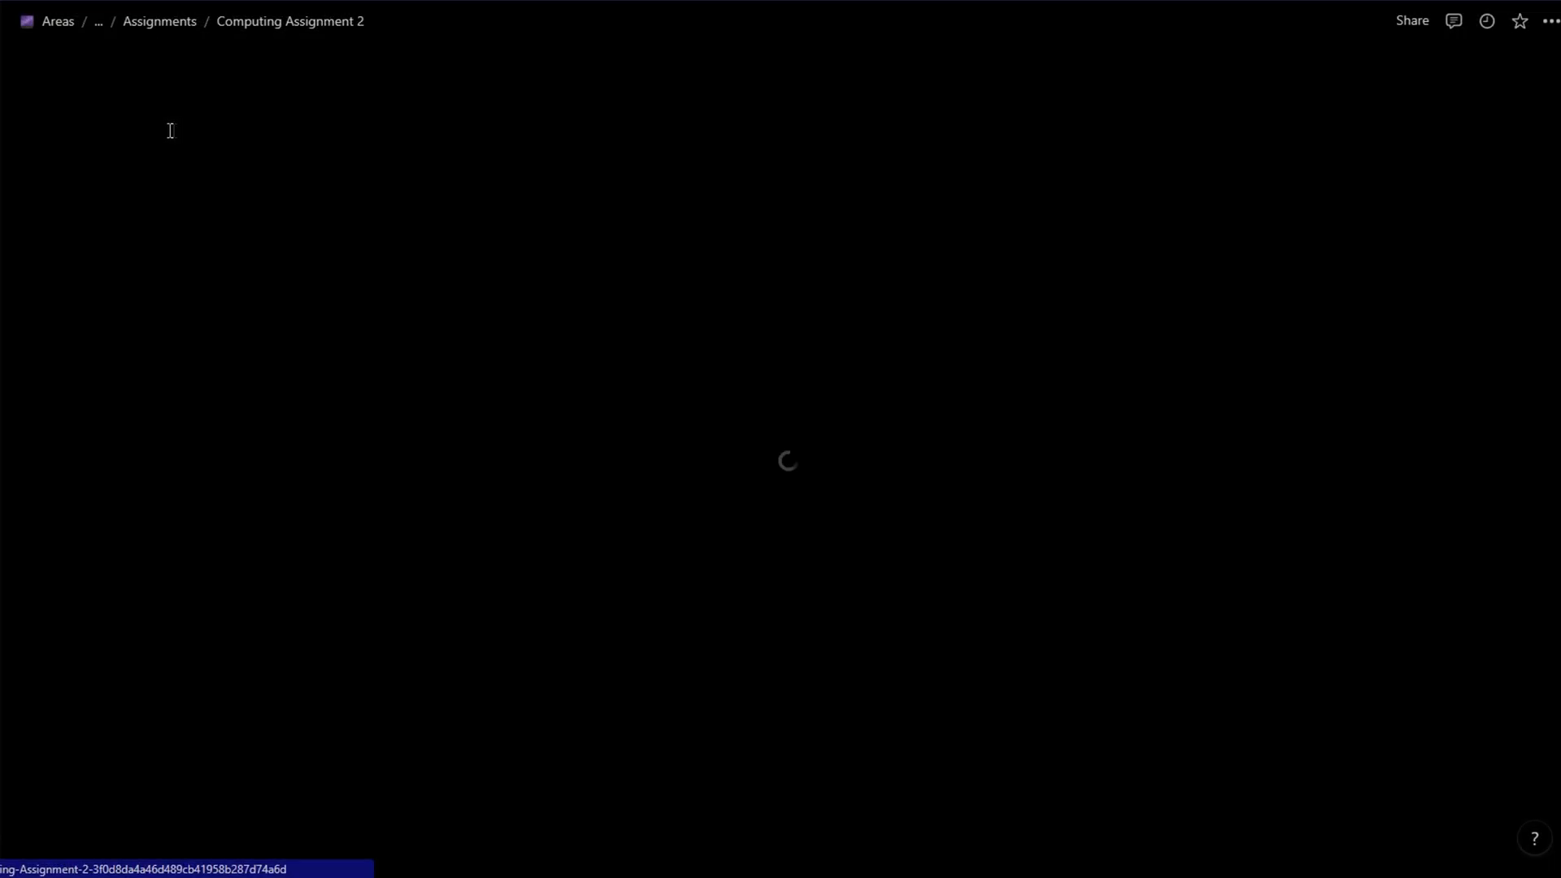
{"action": "type", "text": "epic notion moment"}
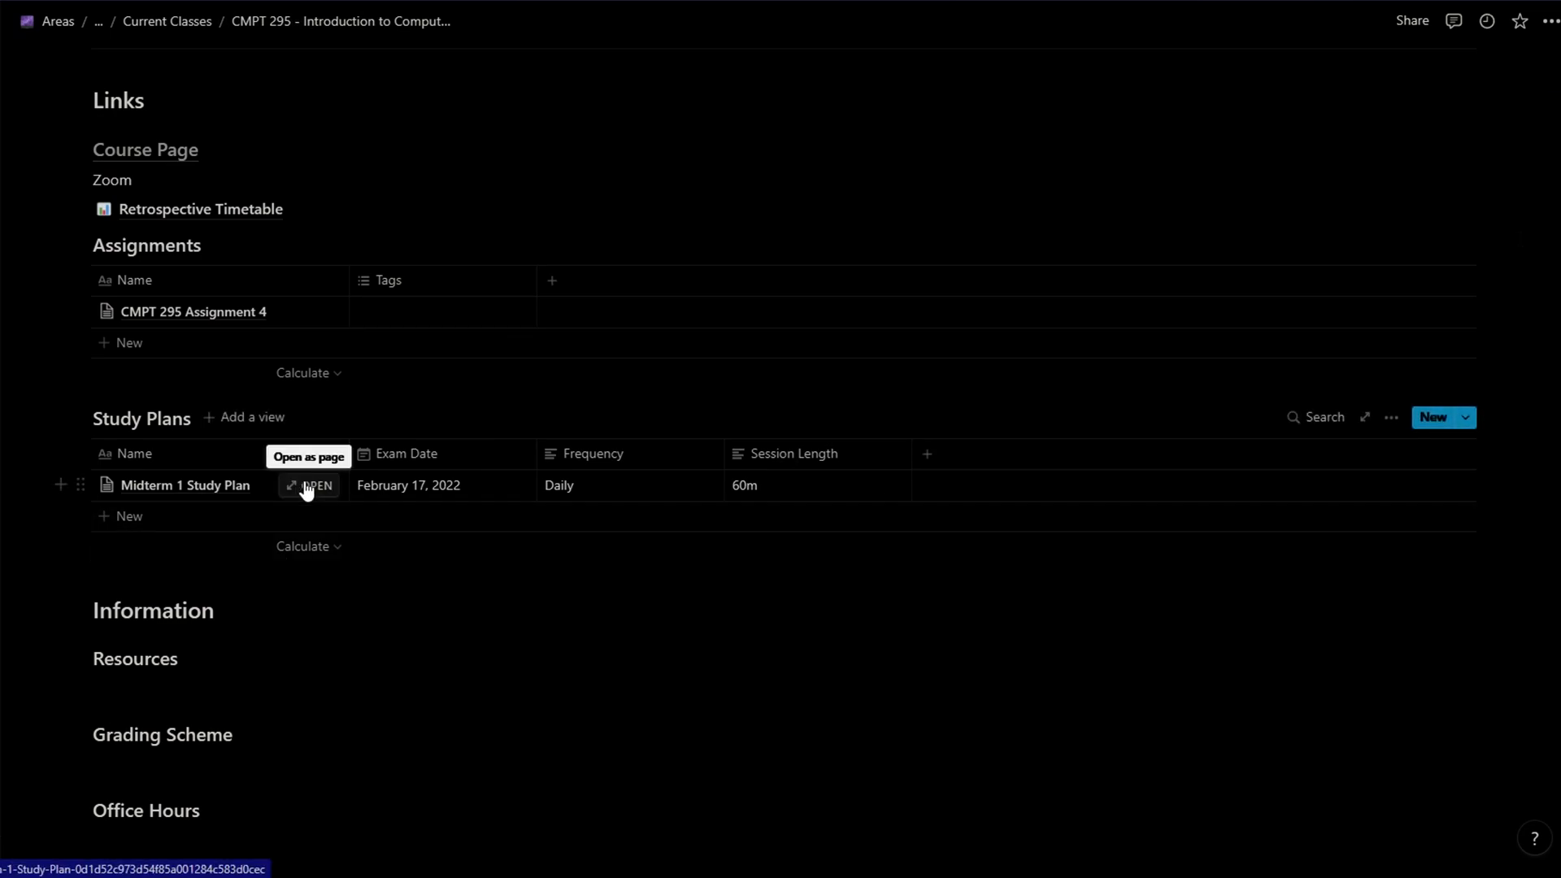
{"action": "left_click", "coordinate": [315, 486]}
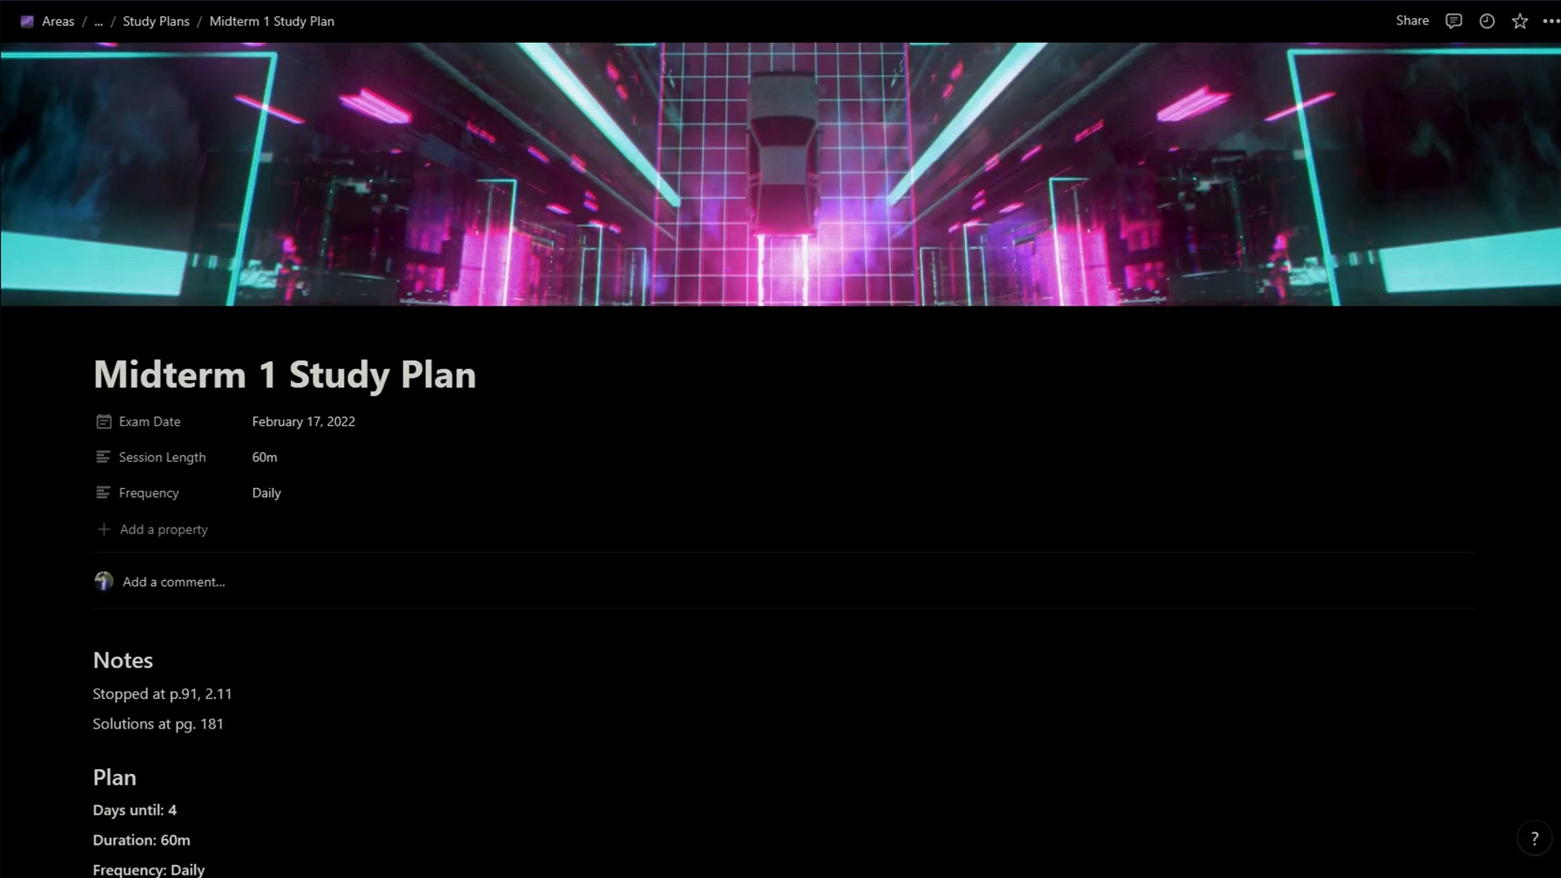
{"action": "scroll", "scroll_direction": "down", "scroll_amount": 3}
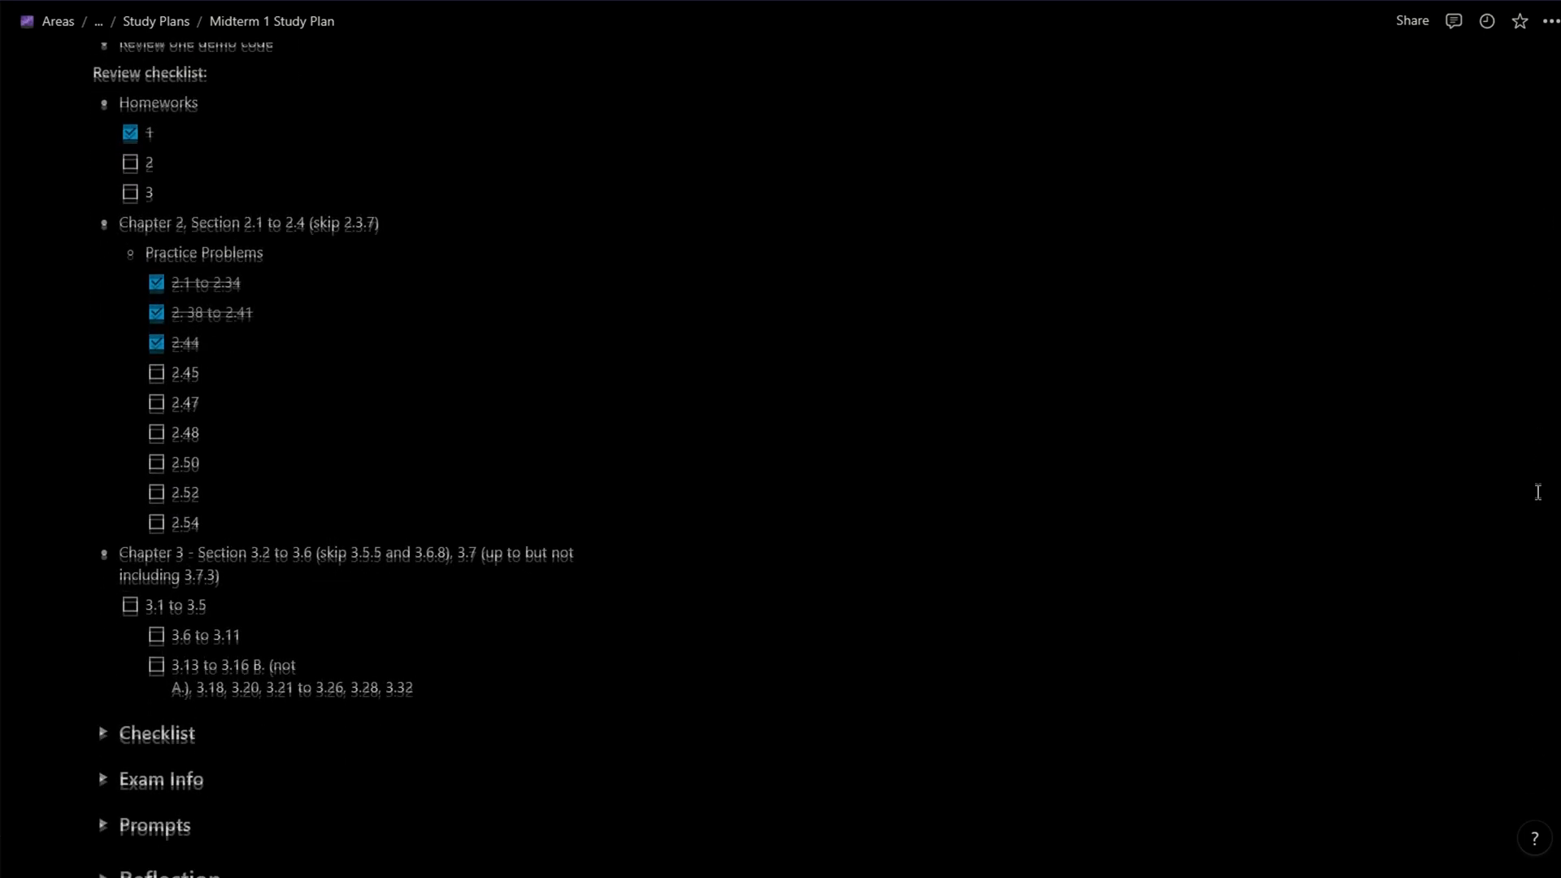
{"action": "left_click", "coordinate": [103, 734]}
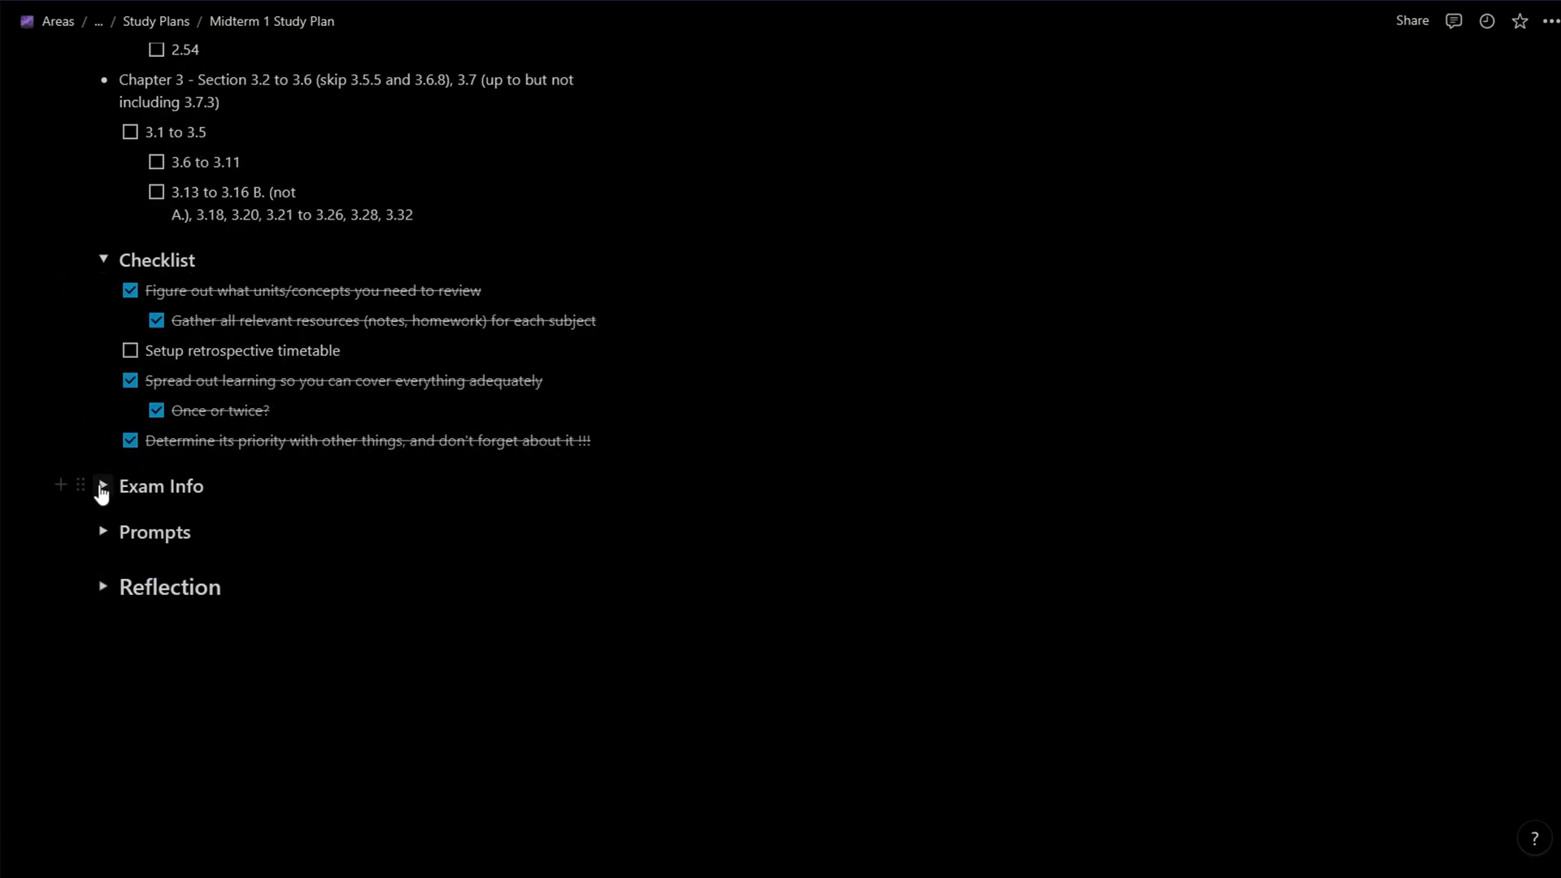
{"action": "left_click", "coordinate": [101, 486]}
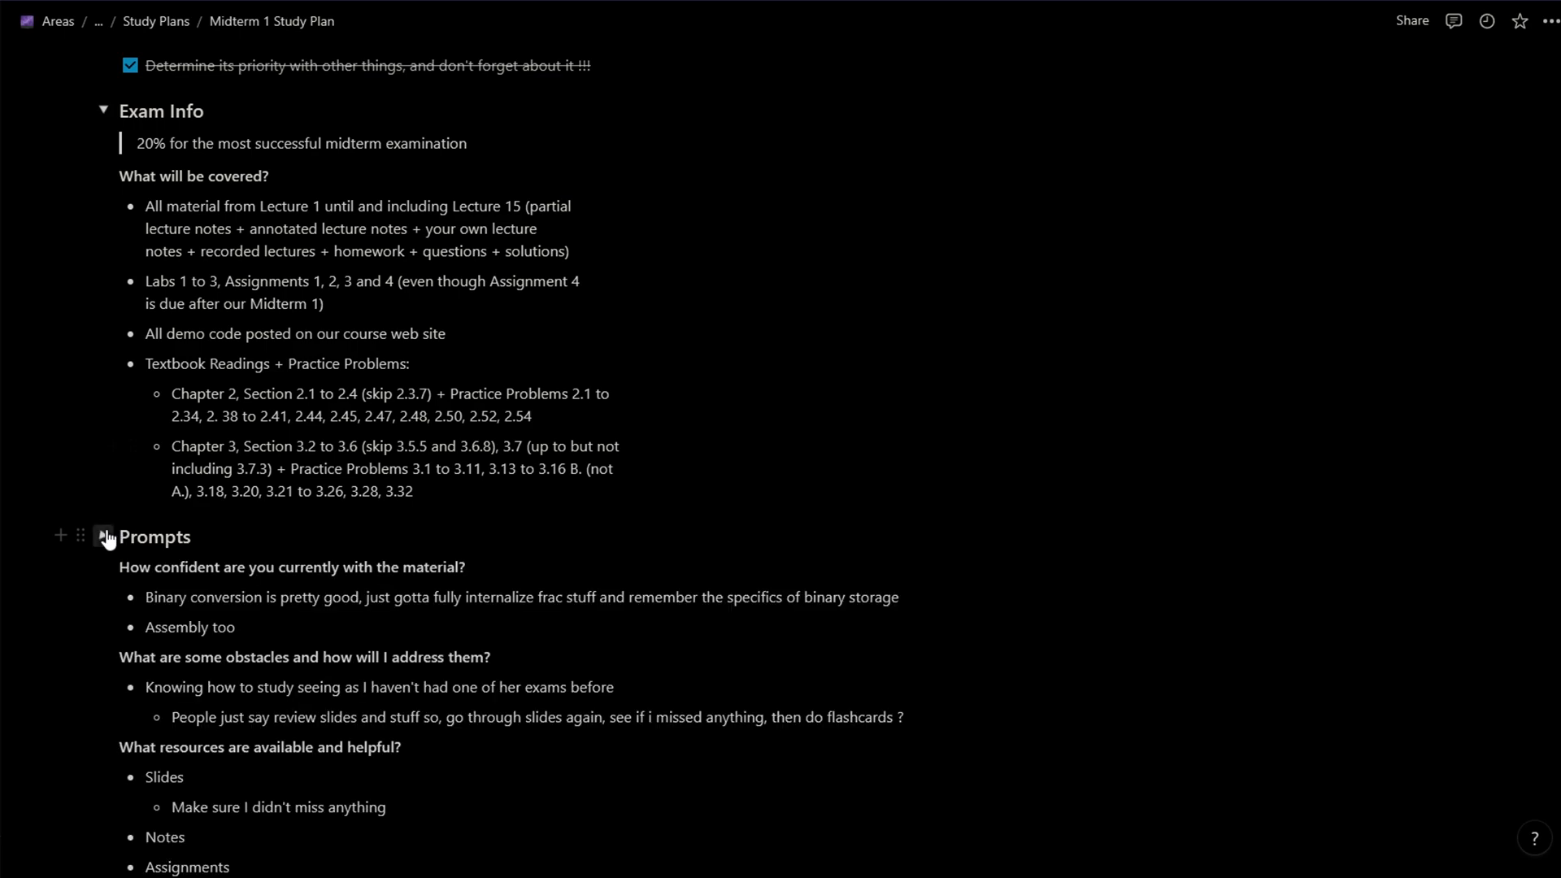